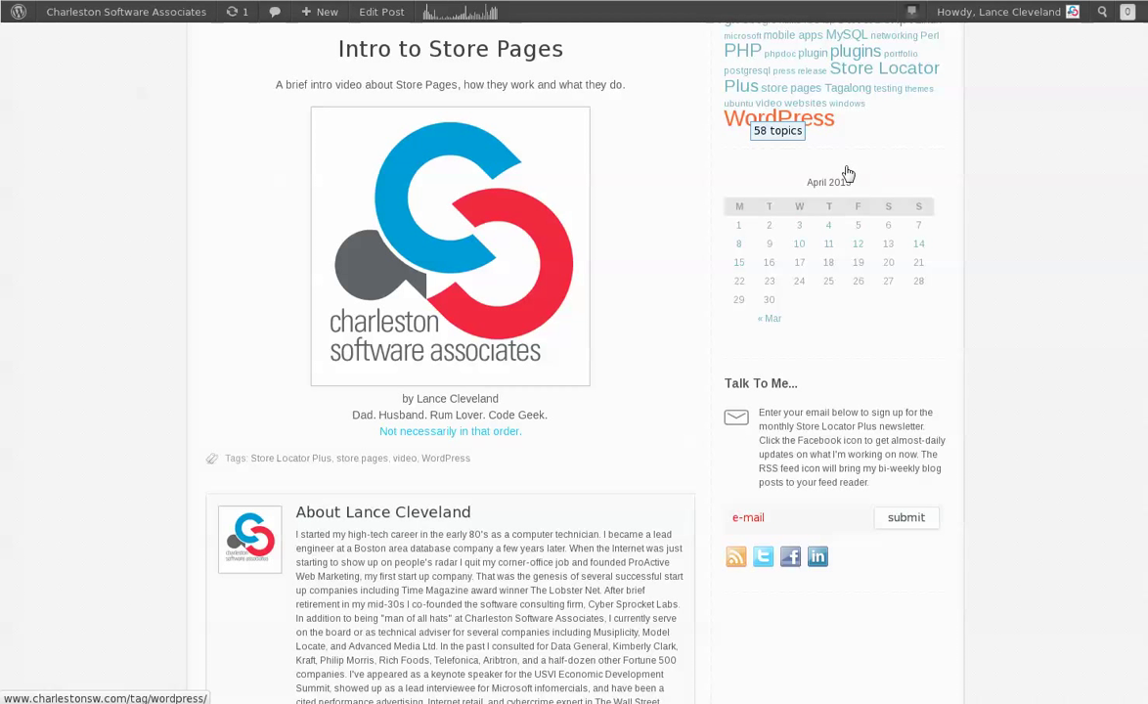
{"action": "mouse_move", "coordinate": [849, 174]}
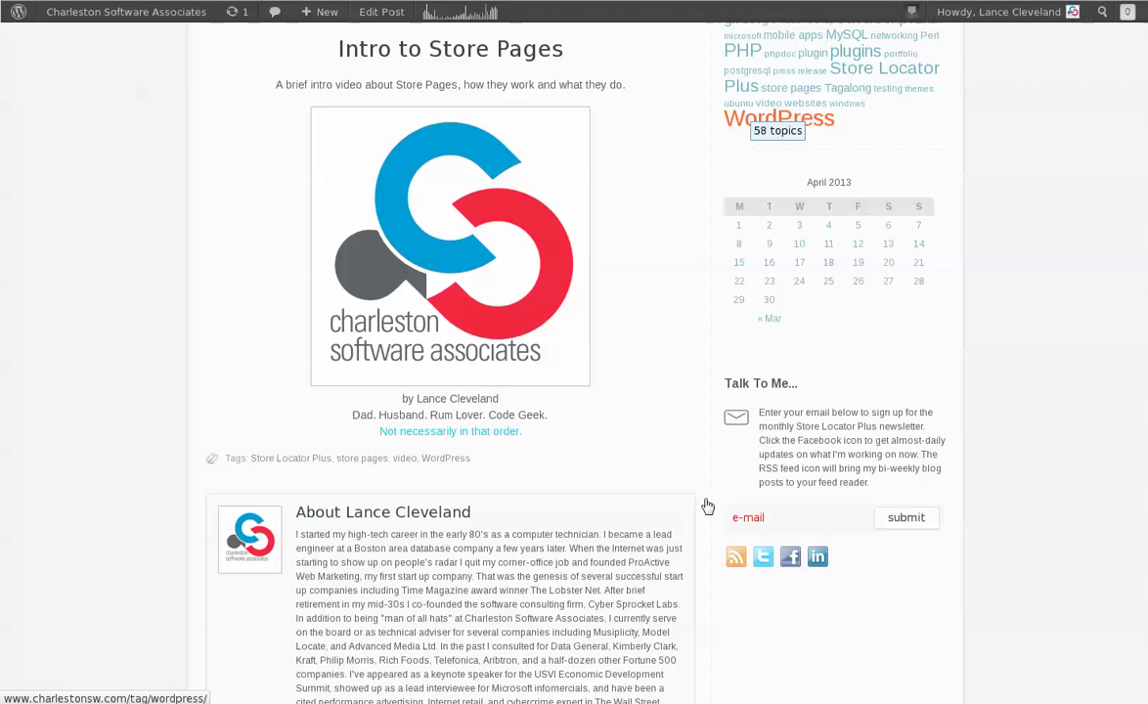
{"action": "mouse_move", "coordinate": [638, 499]}
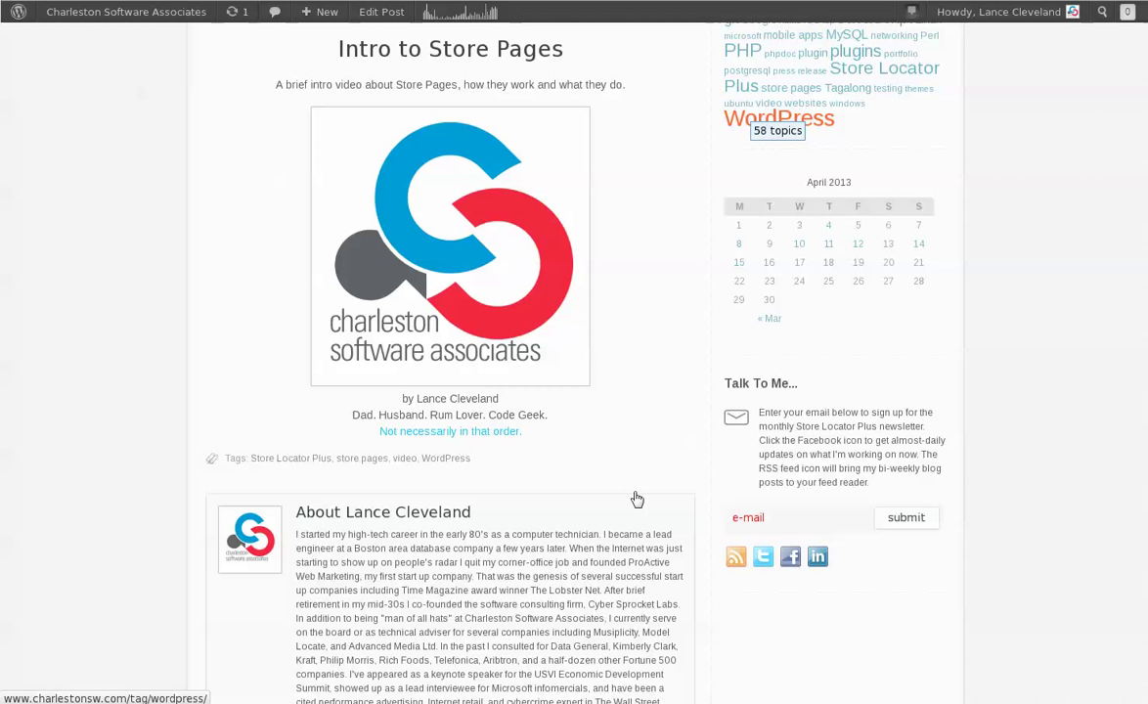
{"action": "mouse_move", "coordinate": [270, 193]}
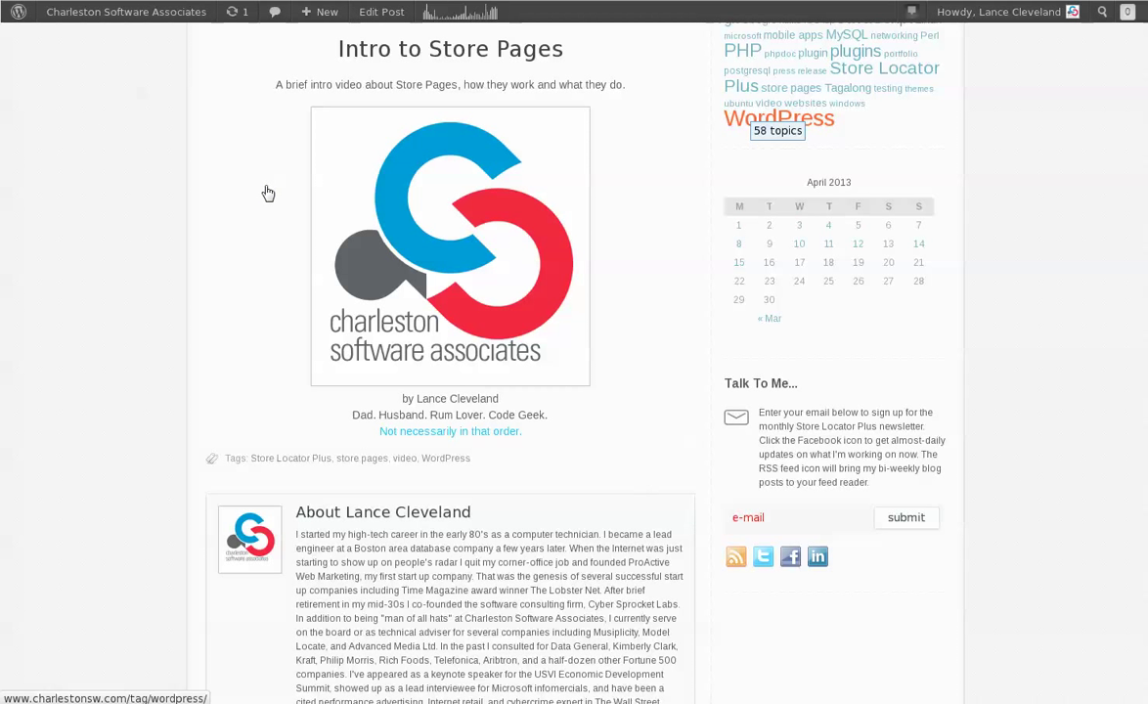
{"action": "mouse_move", "coordinate": [152, 90]}
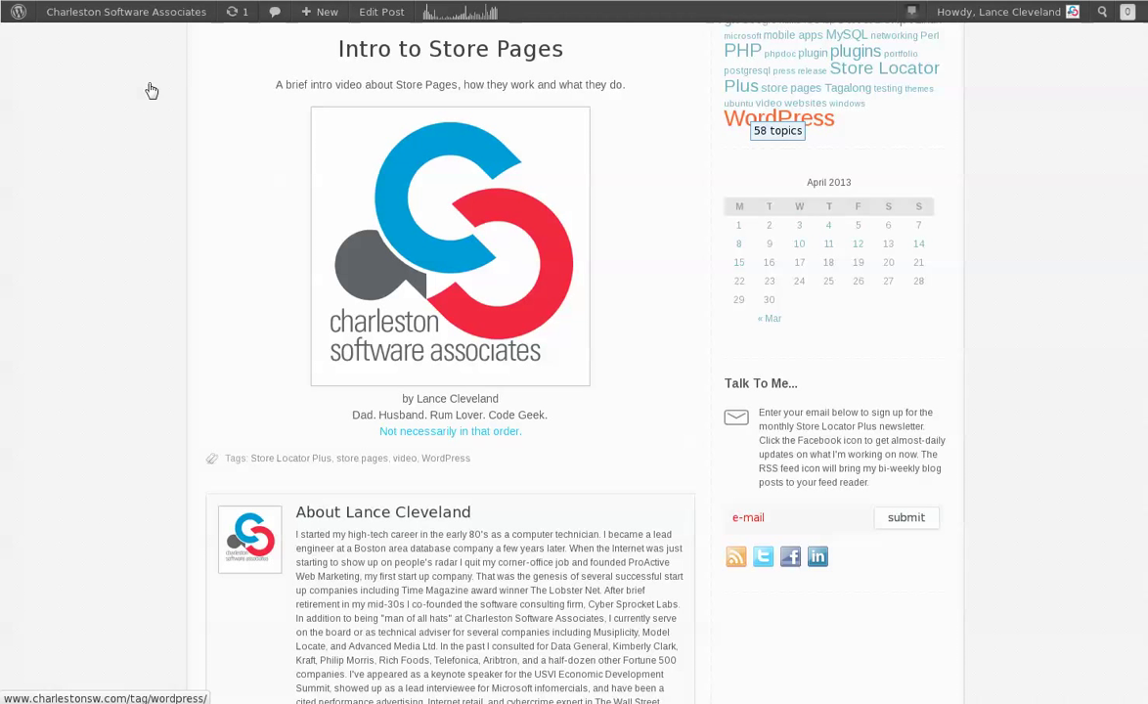
{"action": "mouse_move", "coordinate": [131, 70]}
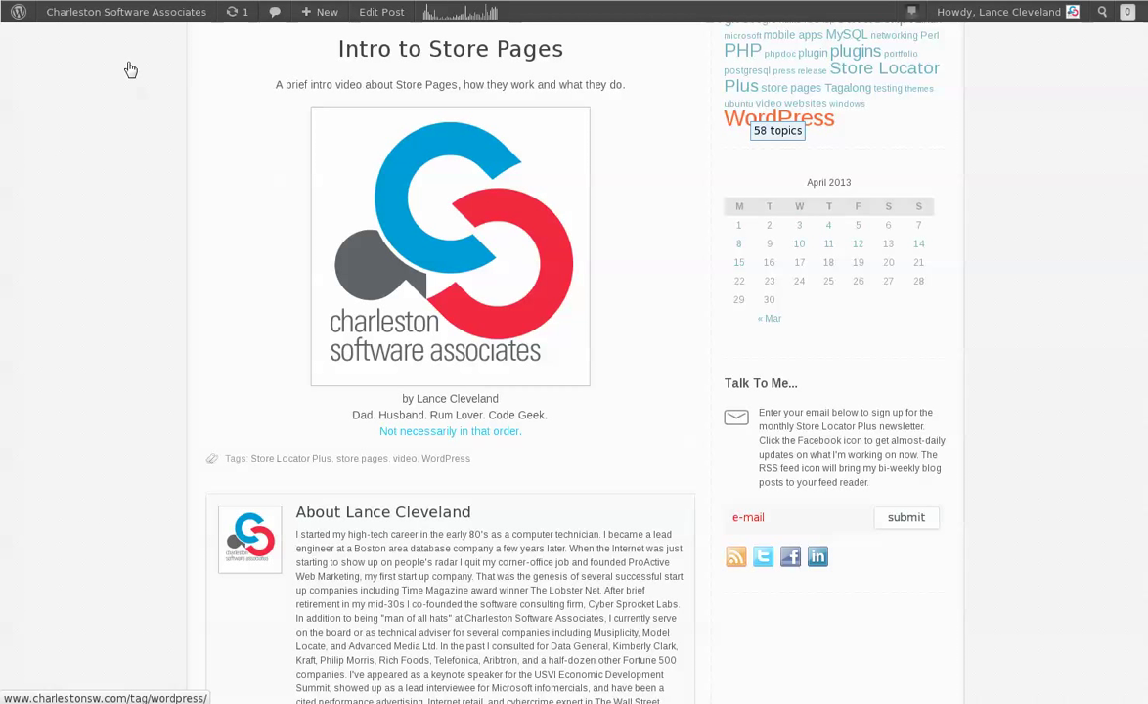
{"action": "mouse_move", "coordinate": [122, 43]}
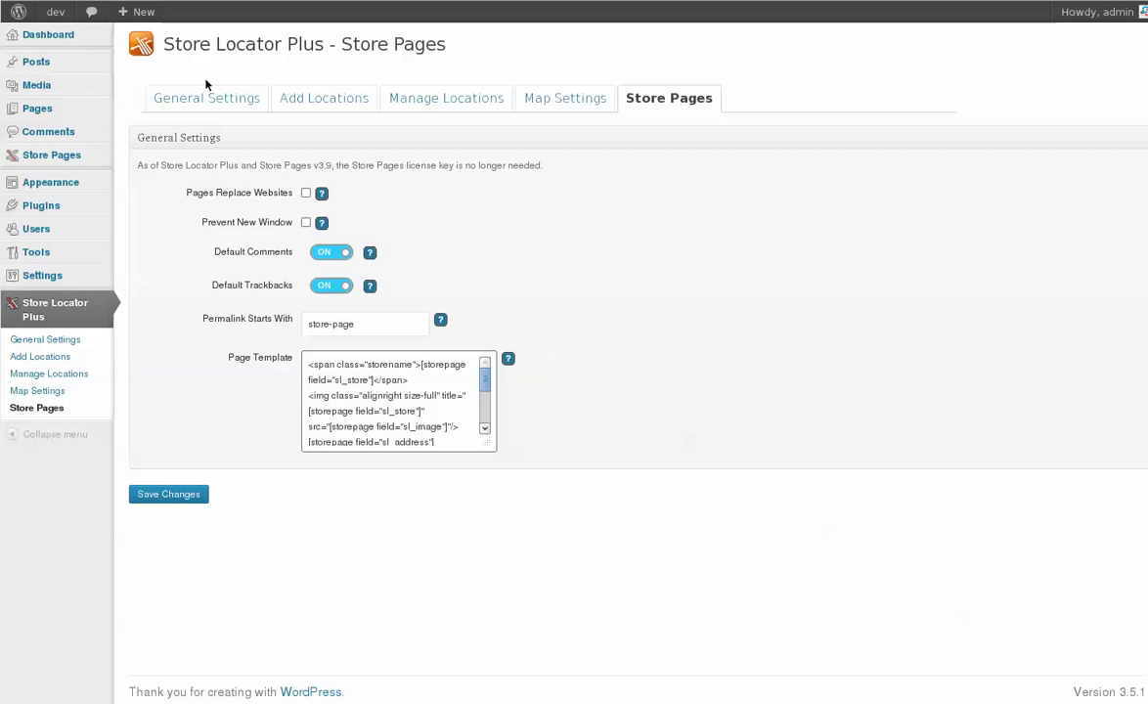
{"action": "mouse_move", "coordinate": [693, 446]}
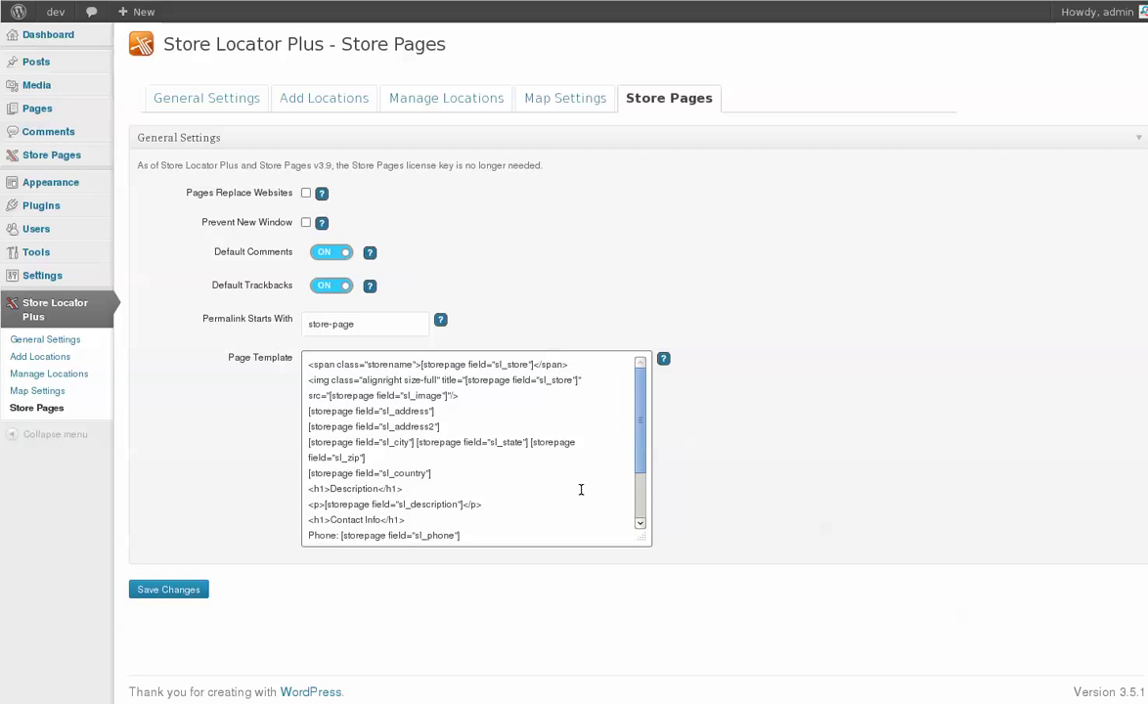
{"action": "mouse_move", "coordinate": [461, 281]}
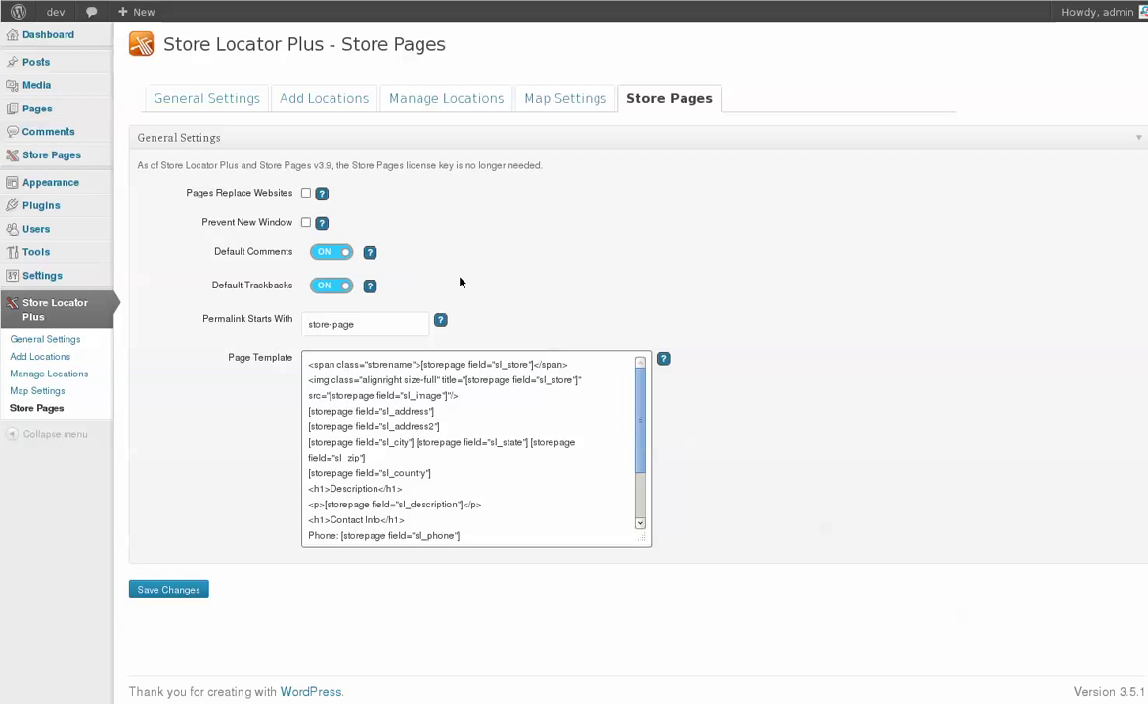
{"action": "mouse_move", "coordinate": [457, 270]}
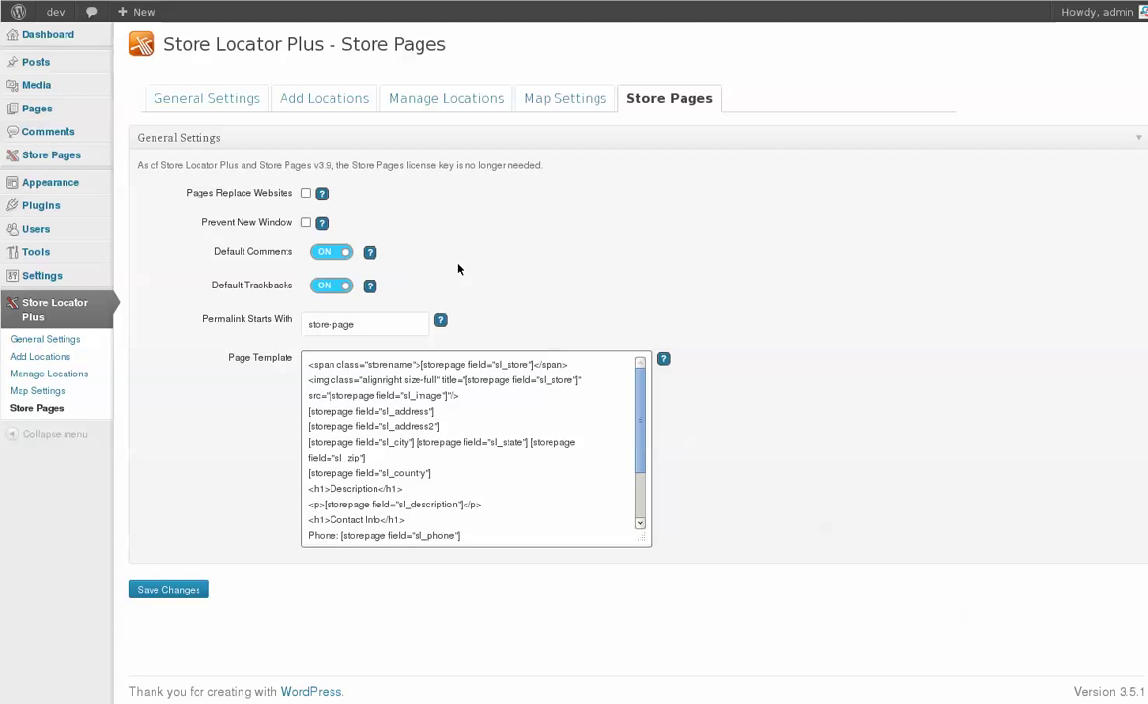
{"action": "mouse_move", "coordinate": [411, 207]}
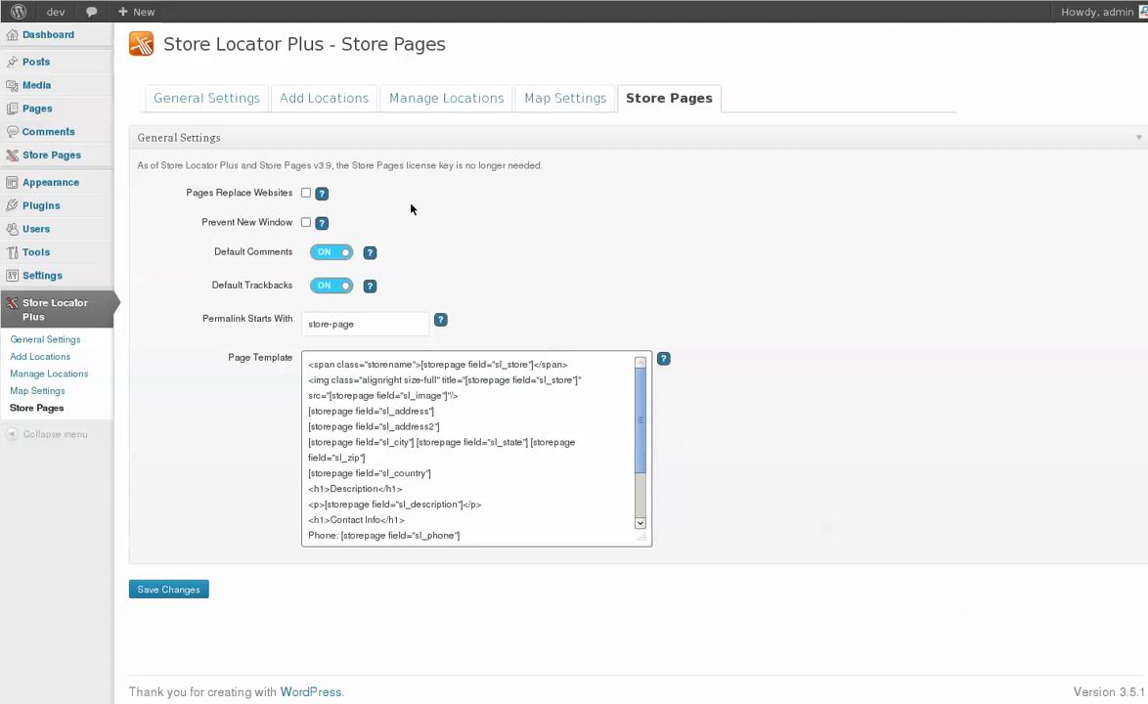
{"action": "mouse_move", "coordinate": [446, 98]}
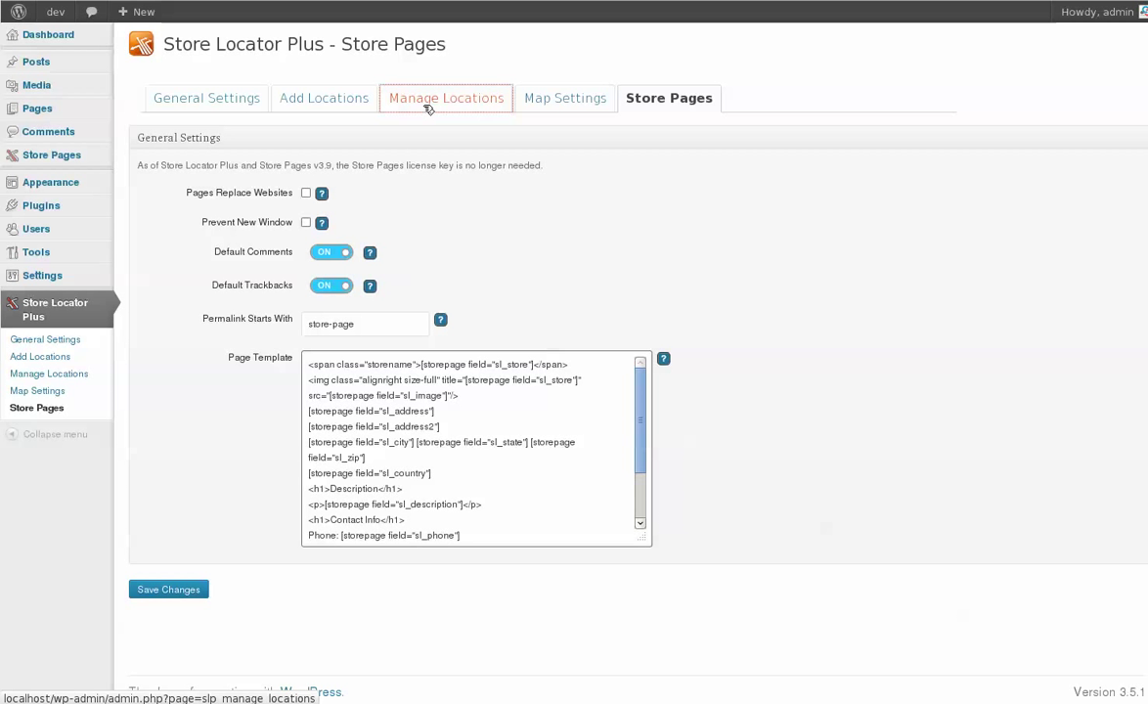
Review the Manage Locations list, then visit the public front of the site.
{"action": "left_click", "coordinate": [446, 98]}
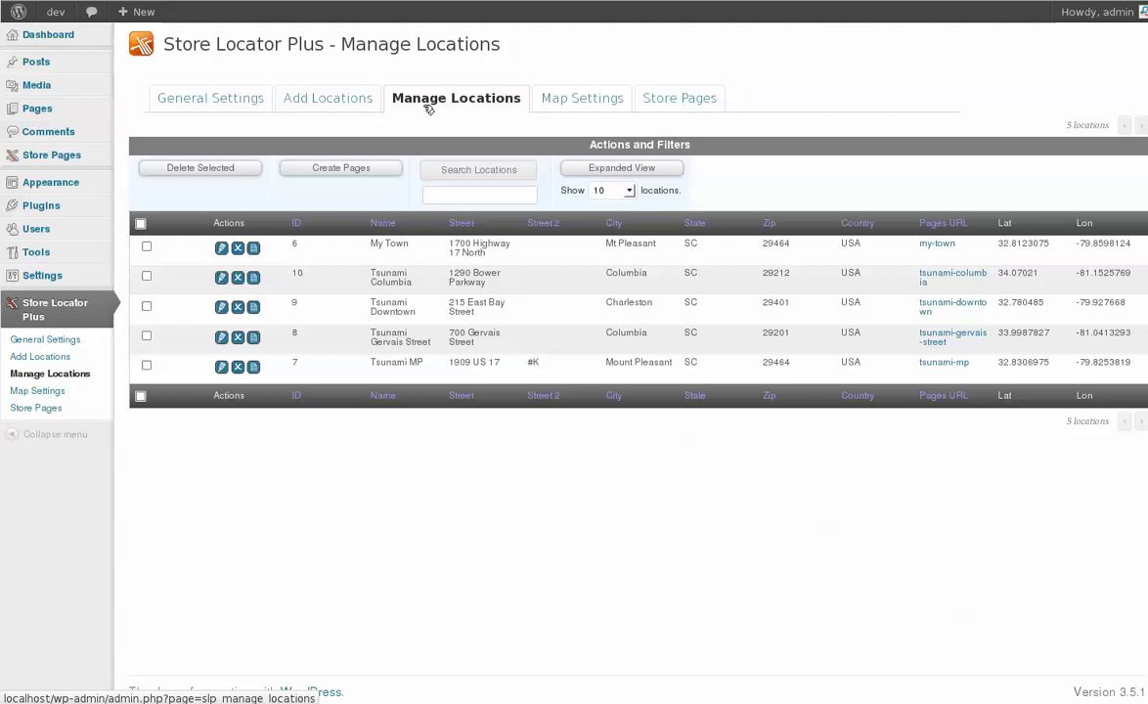
{"action": "mouse_move", "coordinate": [434, 153]}
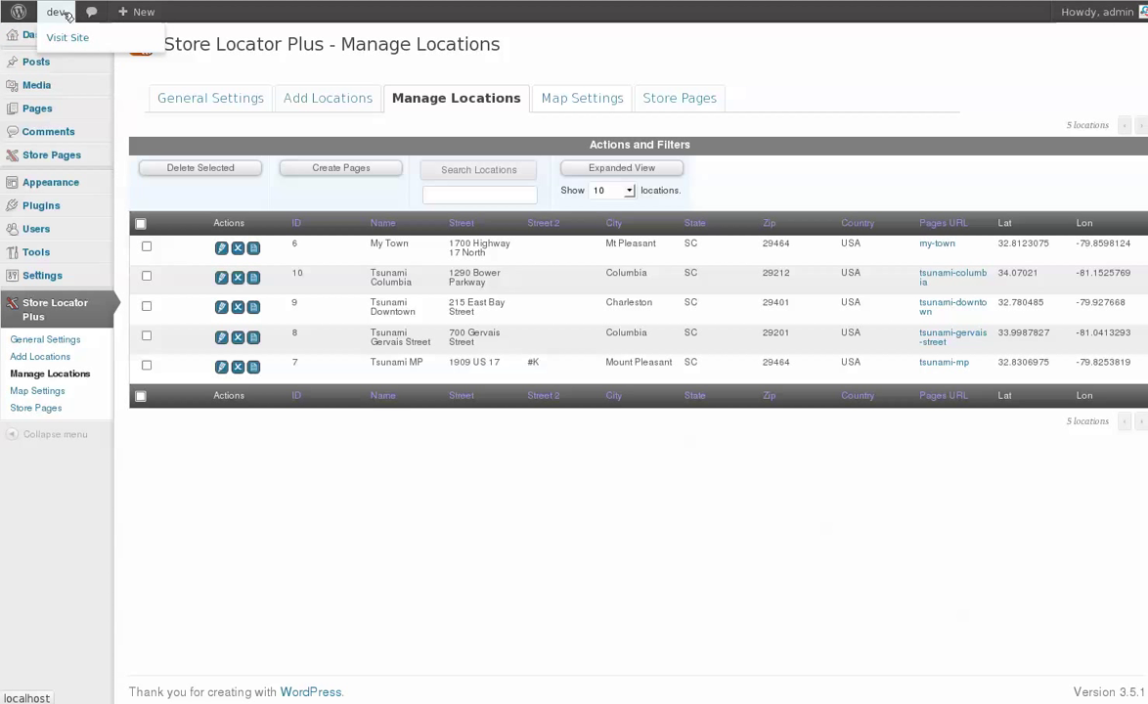
{"action": "left_click", "coordinate": [66, 38]}
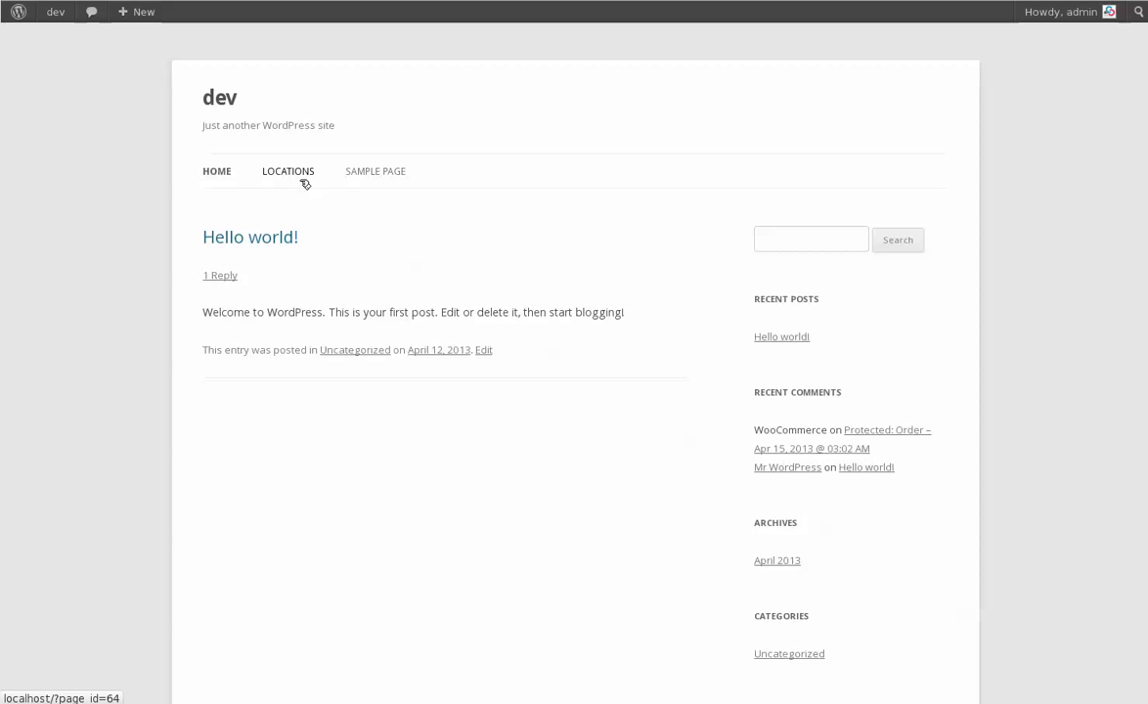
Search the Locations page for stores near Mt Pleasant, SC.
{"action": "left_click", "coordinate": [287, 172]}
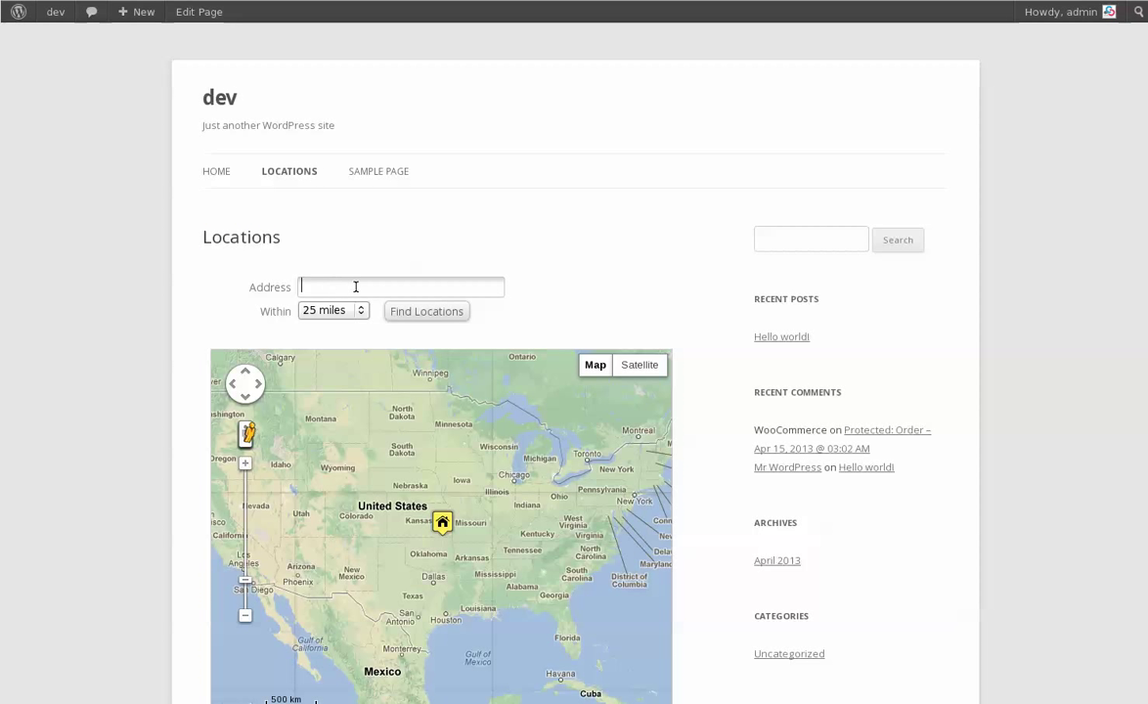
{"action": "type", "text": "Mt Pleasant, SC"}
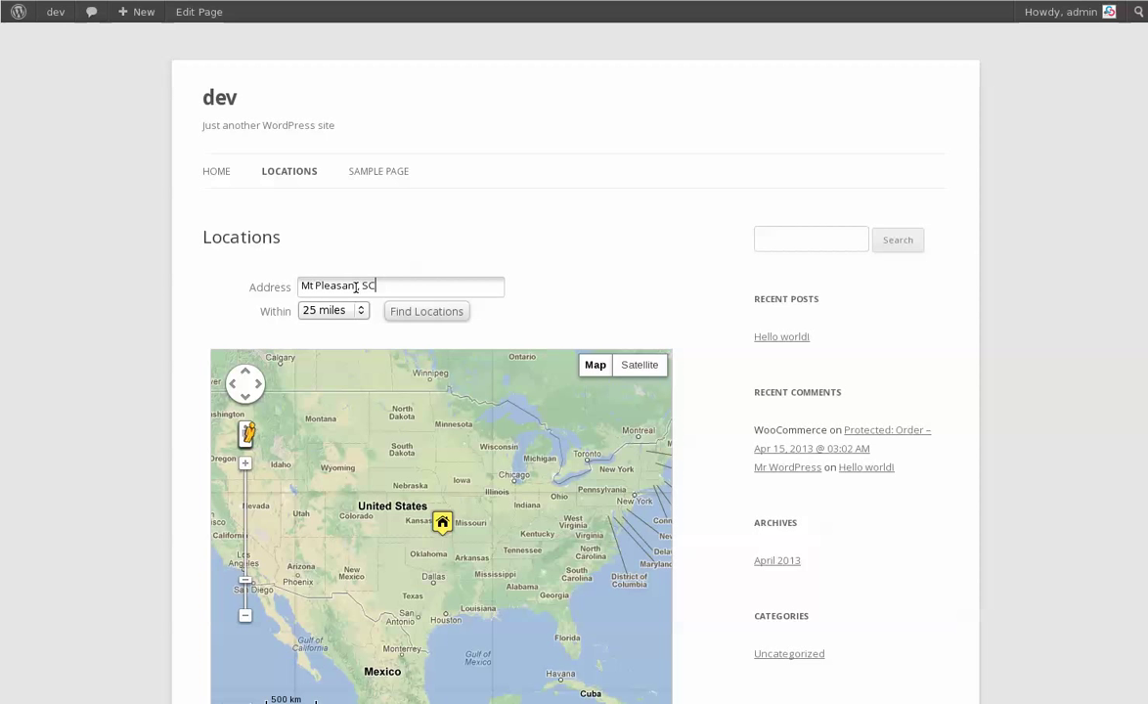
{"action": "left_click", "coordinate": [426, 311]}
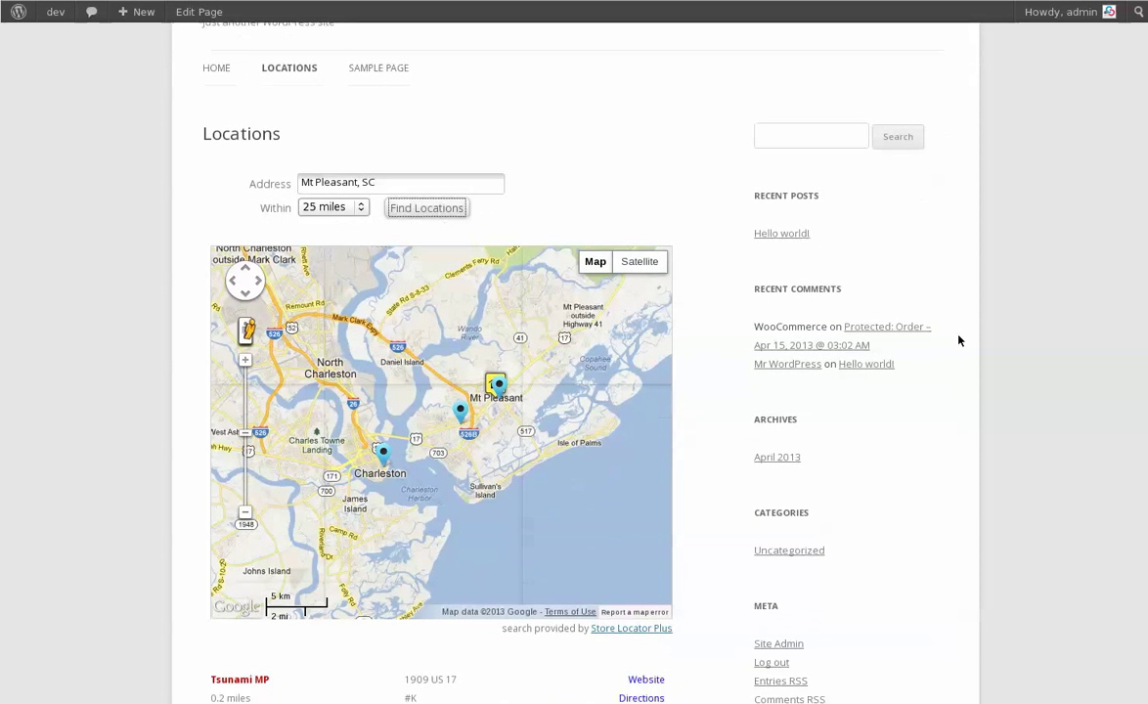
Follow the Tsunami MP Website link in the results, then bring up the dev admin menu.
{"action": "scroll", "scroll_direction": "down", "scroll_amount": 3}
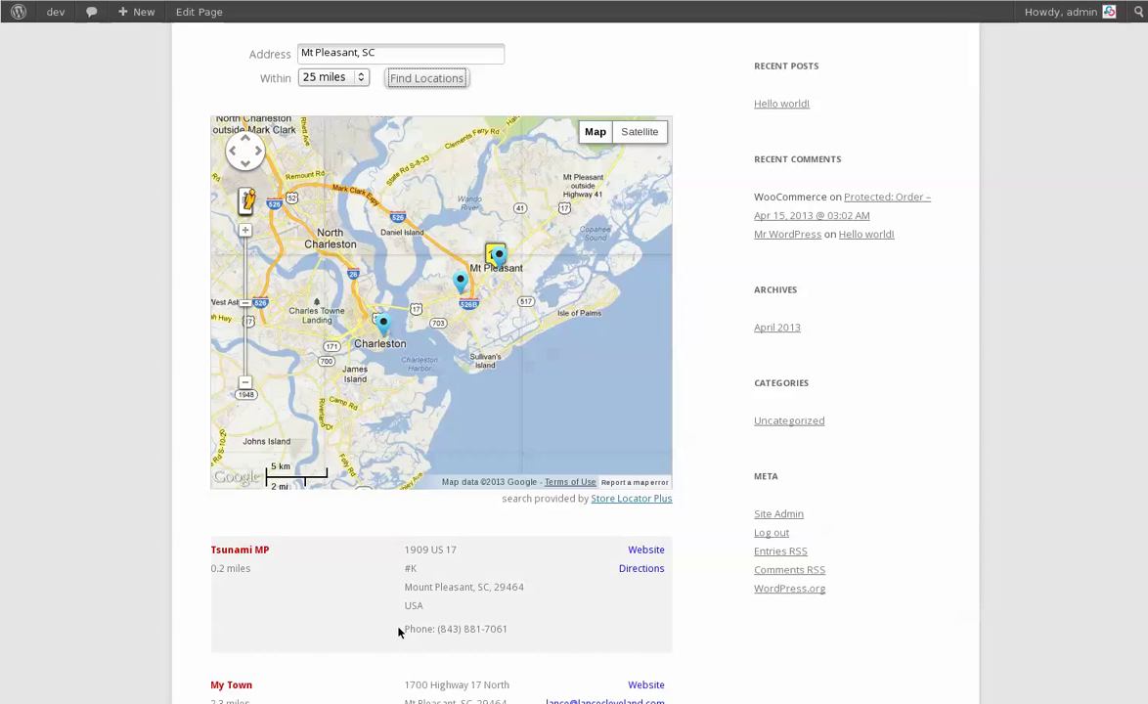
{"action": "scroll", "scroll_direction": "down", "scroll_amount": 3}
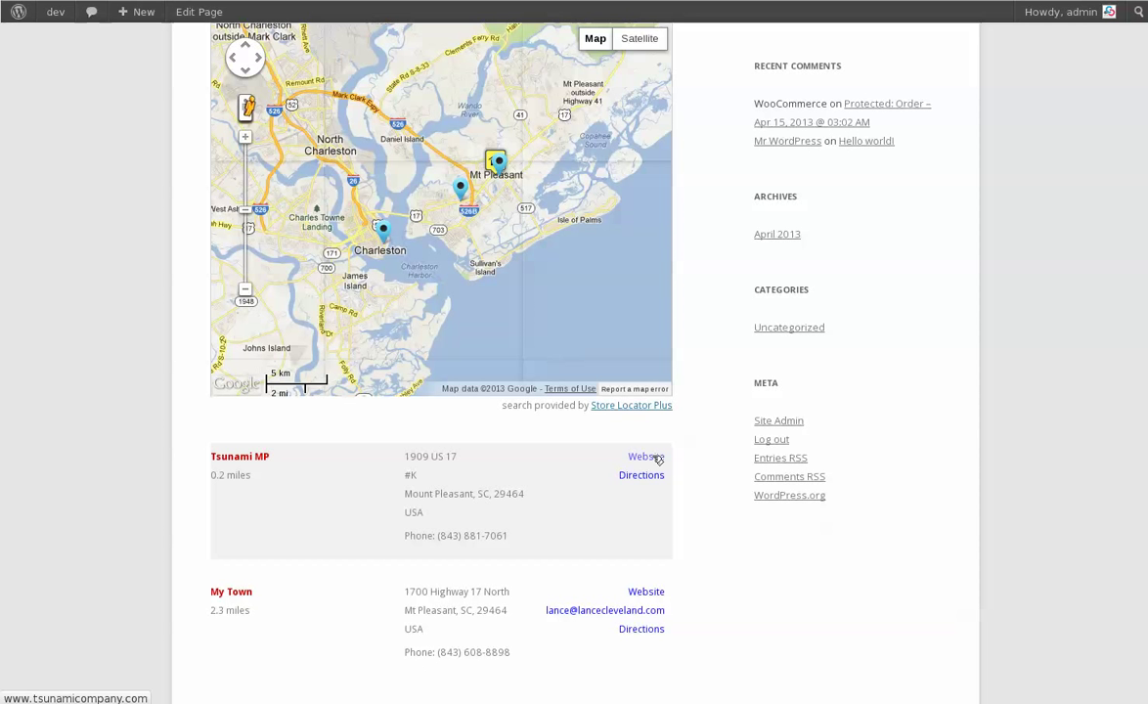
{"action": "left_click", "coordinate": [642, 456]}
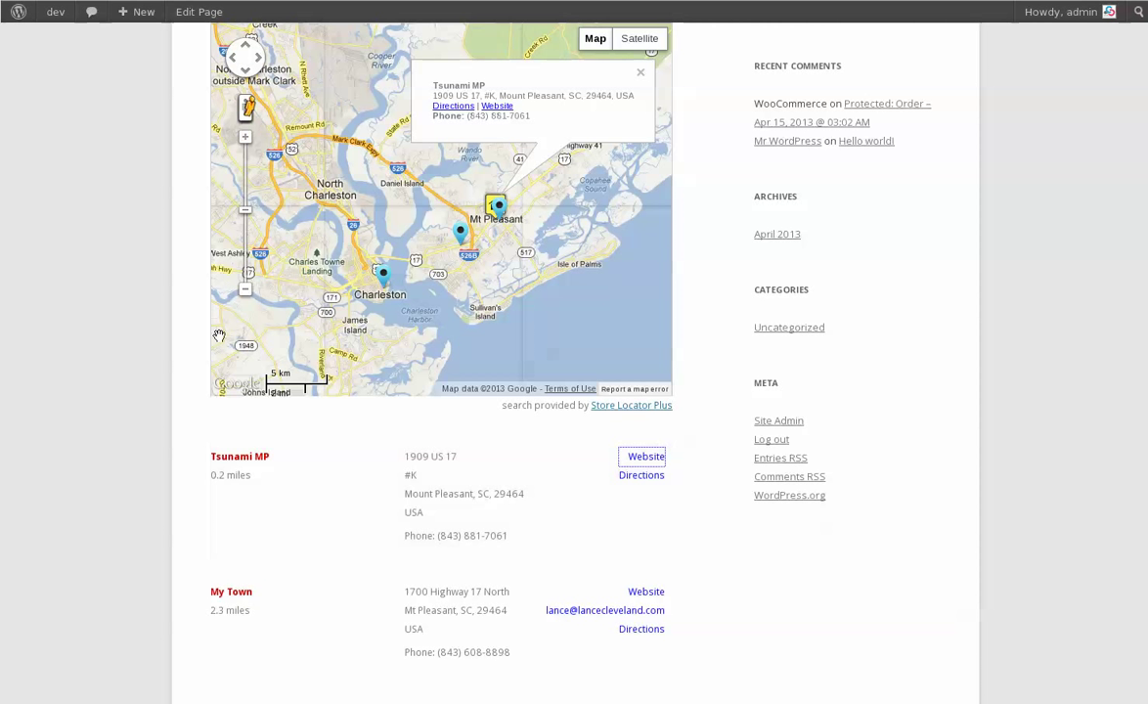
{"action": "mouse_move", "coordinate": [102, 36]}
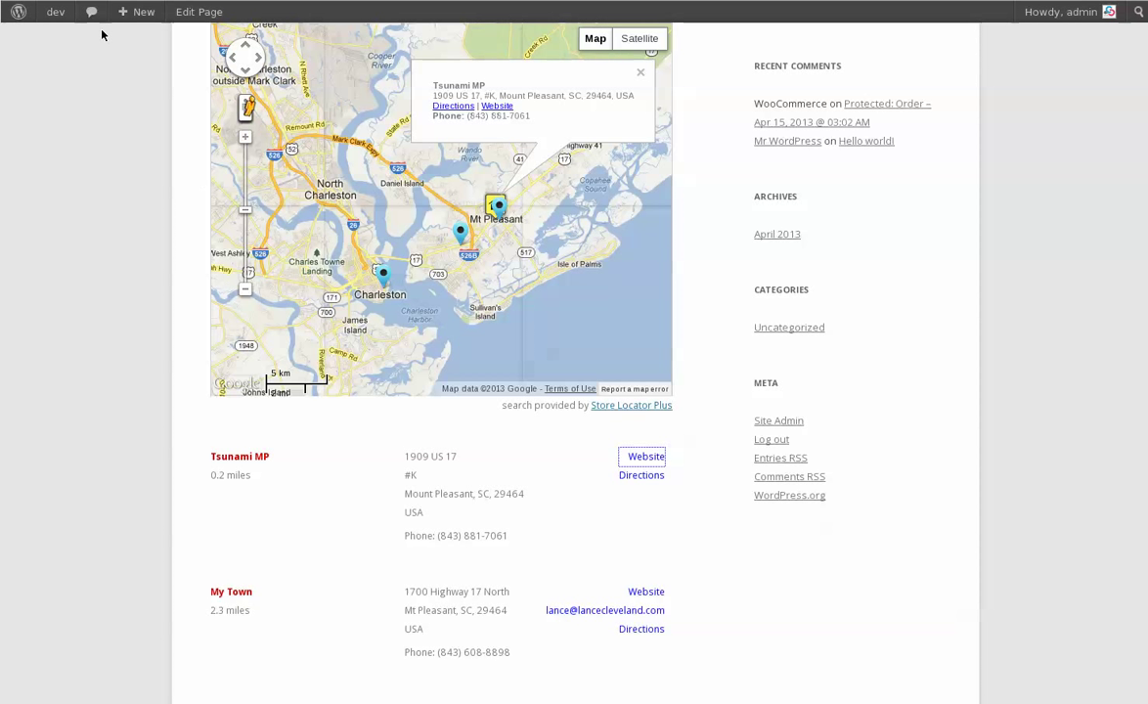
{"action": "left_click", "coordinate": [56, 11]}
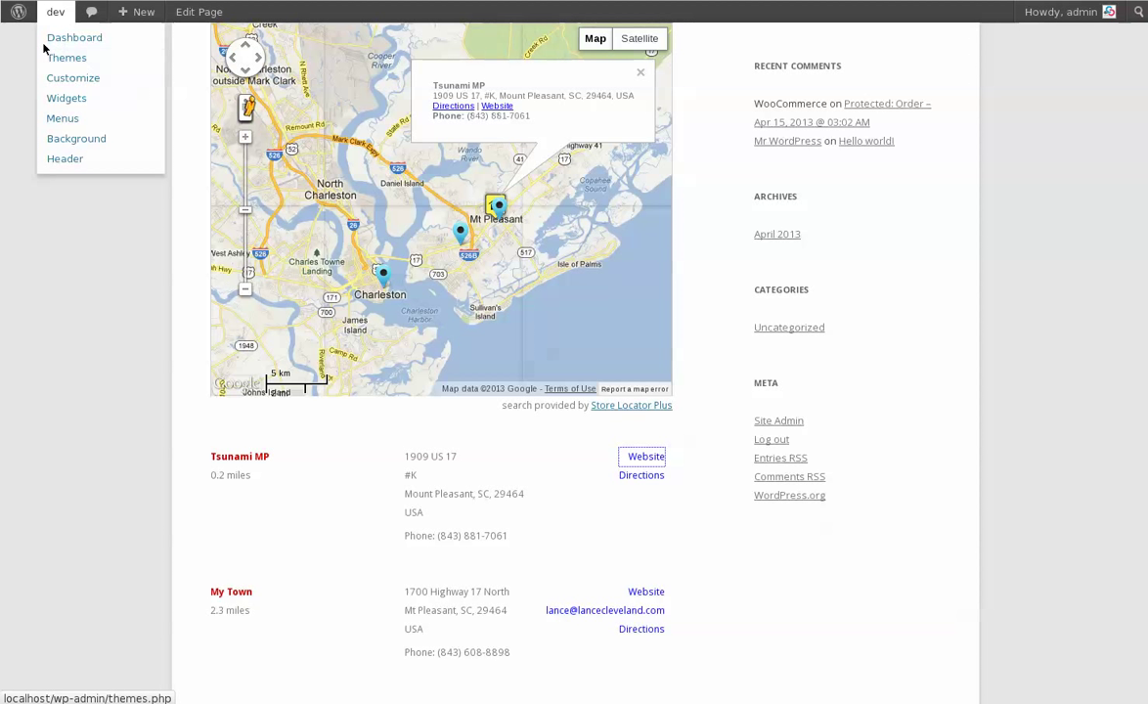
{"action": "mouse_move", "coordinate": [74, 37]}
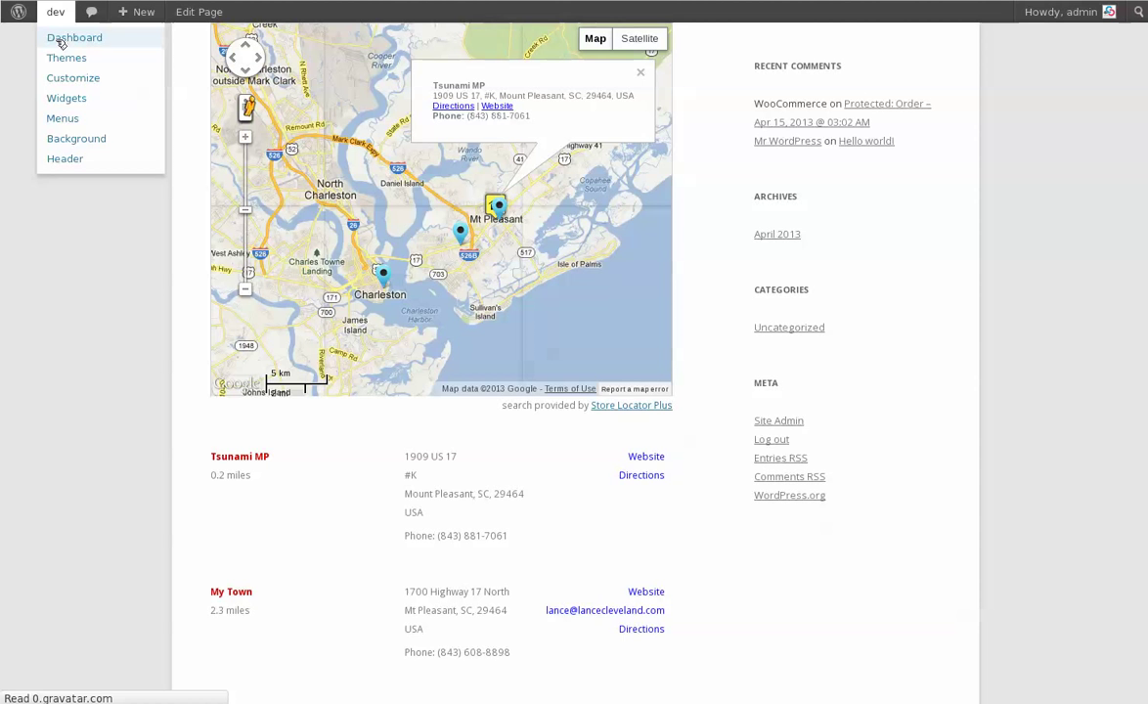
{"action": "left_click", "coordinate": [75, 37]}
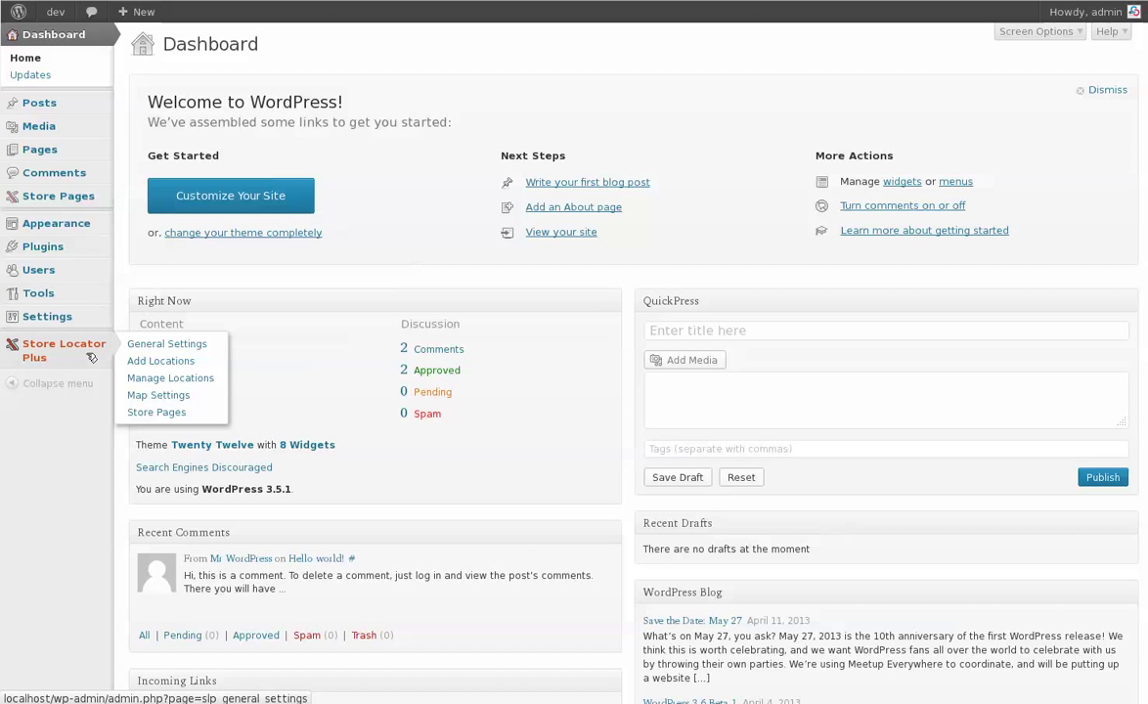
{"action": "left_click", "coordinate": [170, 380]}
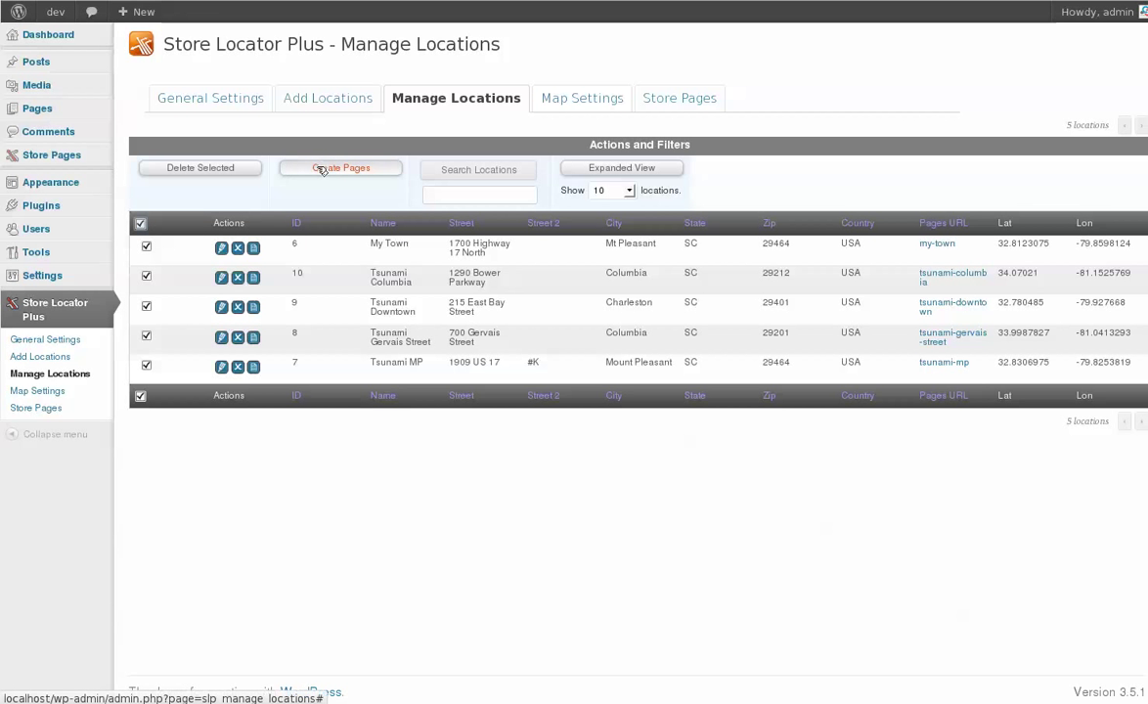
{"action": "left_click", "coordinate": [340, 169]}
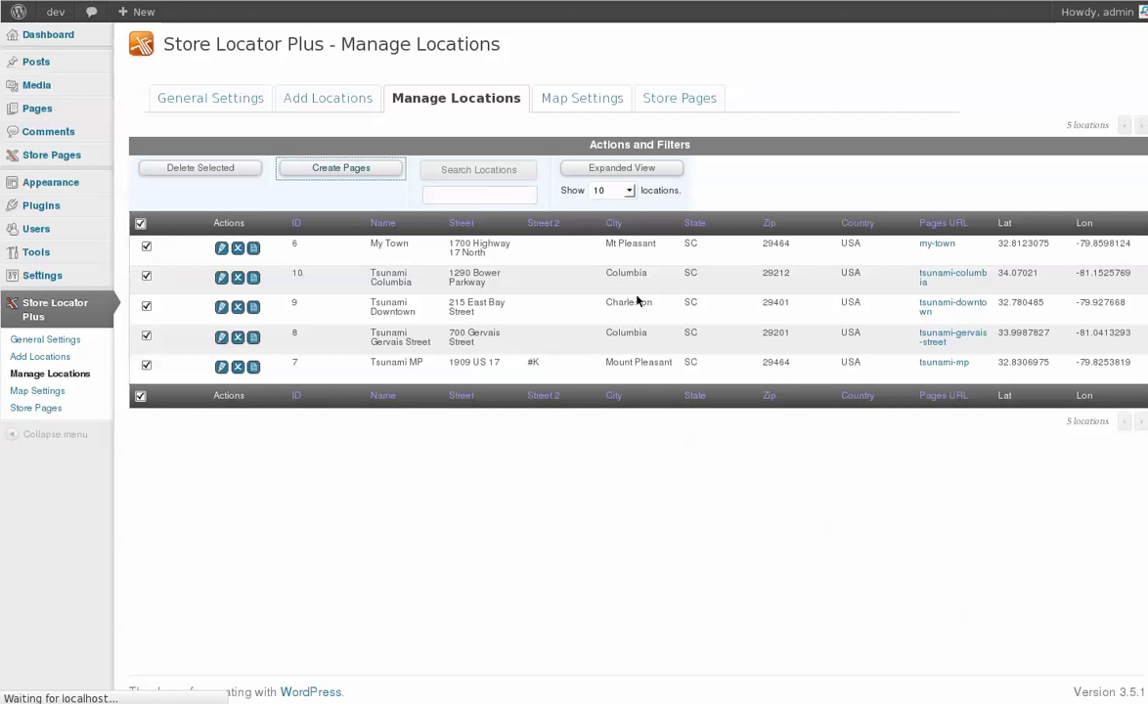
{"action": "left_click", "coordinate": [340, 169]}
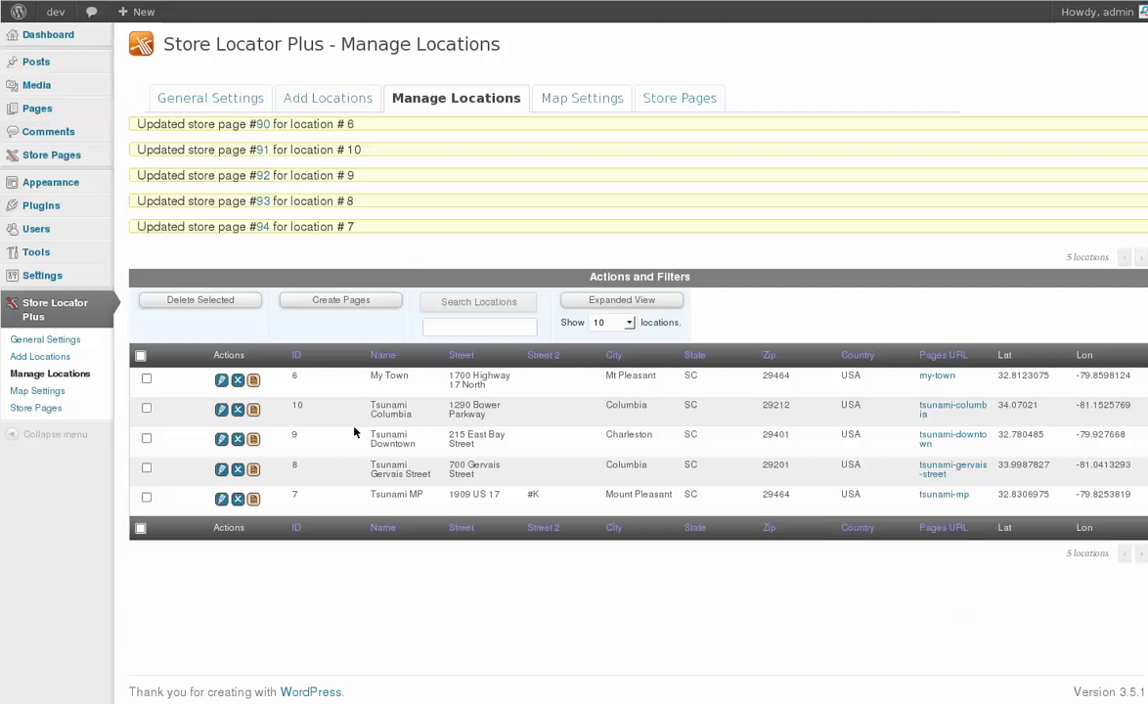
{"action": "mouse_move", "coordinate": [301, 395]}
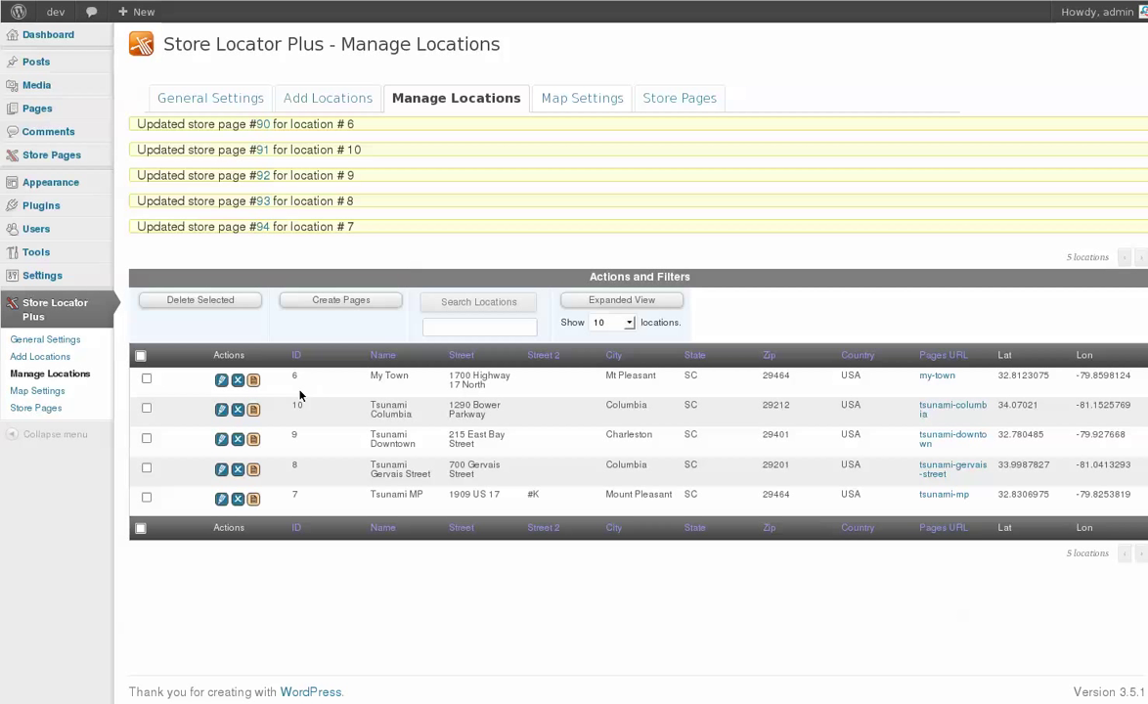
{"action": "mouse_move", "coordinate": [311, 417]}
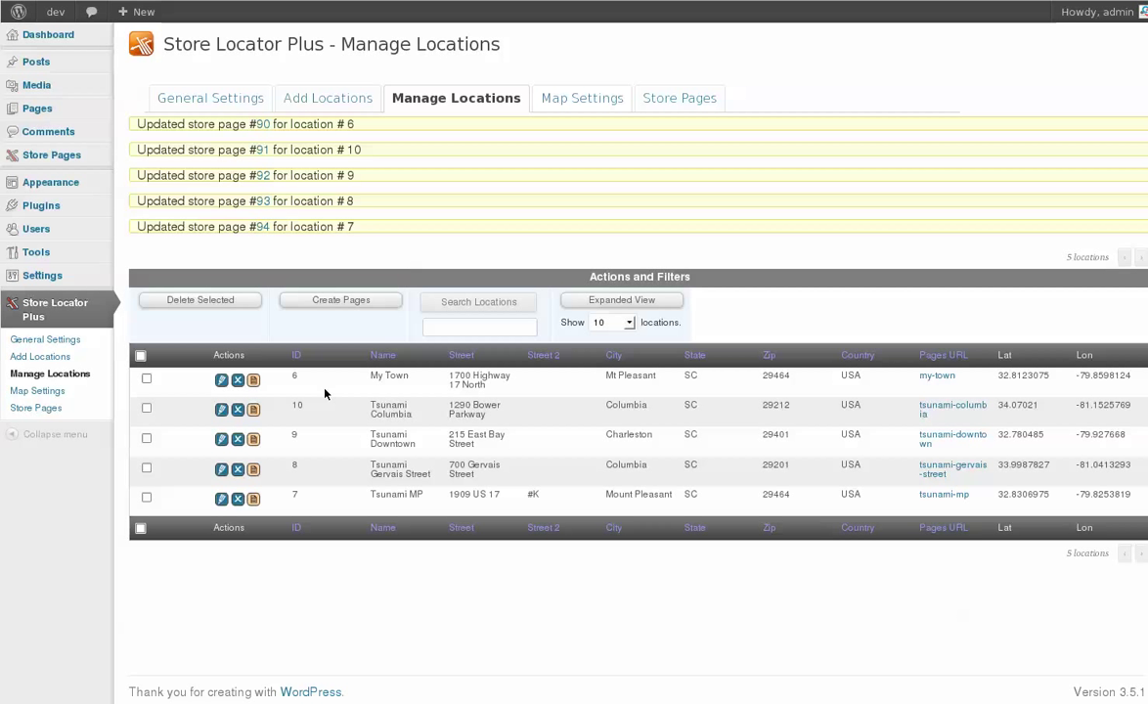
{"action": "mouse_move", "coordinate": [321, 397]}
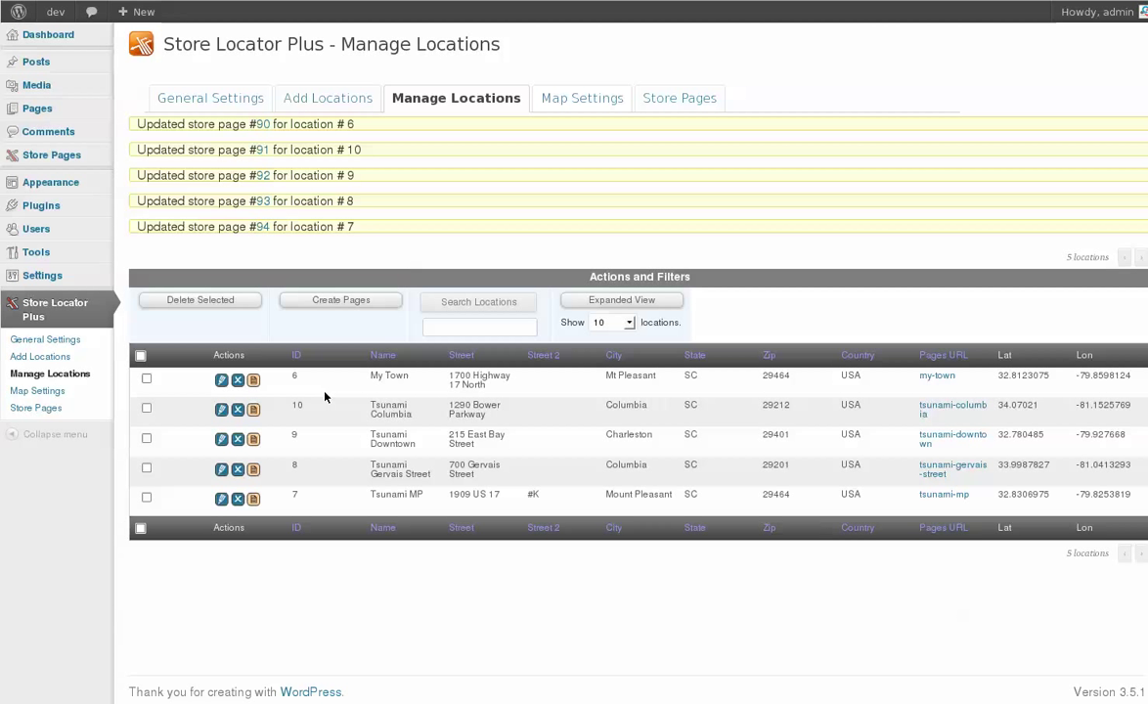
{"action": "mouse_move", "coordinate": [51, 155]}
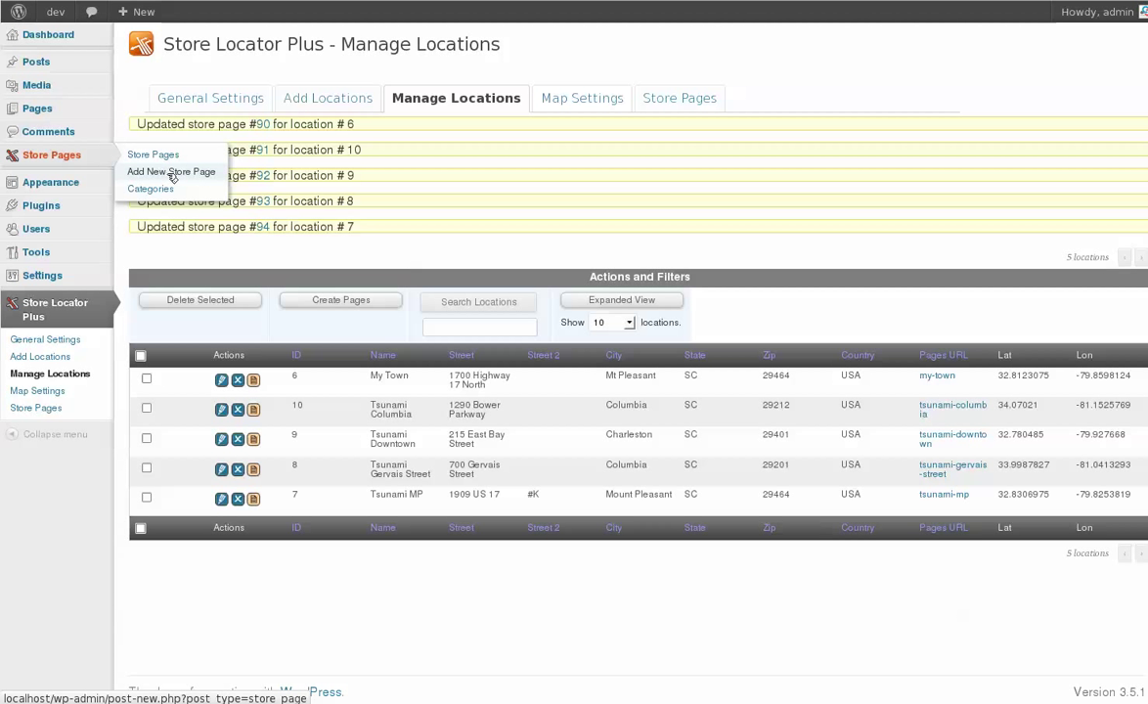
{"action": "mouse_move", "coordinate": [150, 187]}
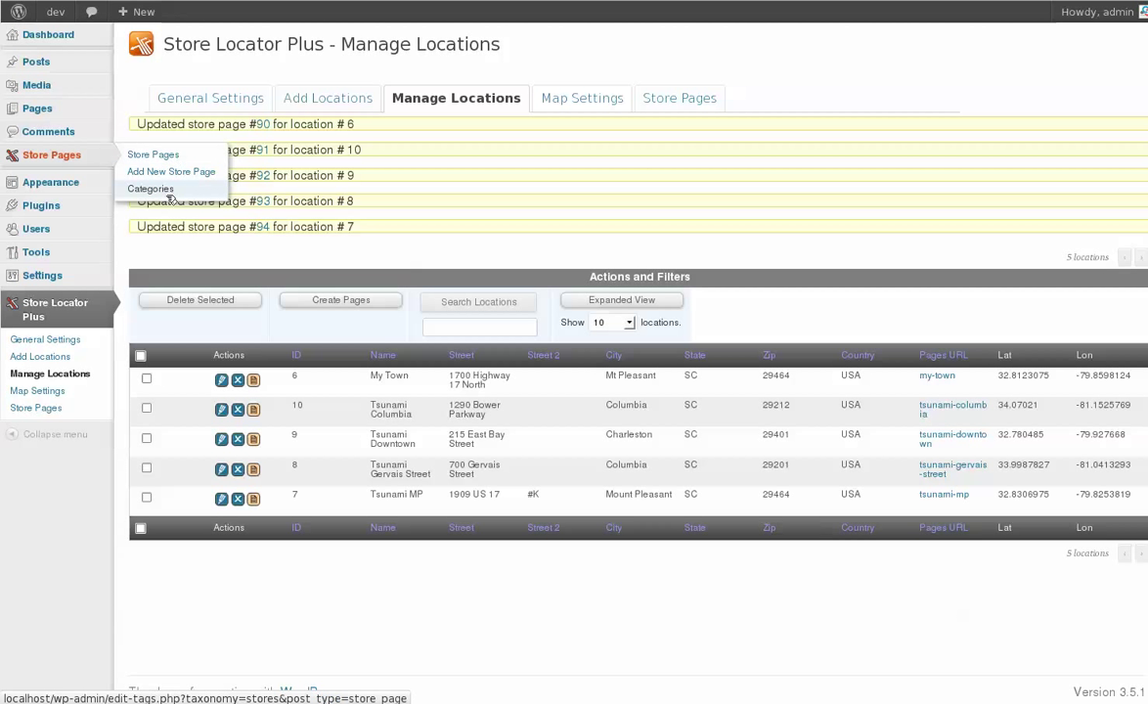
{"action": "mouse_move", "coordinate": [168, 190]}
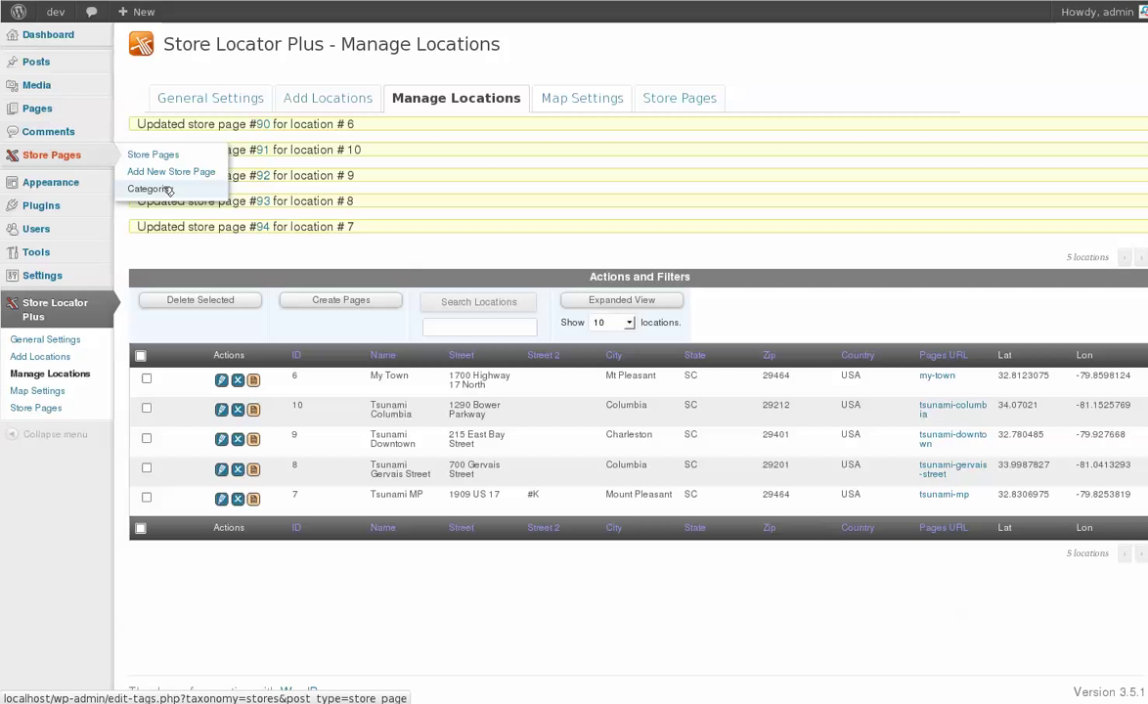
{"action": "mouse_move", "coordinate": [173, 172]}
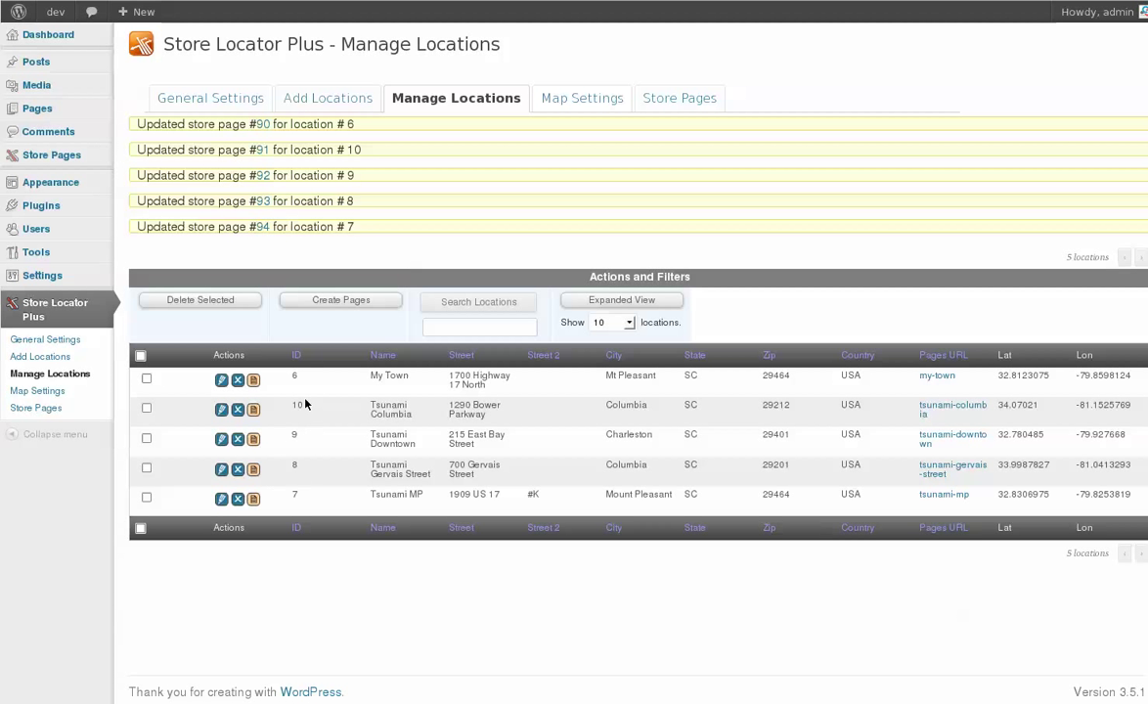
{"action": "mouse_move", "coordinate": [290, 317]}
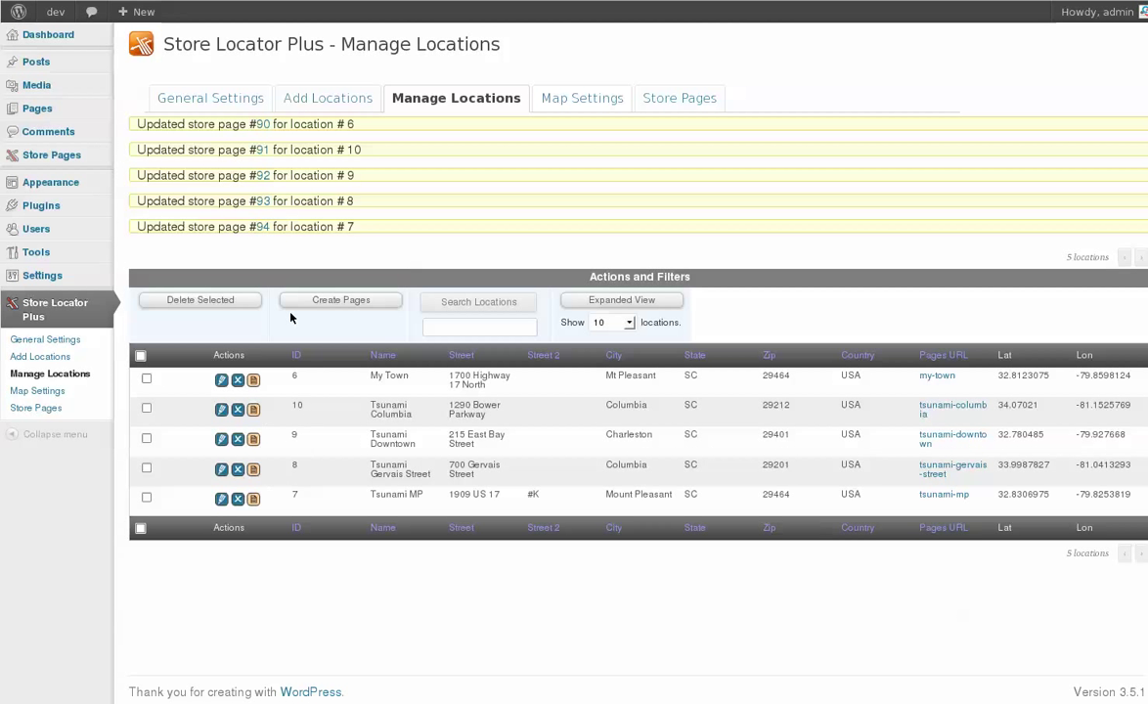
{"action": "mouse_move", "coordinate": [297, 342]}
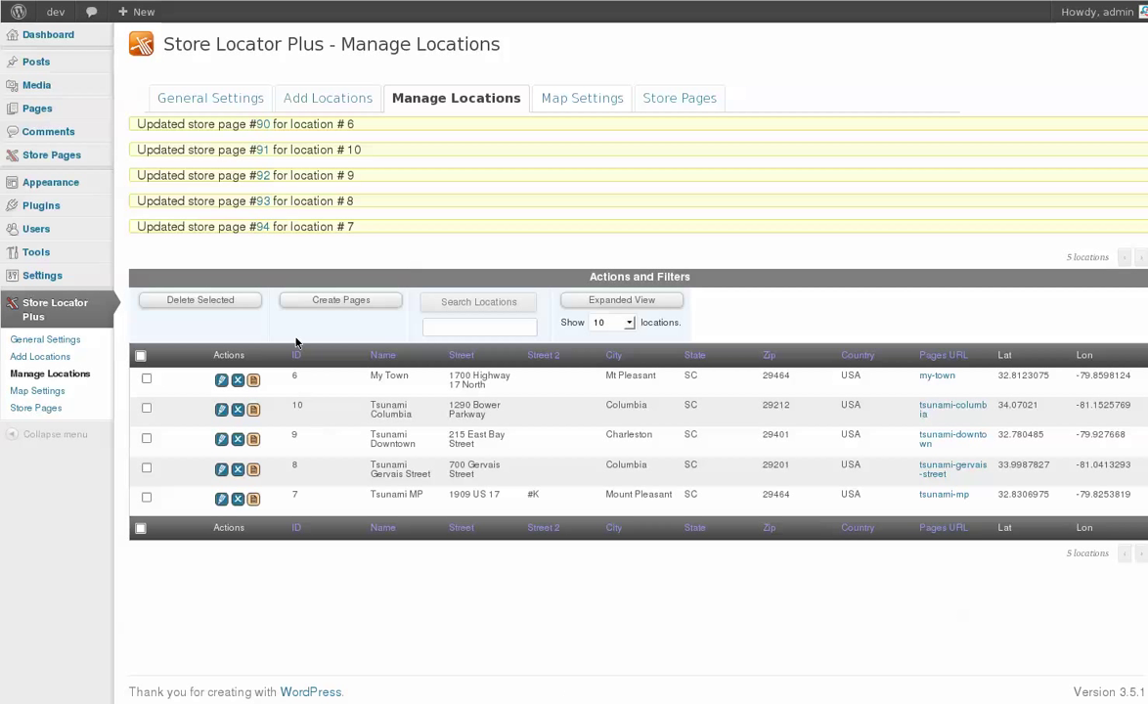
{"action": "mouse_move", "coordinate": [329, 361]}
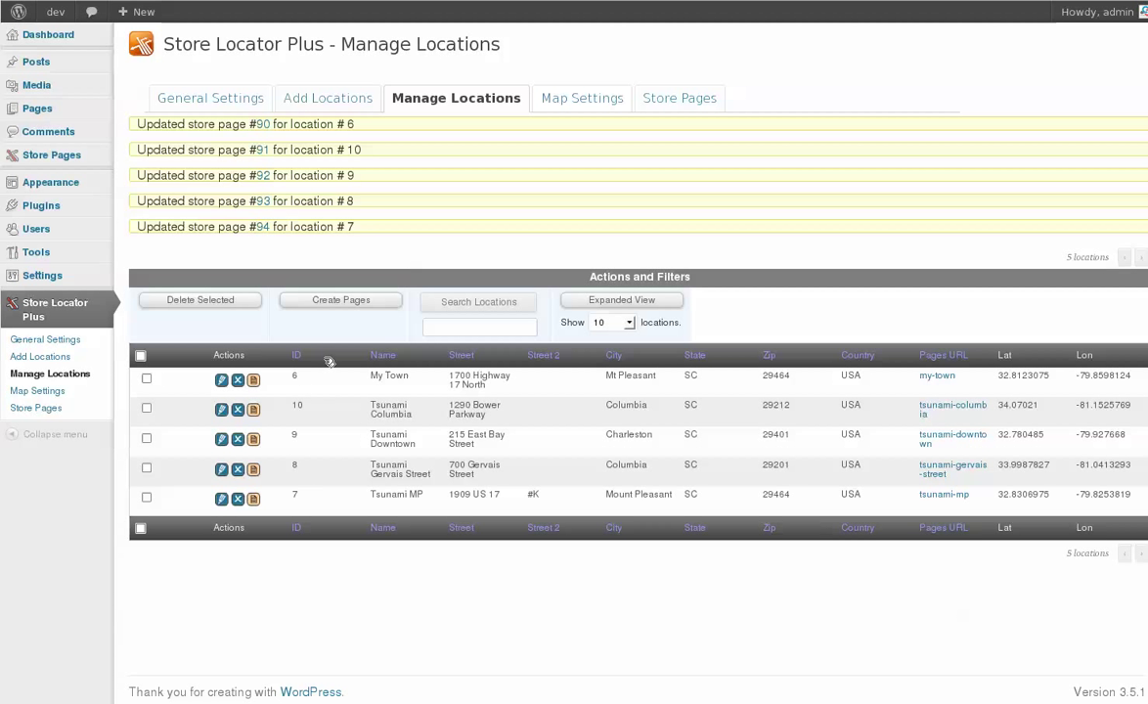
{"action": "mouse_move", "coordinate": [292, 414]}
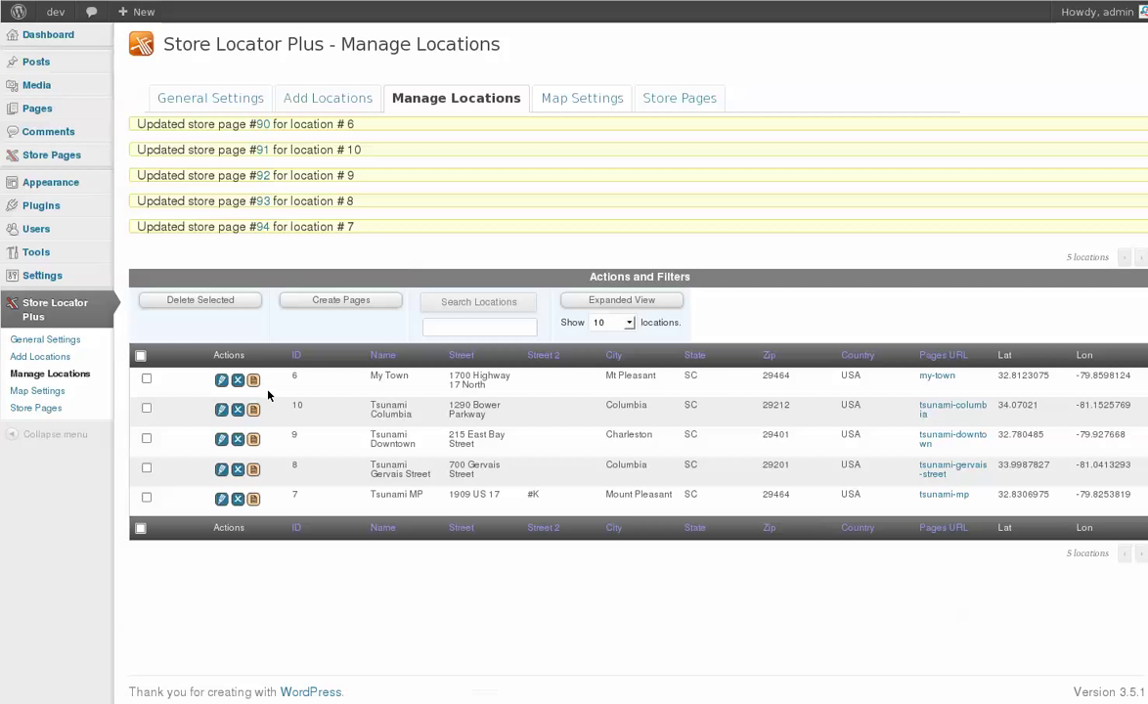
{"action": "mouse_move", "coordinate": [333, 512]}
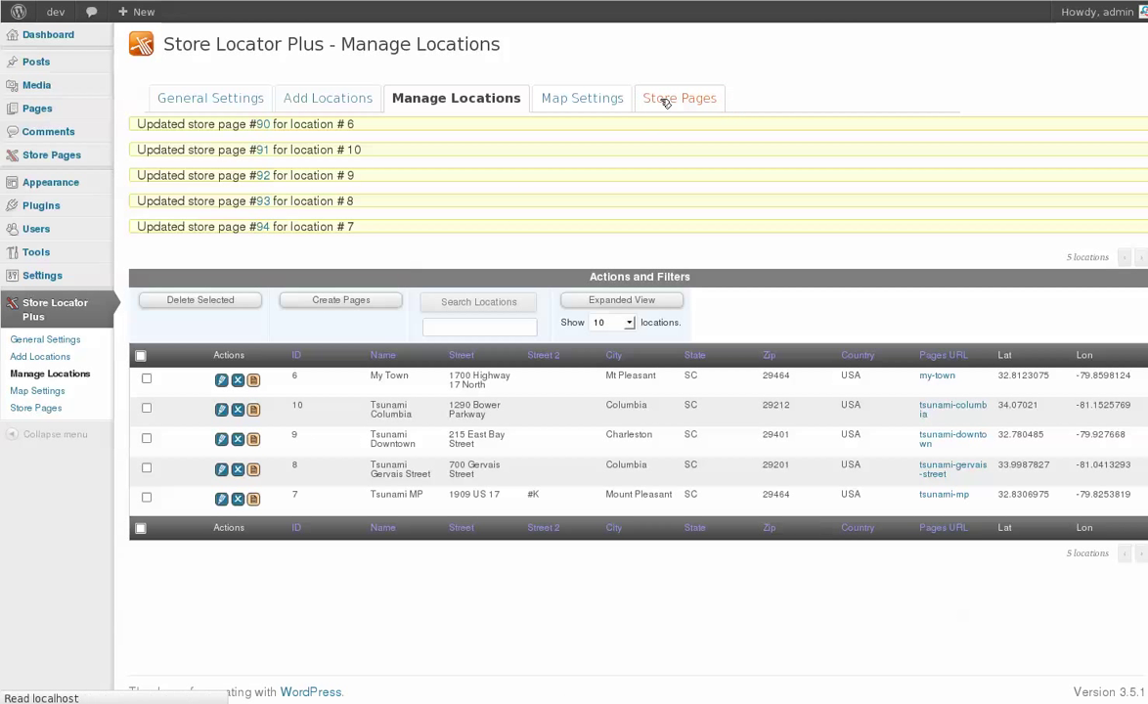
In Store Pages settings, enable Pages Replace Websites.
{"action": "left_click", "coordinate": [679, 98]}
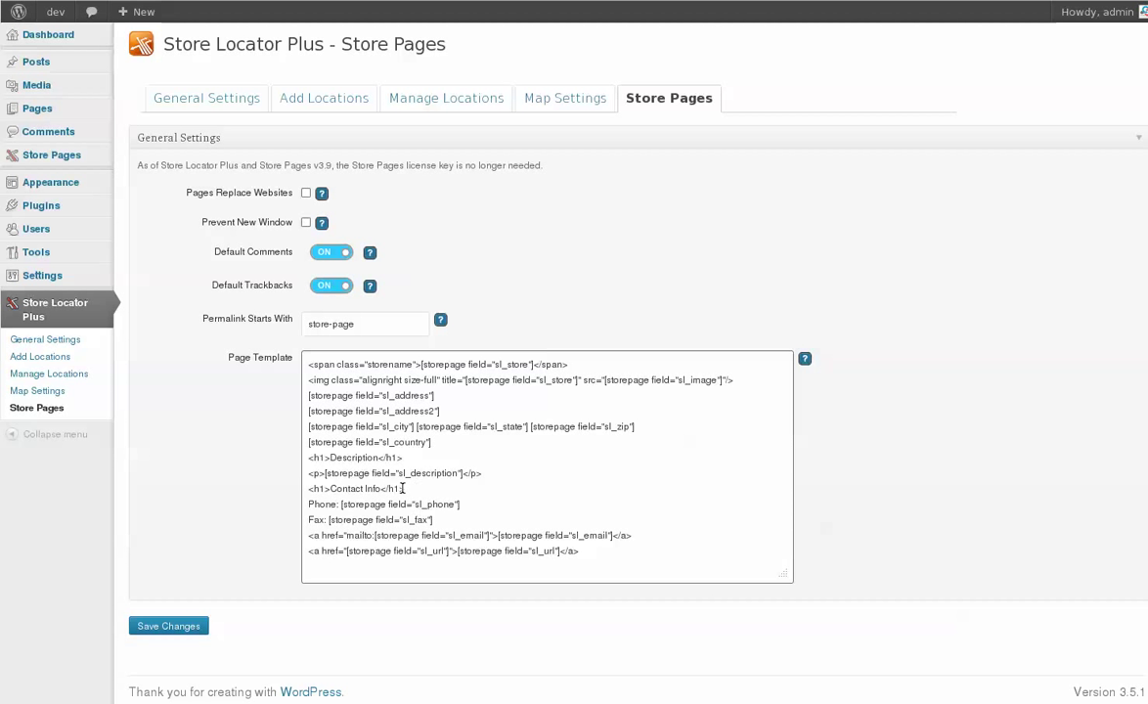
{"action": "double_click", "coordinate": [477, 364]}
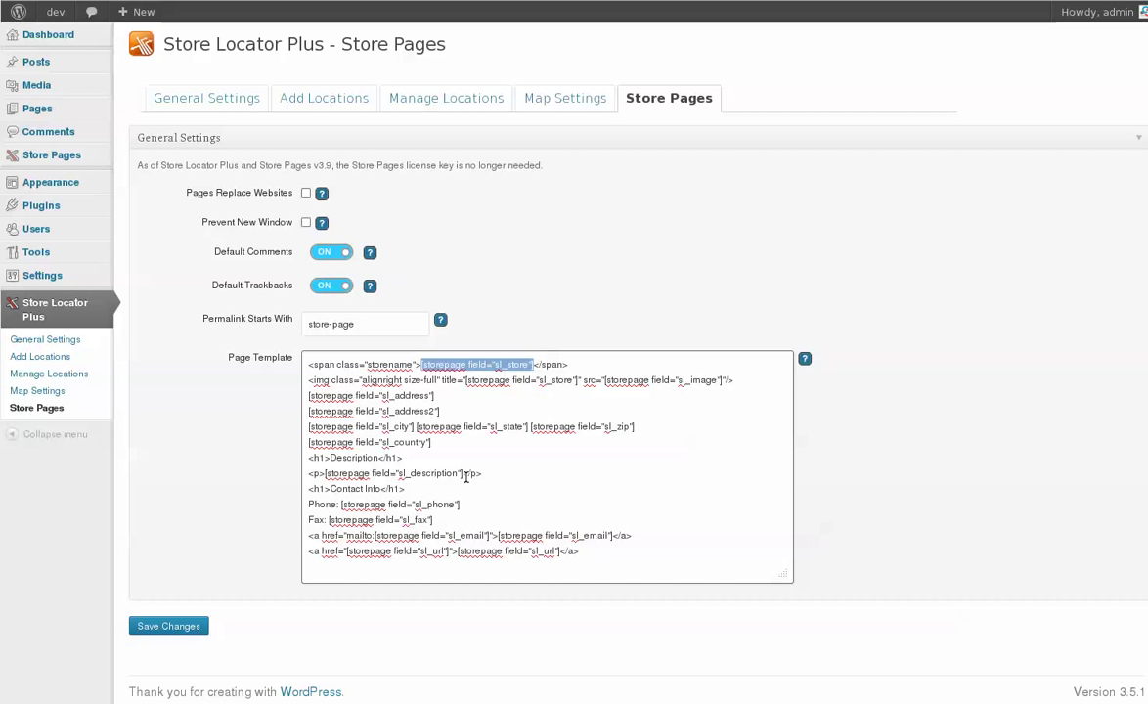
{"action": "mouse_move", "coordinate": [448, 434]}
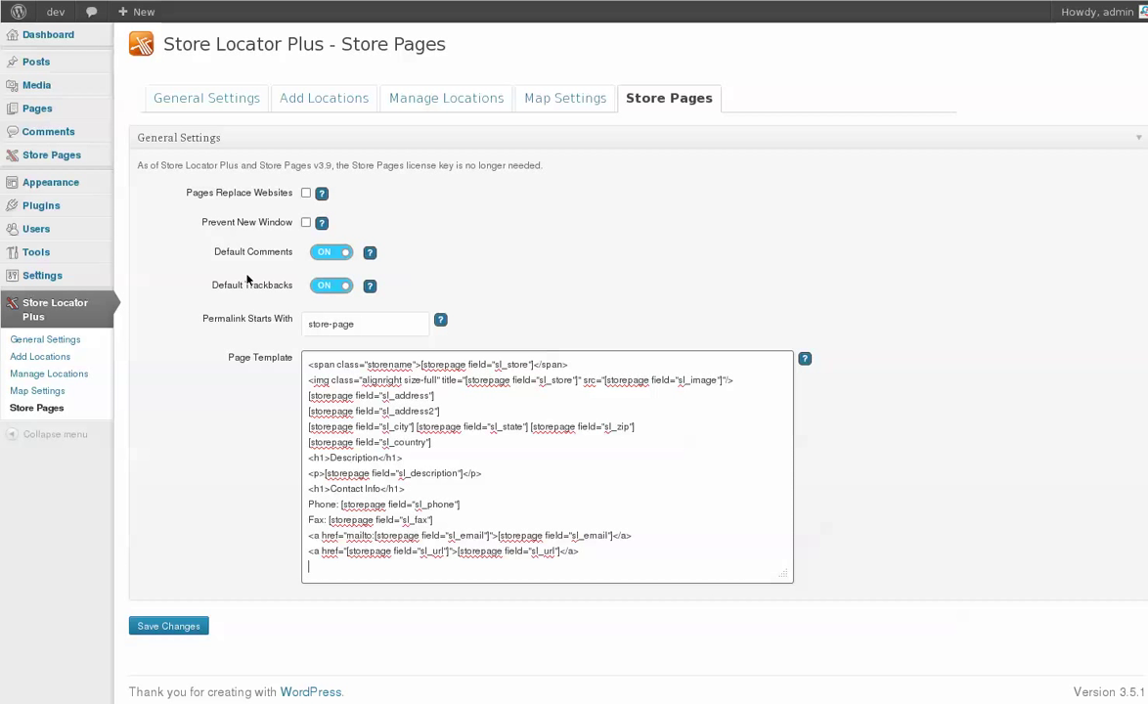
{"action": "mouse_move", "coordinate": [712, 583]}
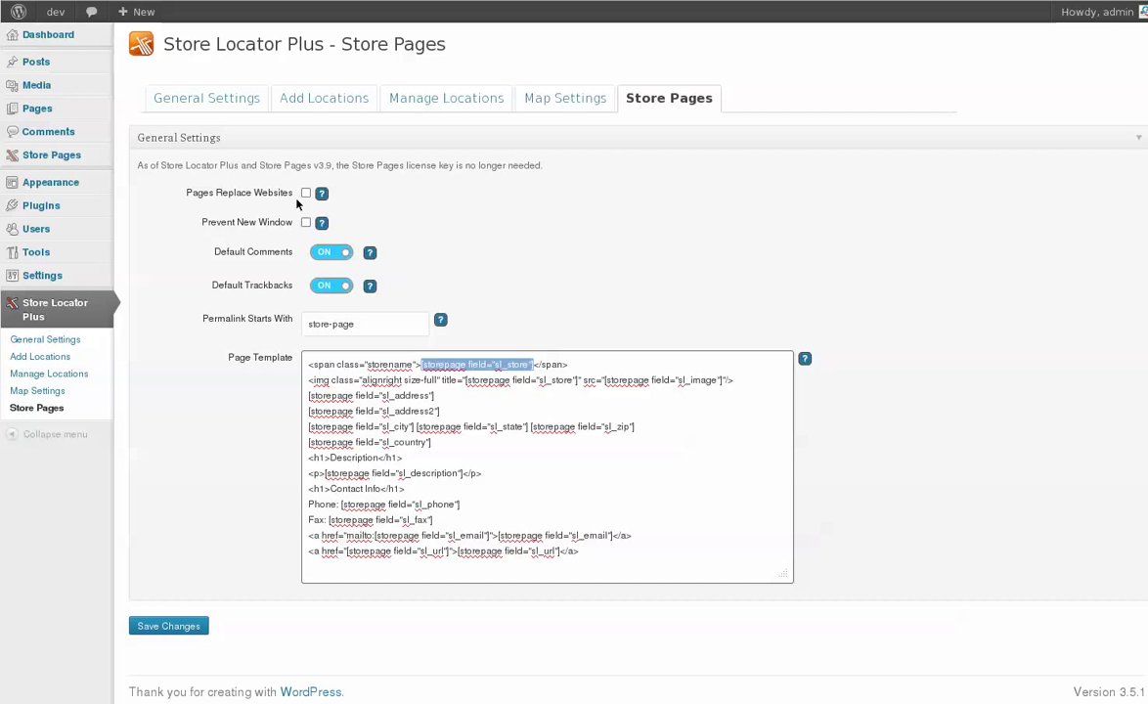
{"action": "left_click", "coordinate": [305, 193]}
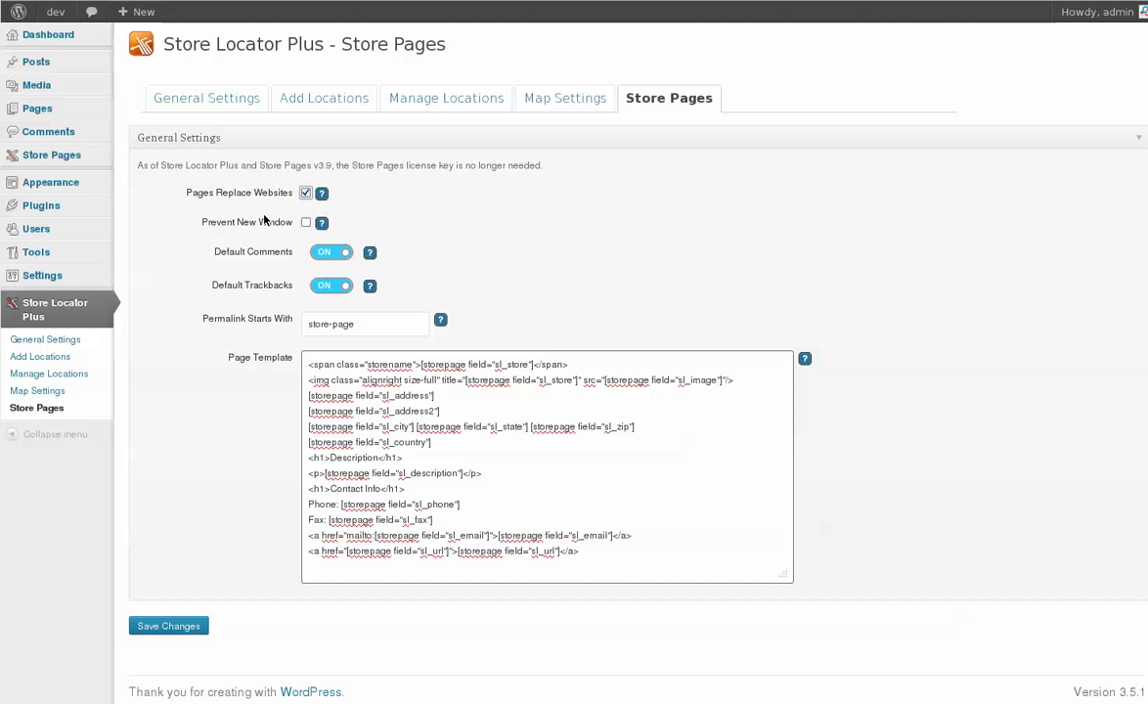
{"action": "mouse_move", "coordinate": [239, 203]}
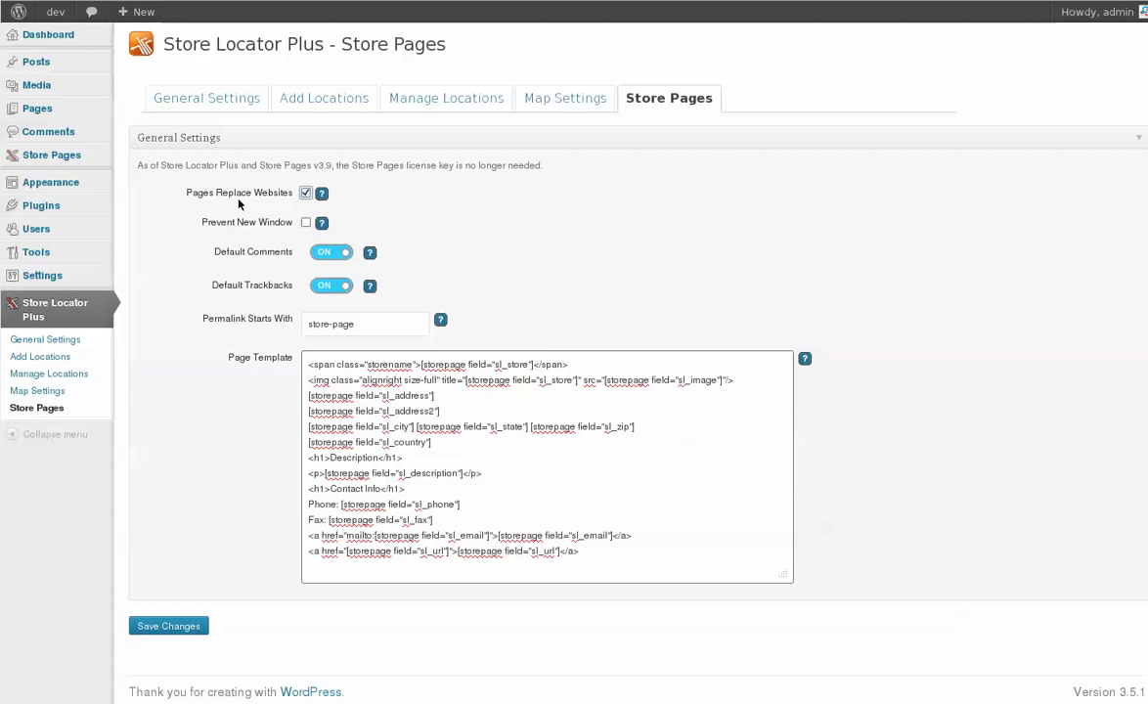
{"action": "mouse_move", "coordinate": [583, 242]}
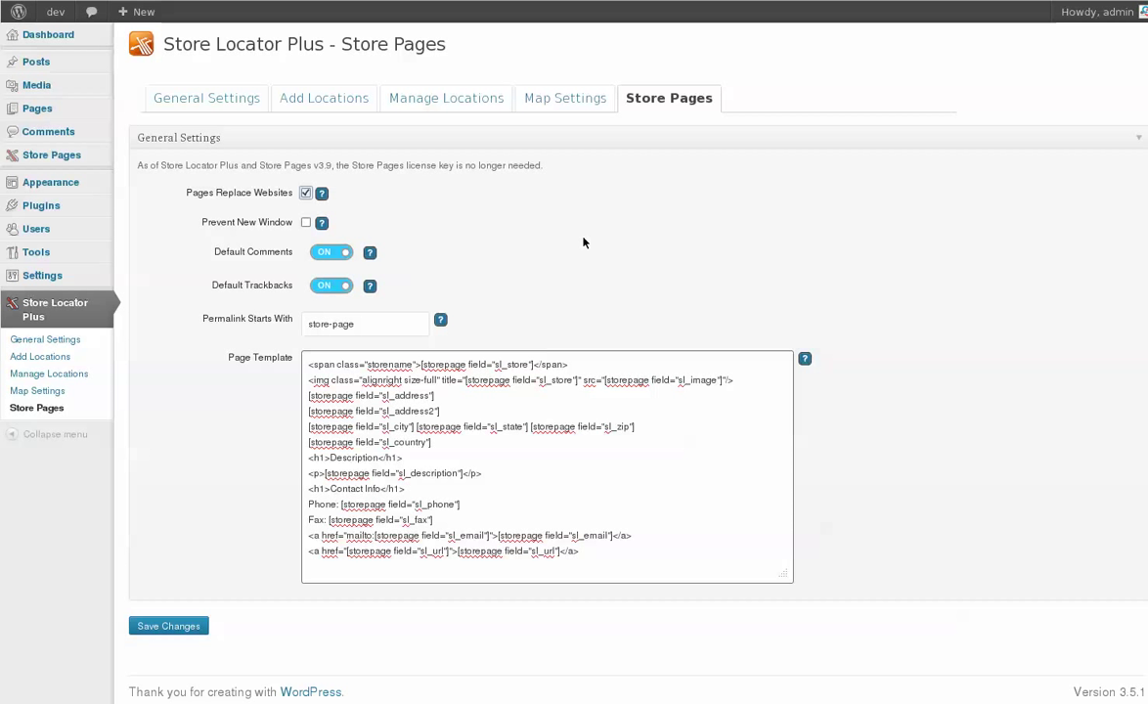
{"action": "mouse_move", "coordinate": [579, 528]}
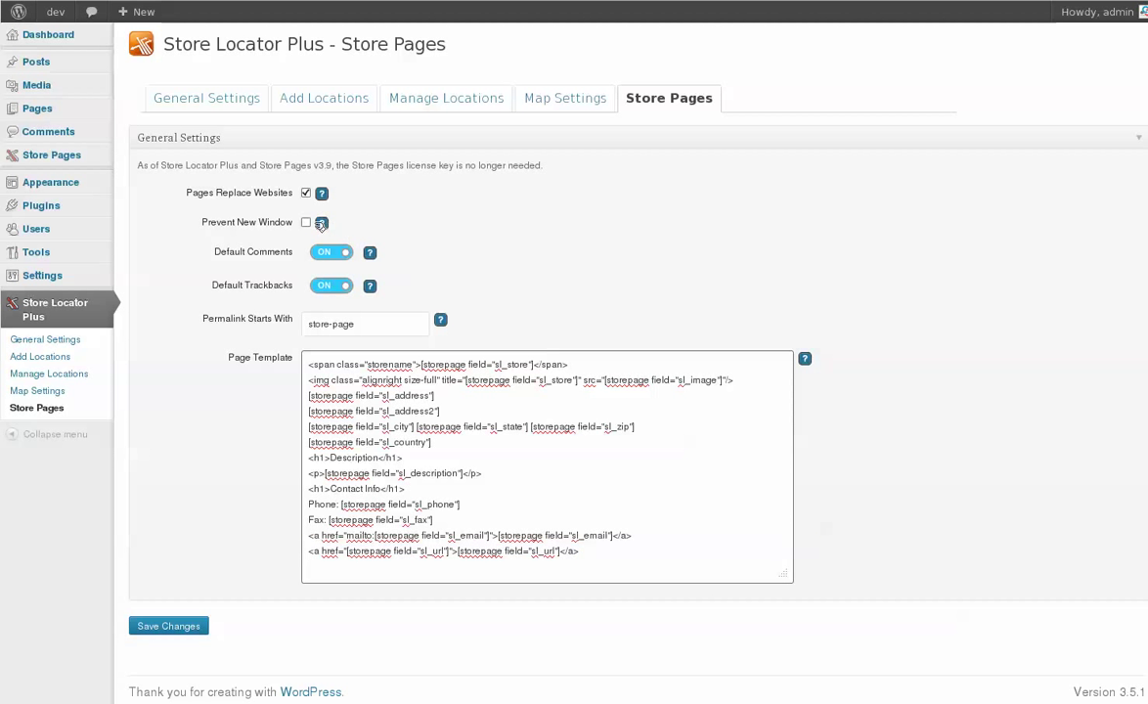
Enable Prevent New Window and save the Store Pages settings.
{"action": "left_click", "coordinate": [306, 223]}
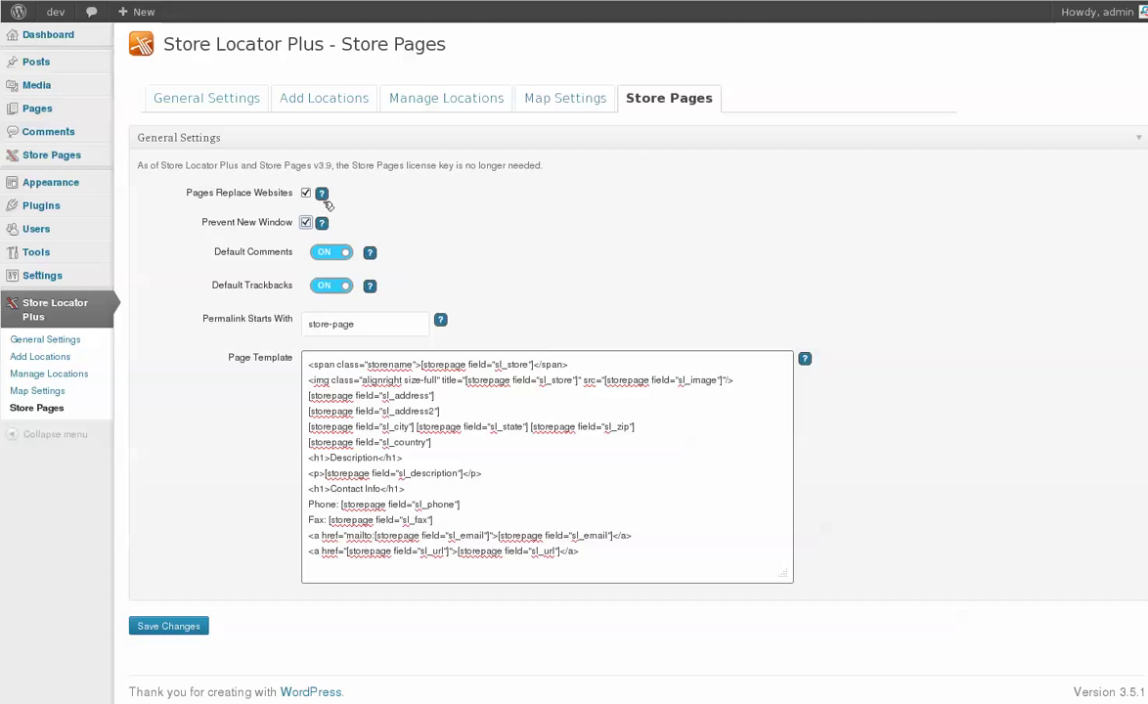
{"action": "left_click", "coordinate": [168, 626]}
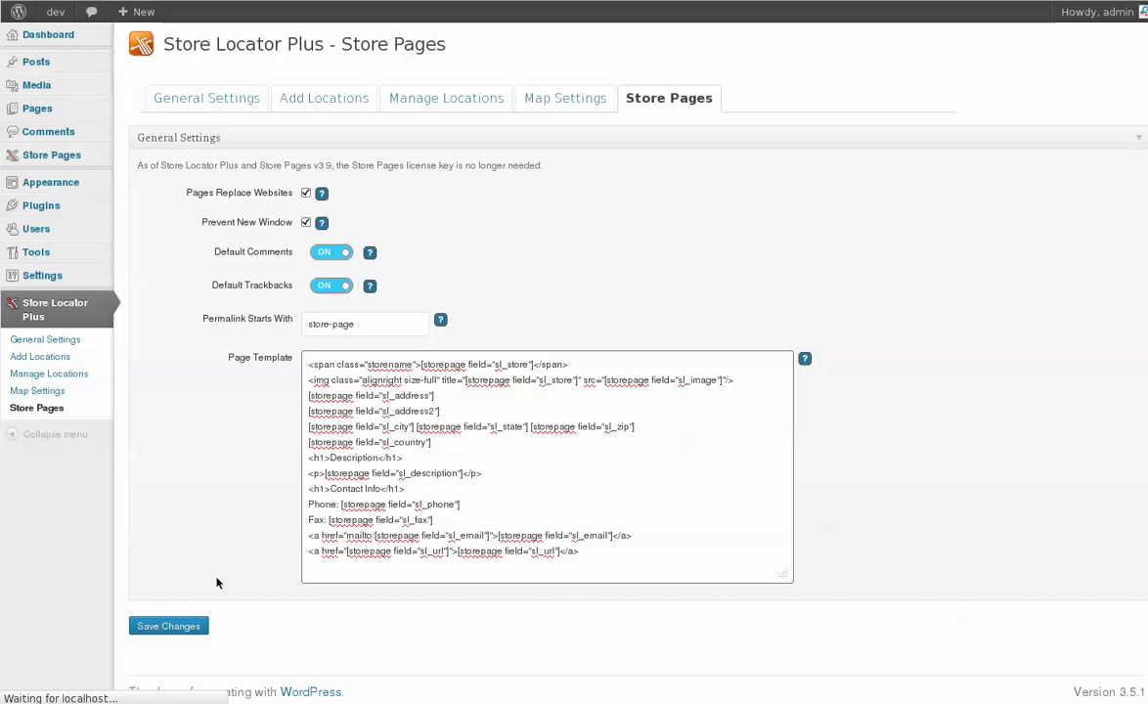
{"action": "left_click_drag", "start_coordinate": [786, 575], "coordinate": [489, 445]}
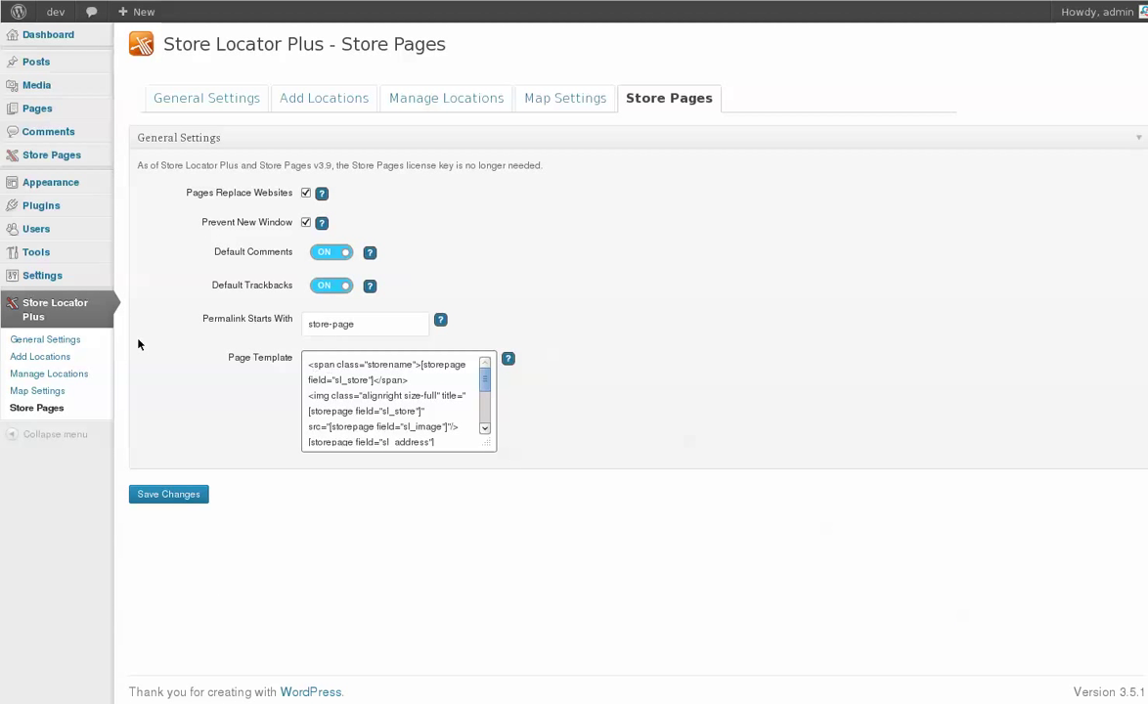
{"action": "mouse_move", "coordinate": [49, 374]}
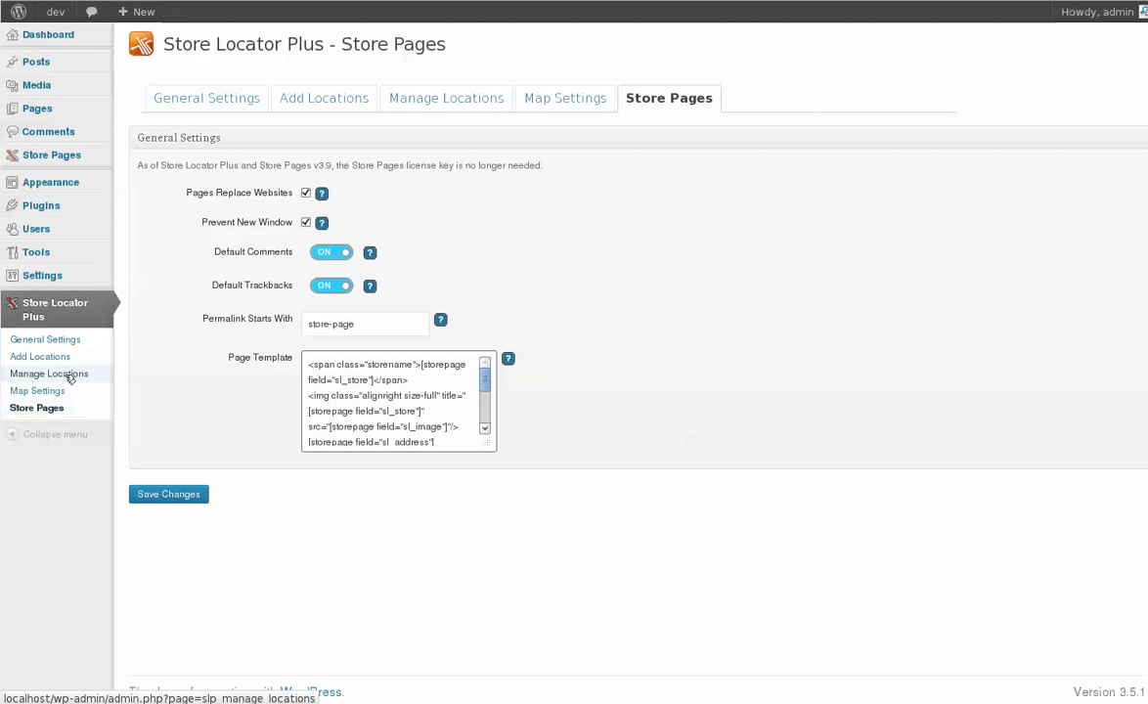
Leave the settings and show the Store Pages list of five generated pages.
{"action": "left_click", "coordinate": [446, 98]}
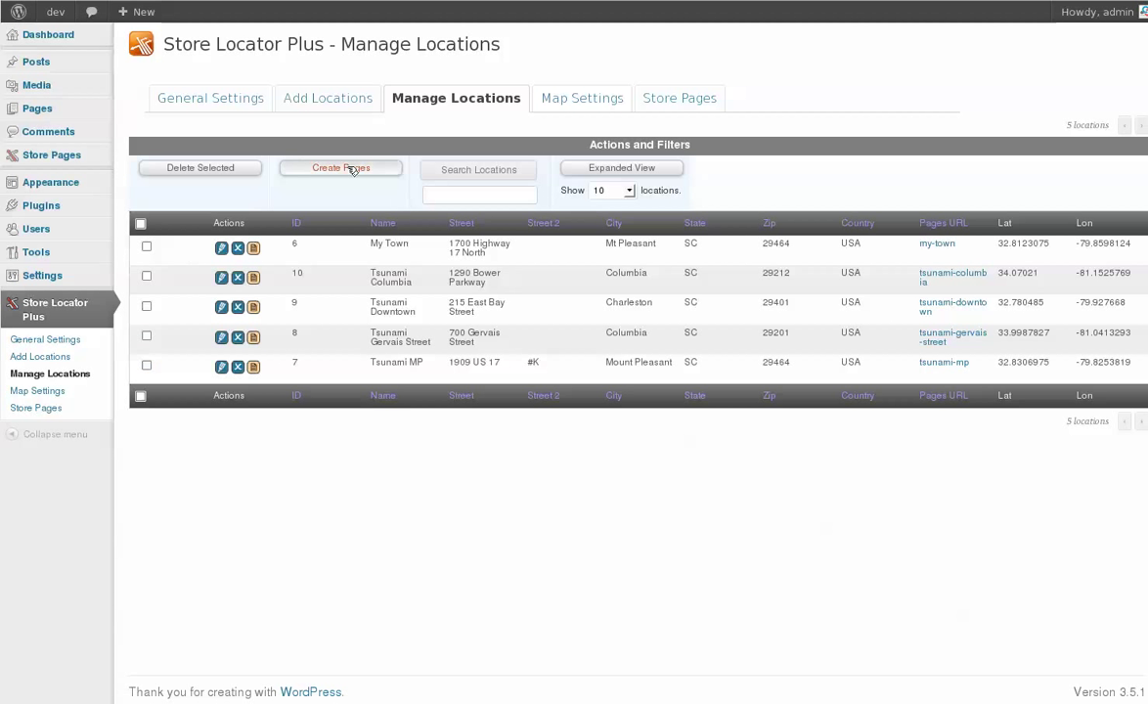
{"action": "left_click", "coordinate": [679, 98]}
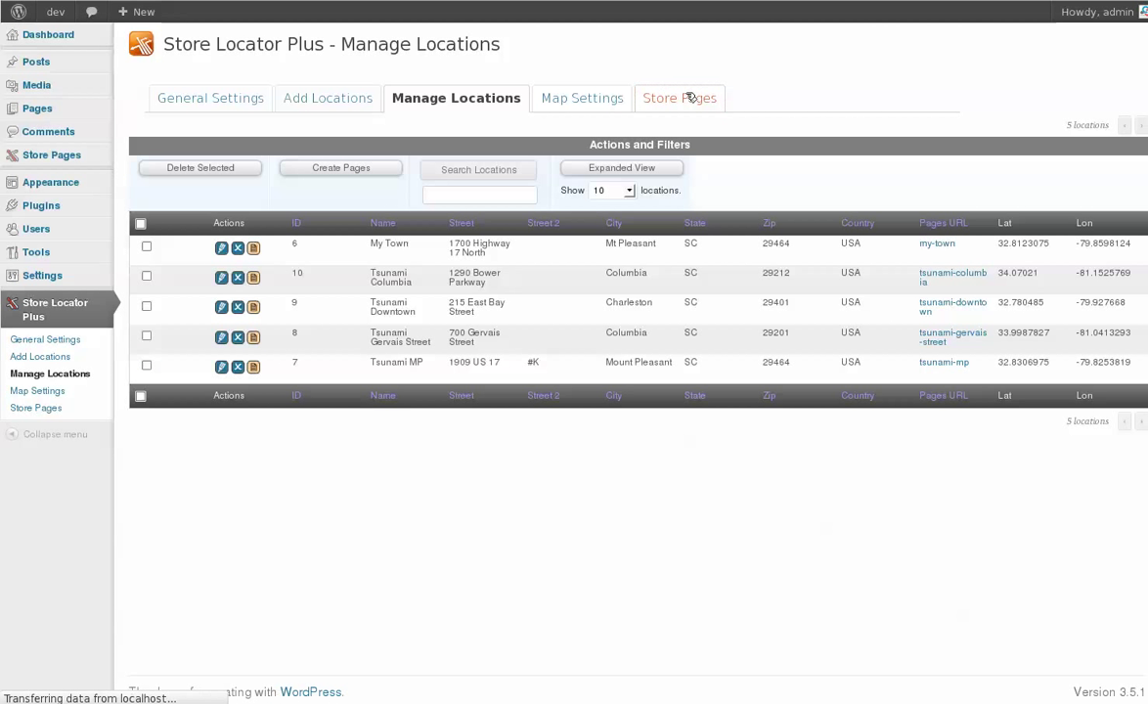
{"action": "left_click", "coordinate": [679, 98]}
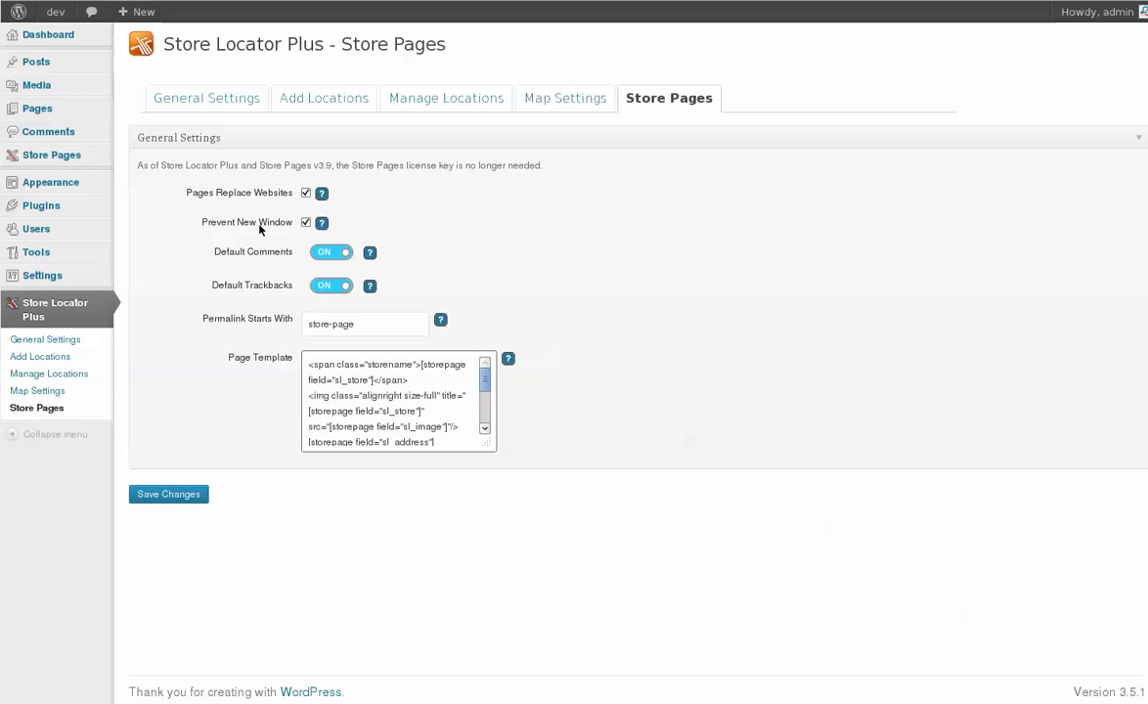
{"action": "left_click", "coordinate": [51, 154]}
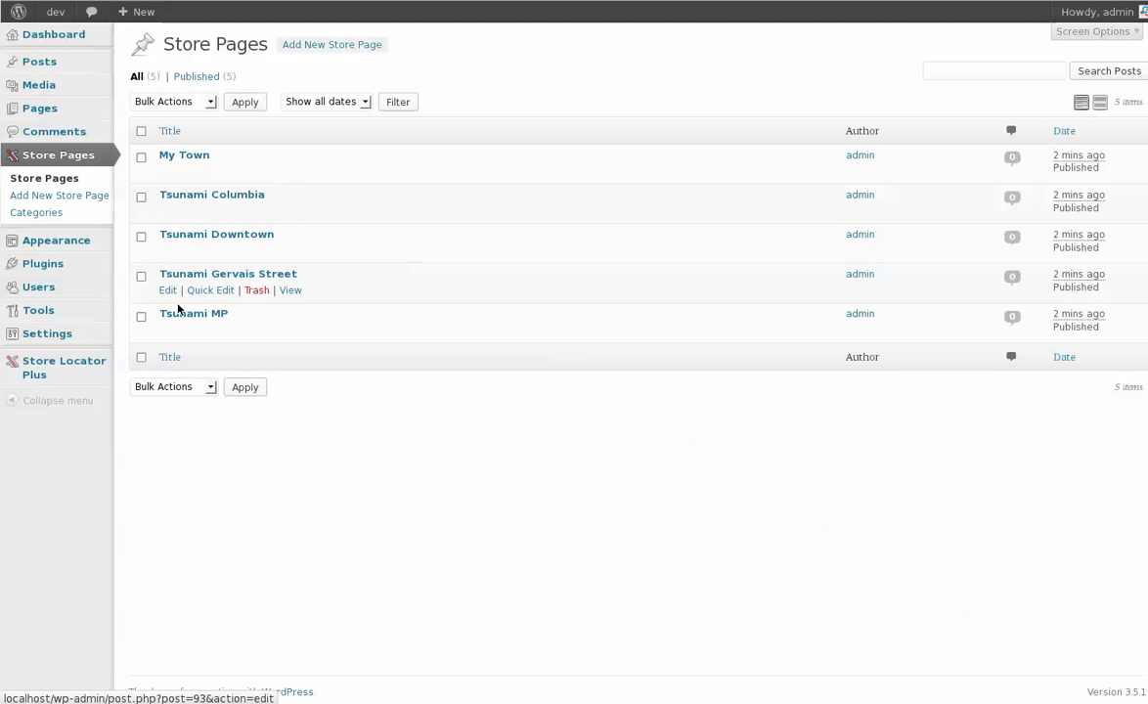
{"action": "mouse_move", "coordinate": [376, 274]}
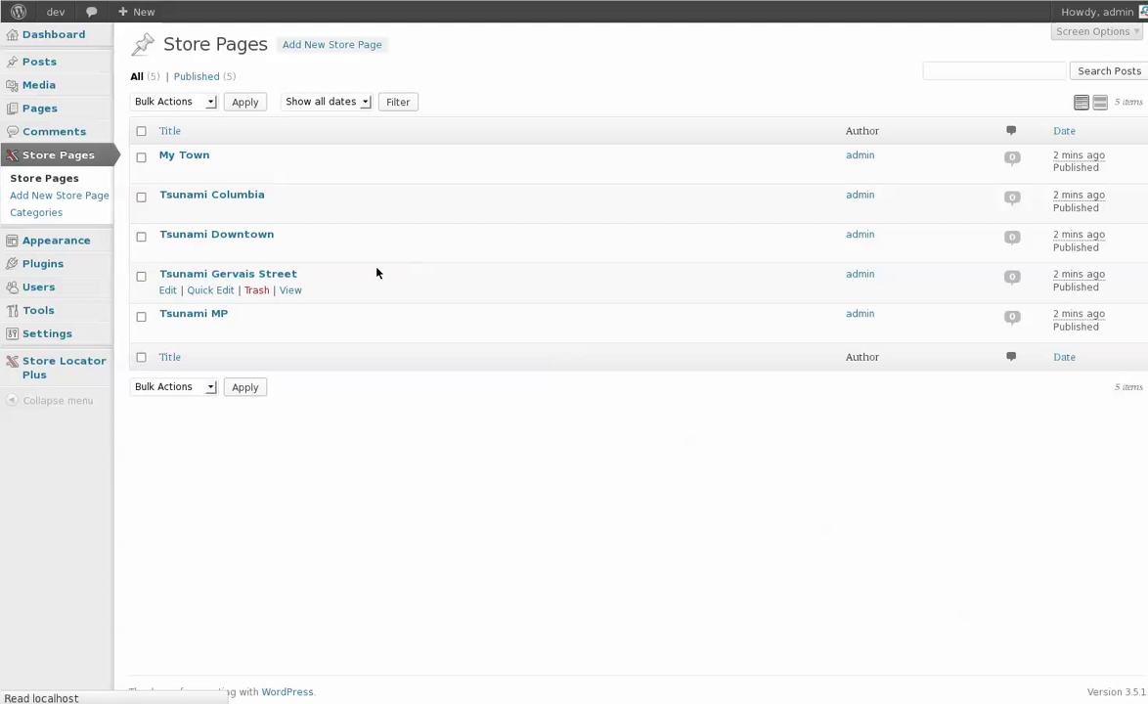
Review the My Town store page's template-generated content in the editor, then return.
{"action": "left_click", "coordinate": [184, 154]}
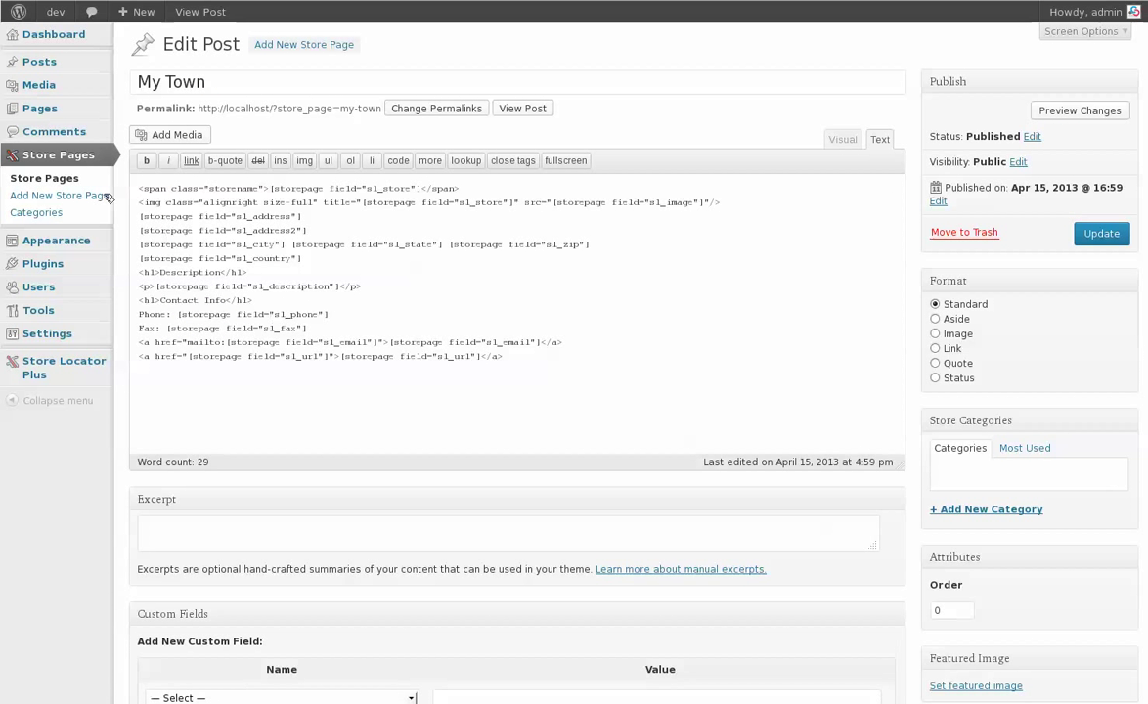
{"action": "mouse_move", "coordinate": [835, 399]}
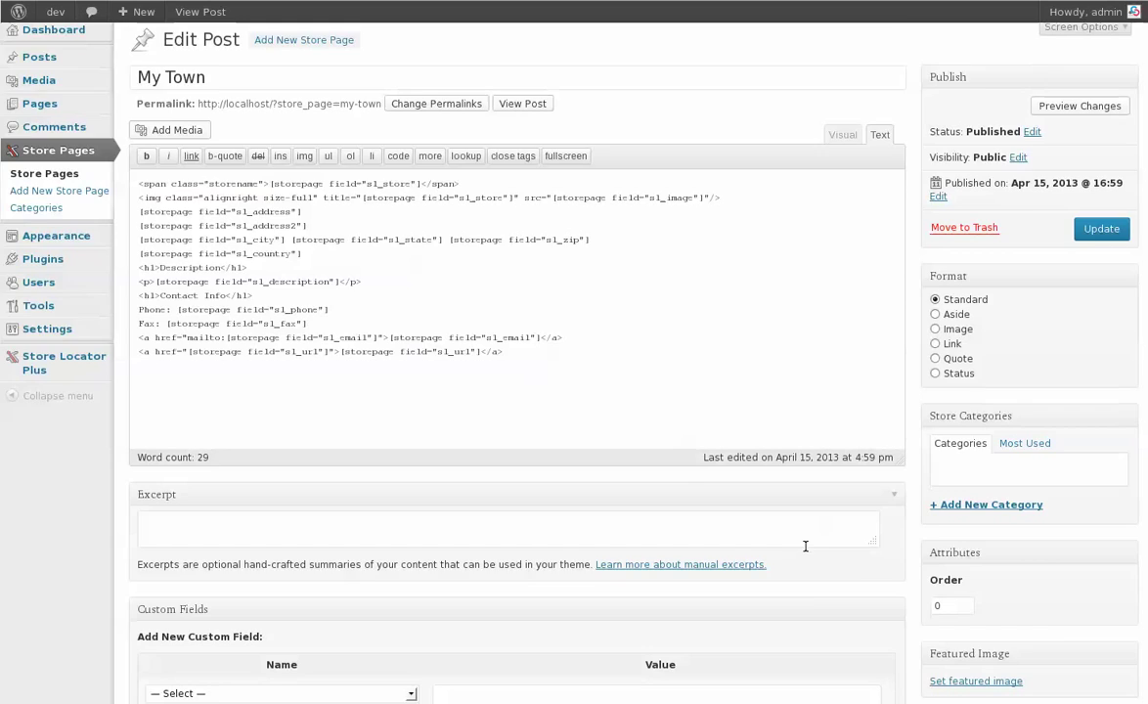
{"action": "scroll", "scroll_direction": "down", "scroll_amount": 3}
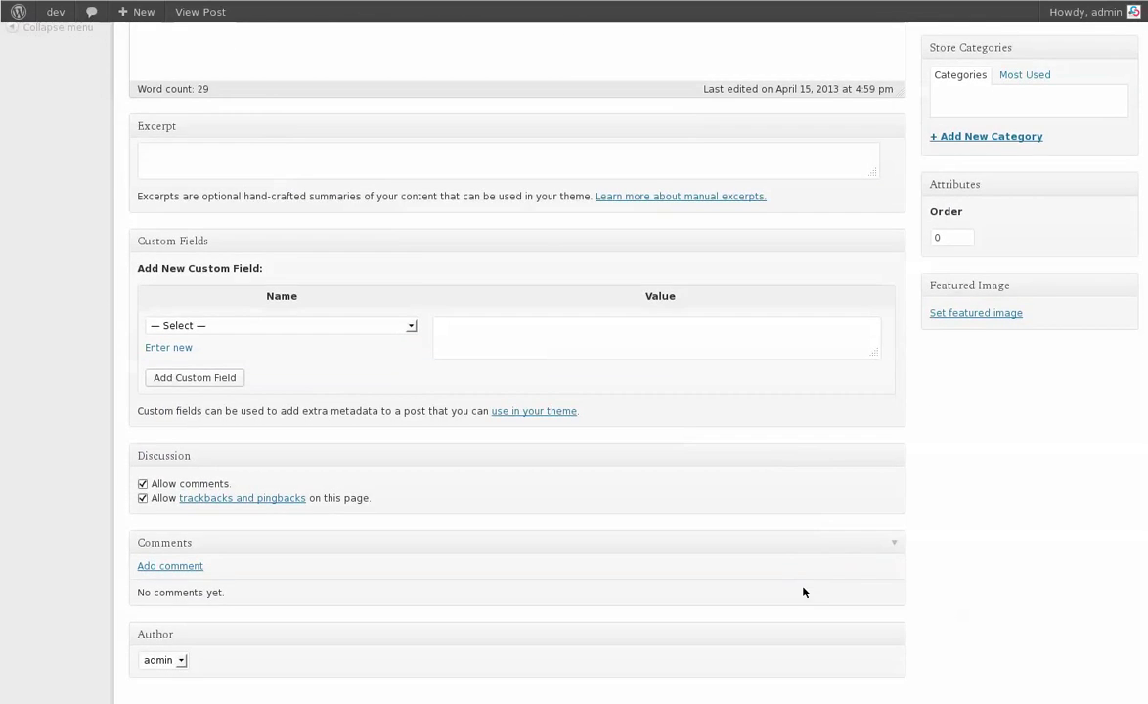
{"action": "scroll", "scroll_direction": "up", "scroll_amount": 3}
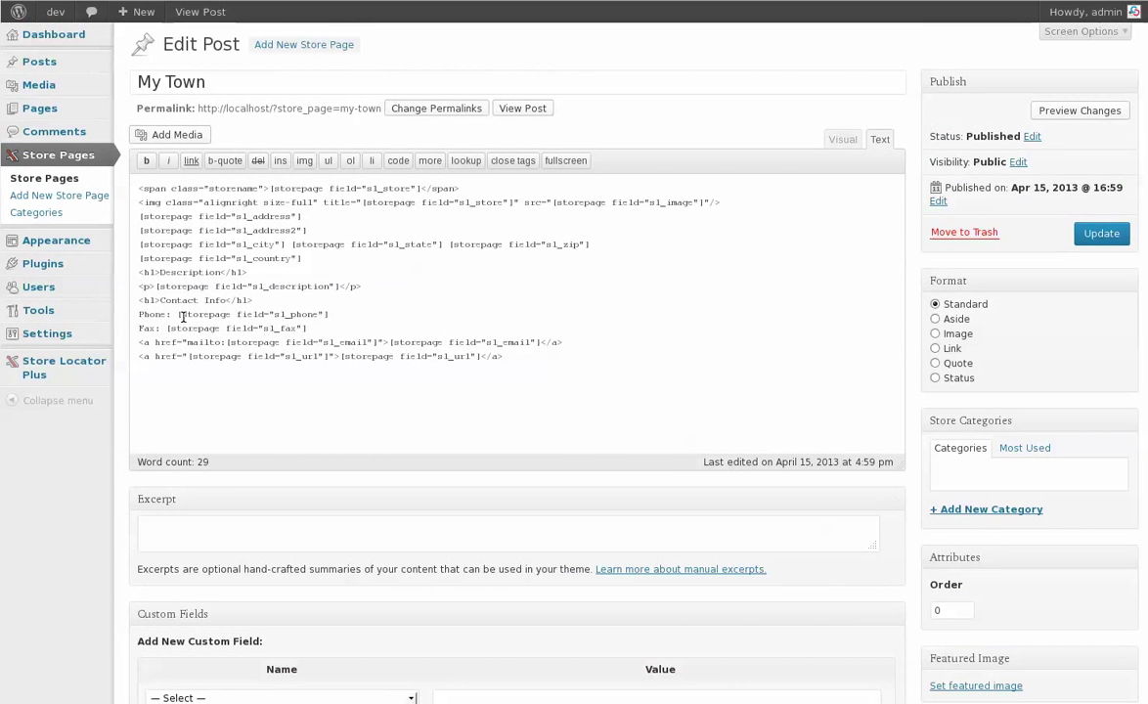
{"action": "mouse_move", "coordinate": [685, 384]}
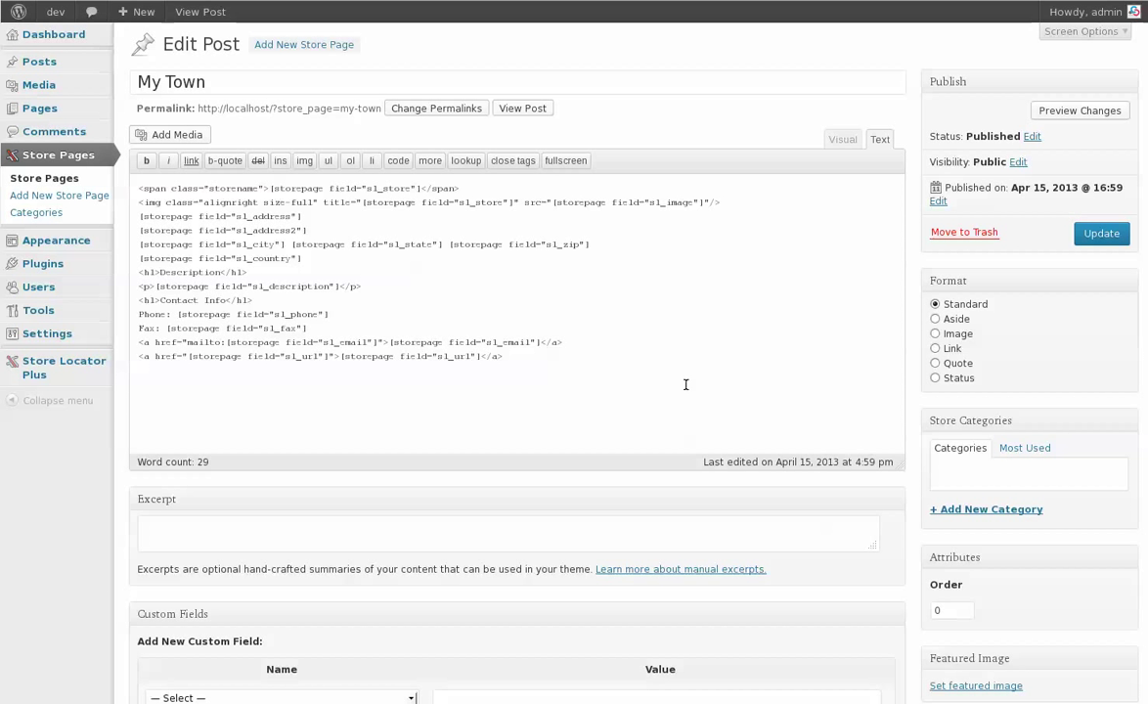
{"action": "mouse_move", "coordinate": [297, 280]}
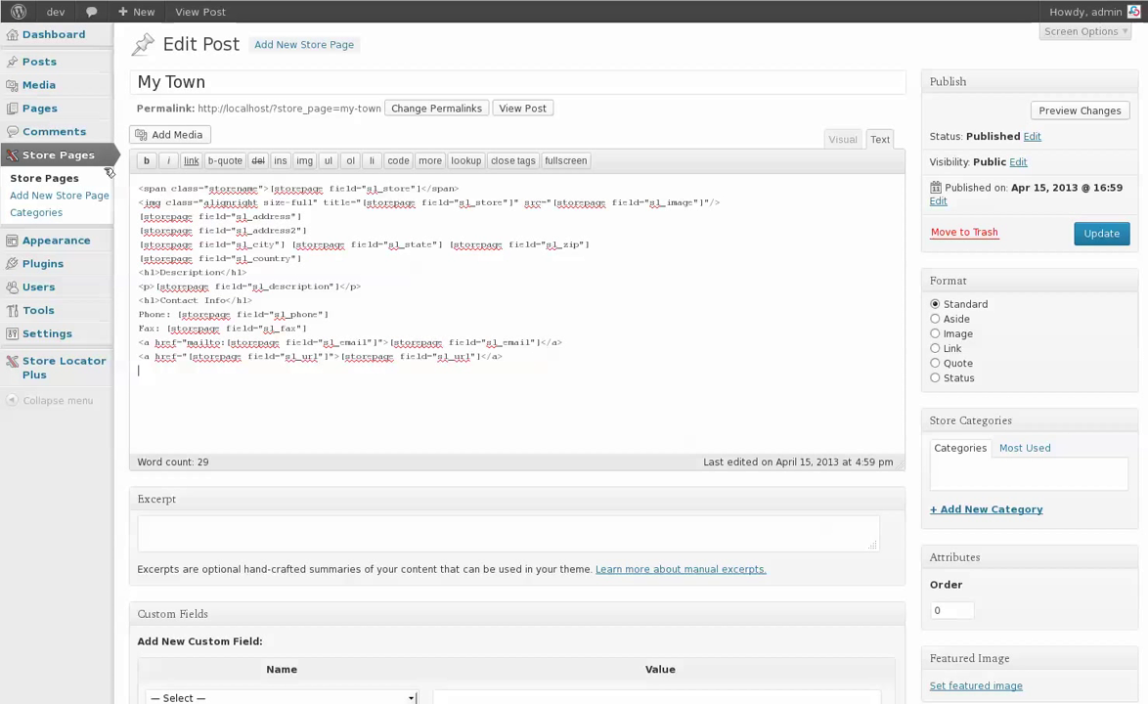
{"action": "mouse_move", "coordinate": [200, 285]}
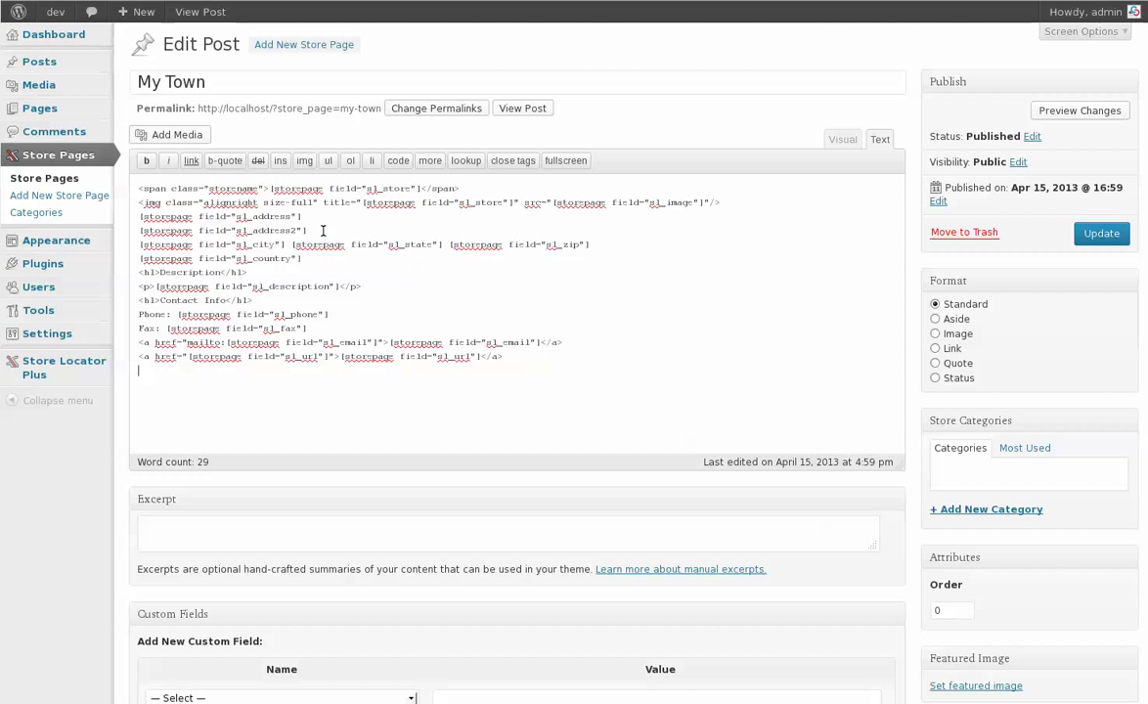
{"action": "mouse_move", "coordinate": [43, 178]}
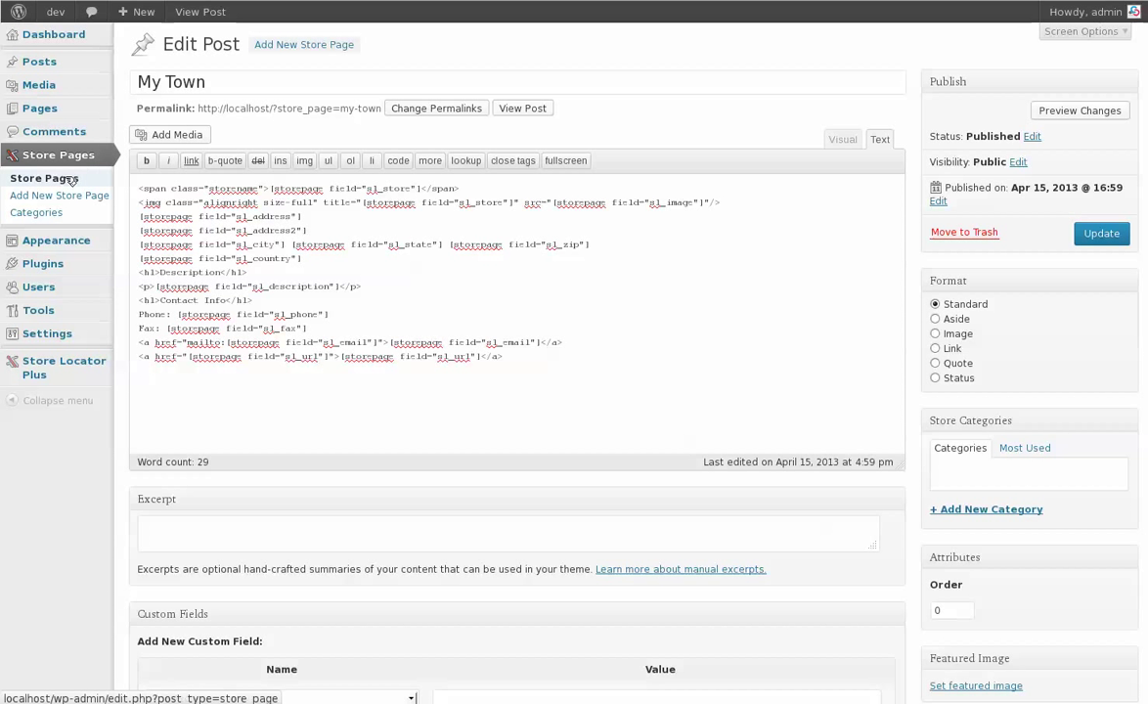
{"action": "left_click", "coordinate": [43, 178]}
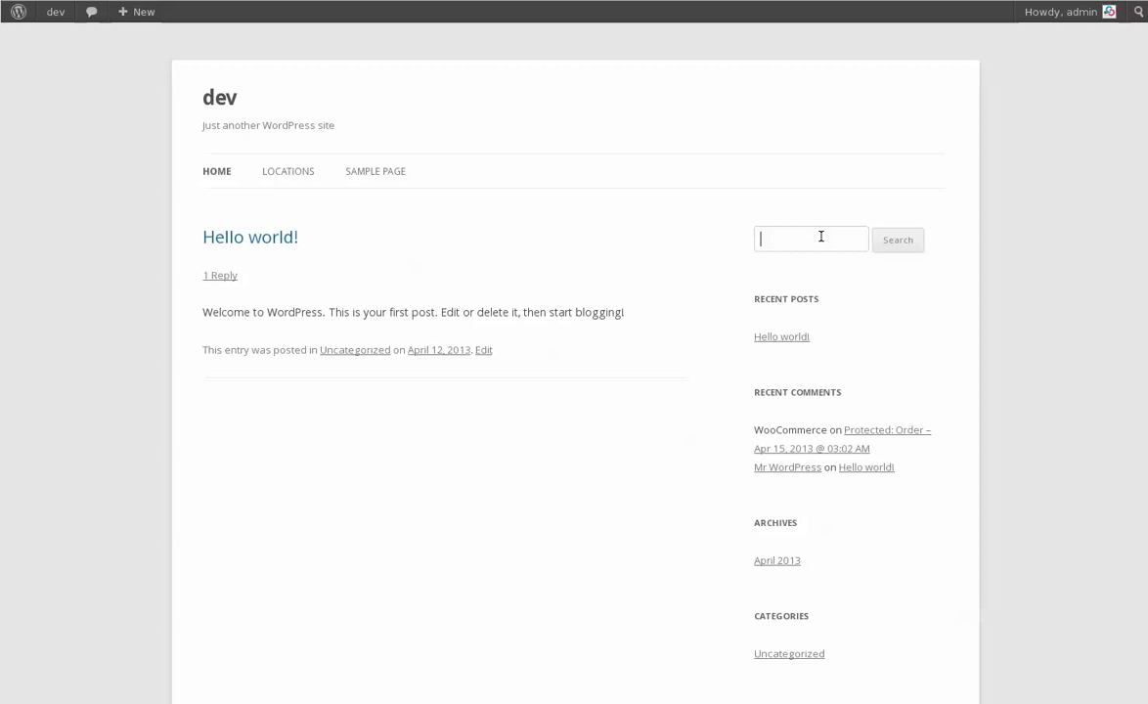
Search the front end for Tsunami and scroll the store page results.
{"action": "type", "text": "Tsun"}
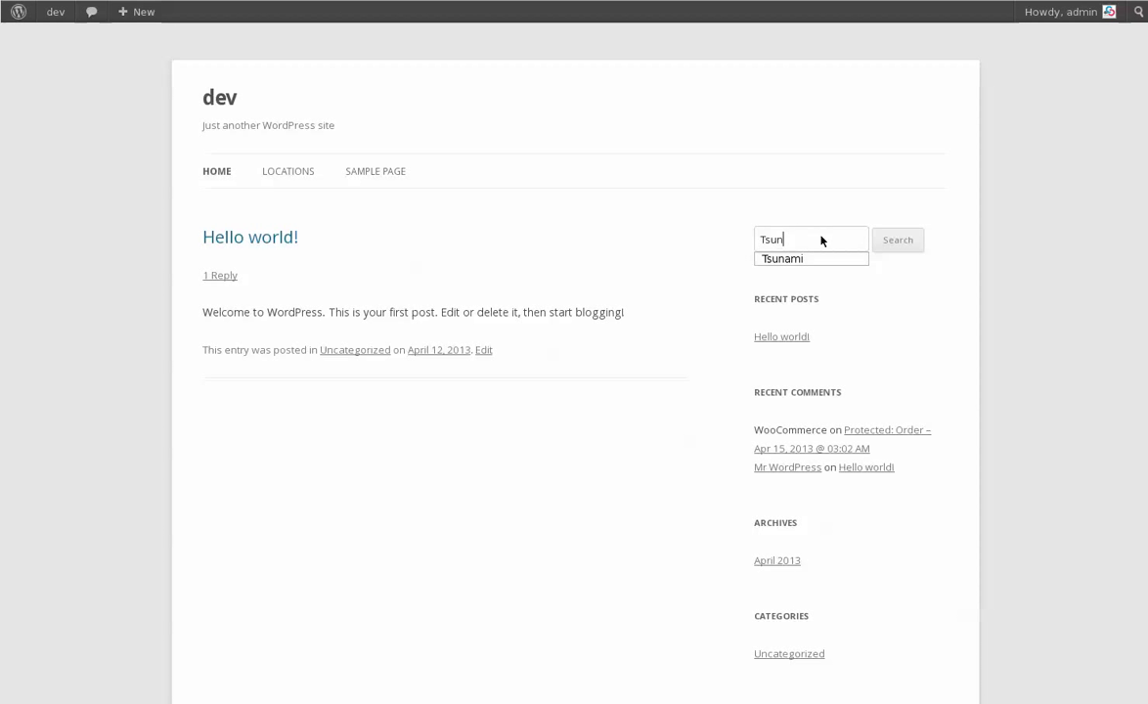
{"action": "left_click", "coordinate": [812, 258]}
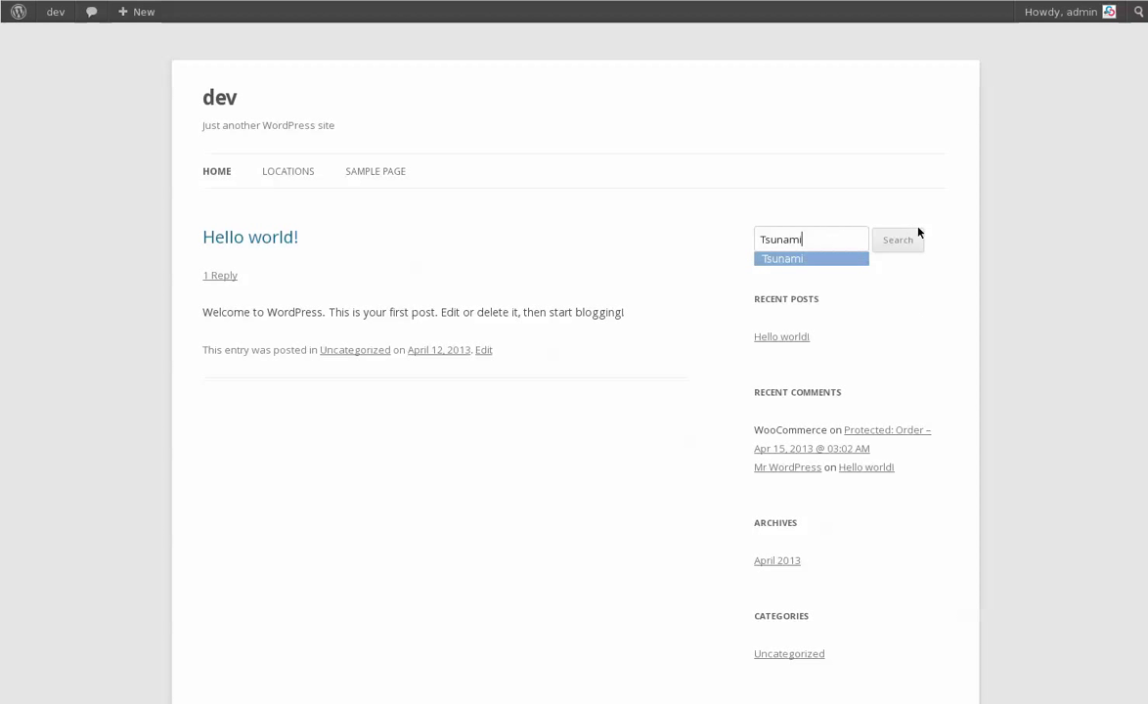
{"action": "mouse_move", "coordinate": [901, 275]}
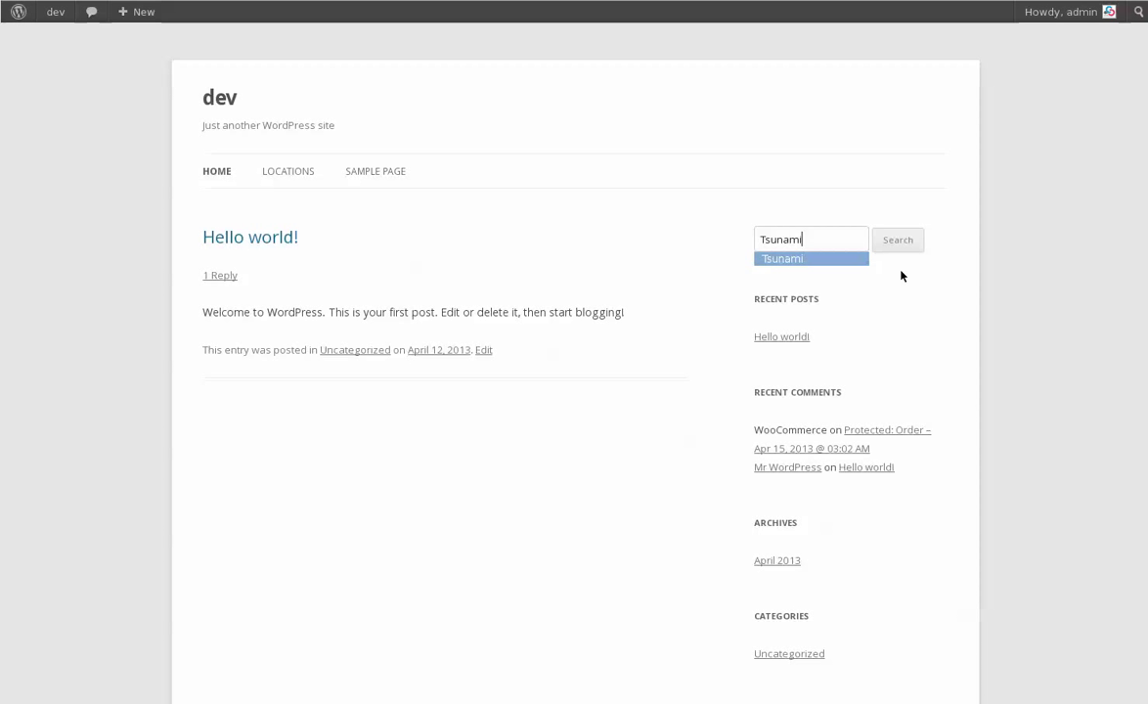
{"action": "left_click", "coordinate": [896, 238]}
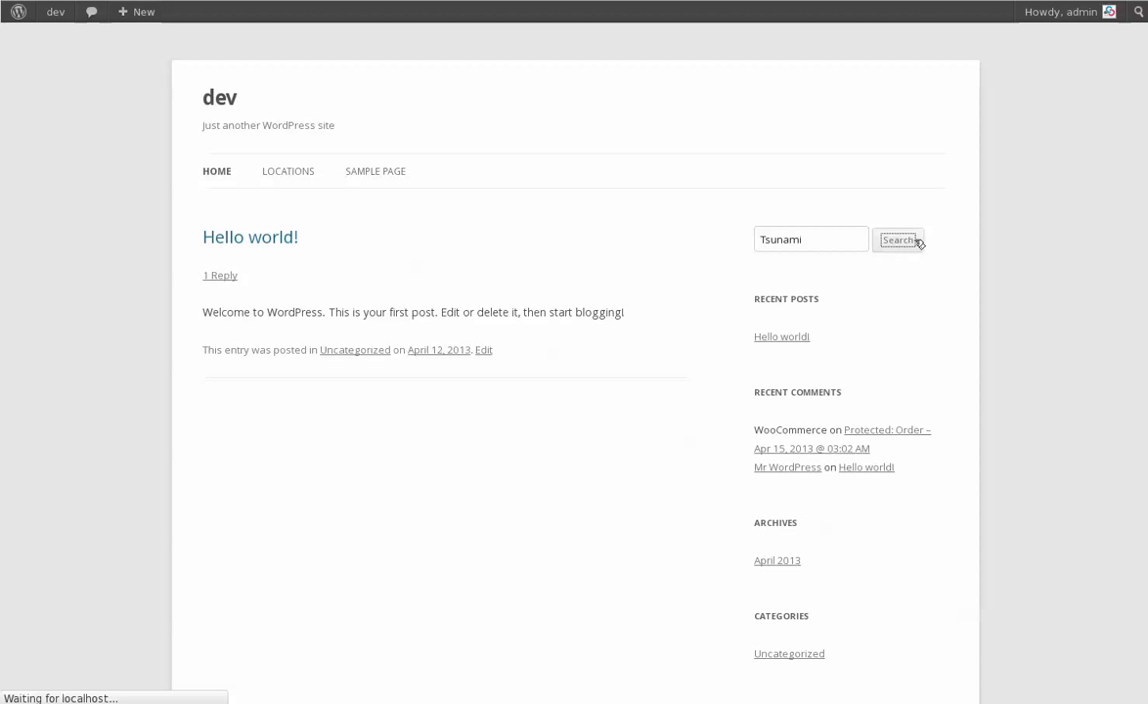
{"action": "left_click", "coordinate": [895, 239]}
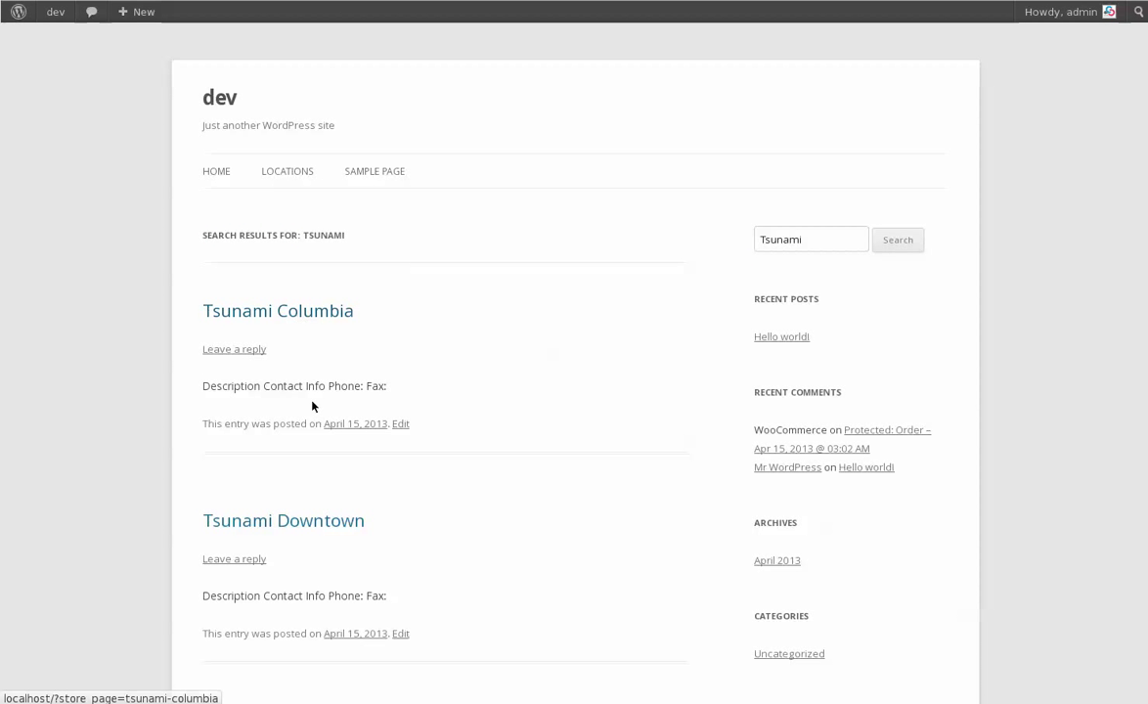
{"action": "scroll", "scroll_direction": "down", "scroll_amount": 3}
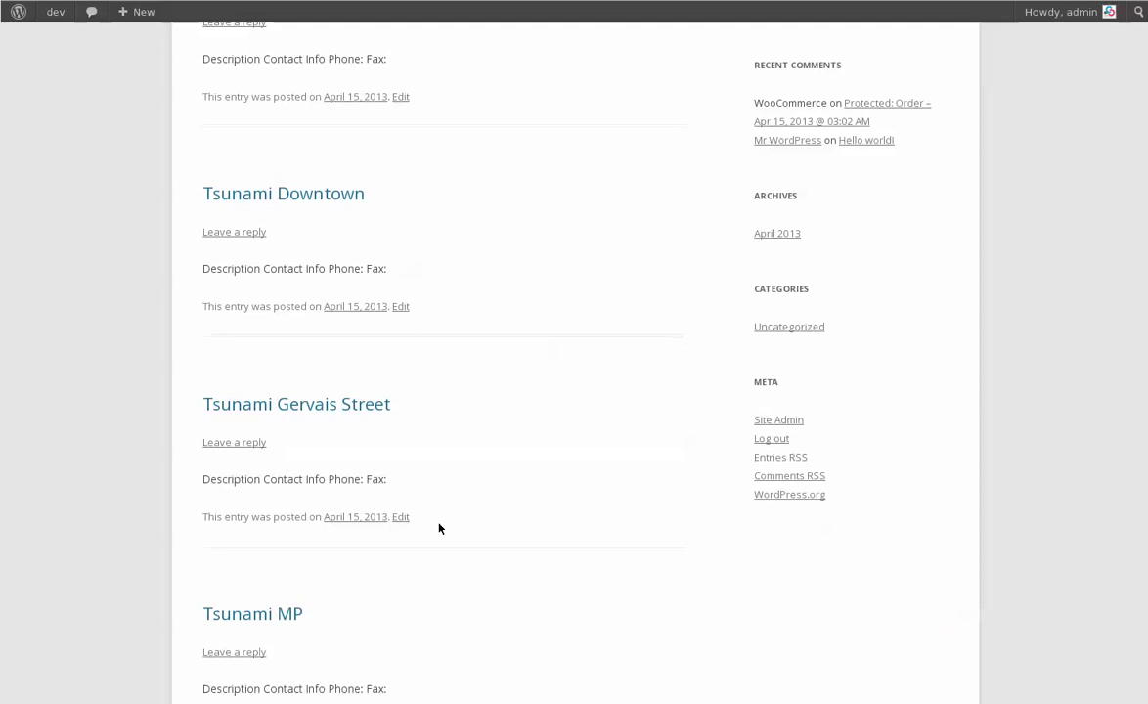
{"action": "scroll", "scroll_direction": "down", "scroll_amount": 3}
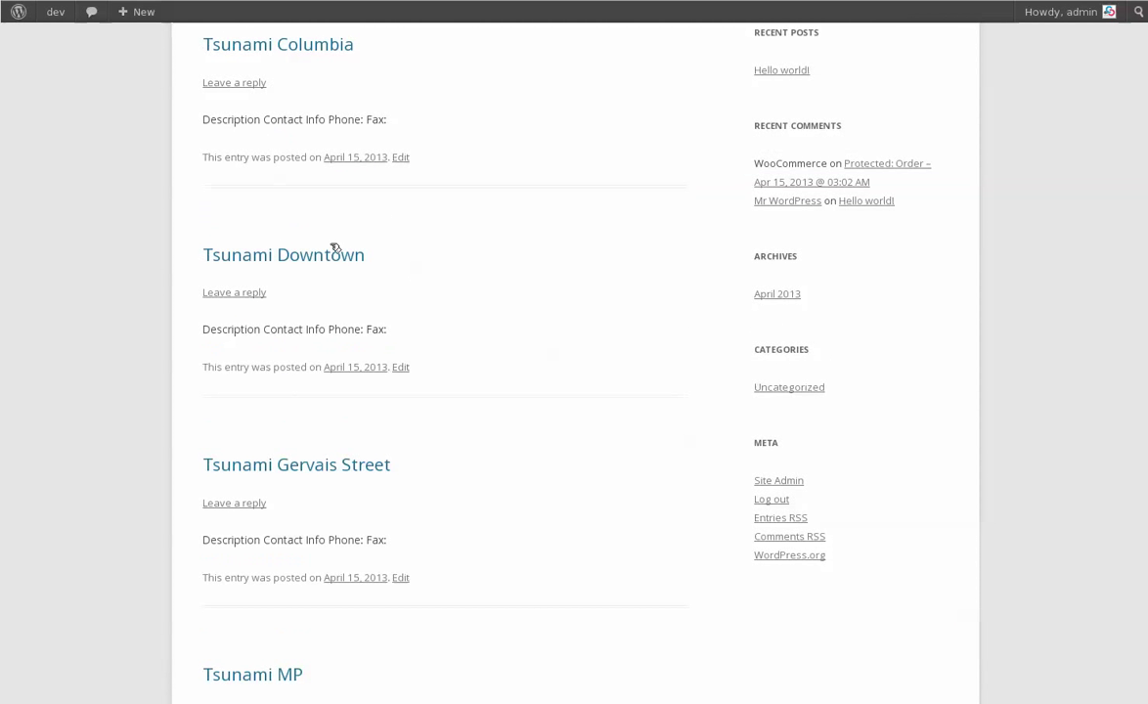
{"action": "left_click", "coordinate": [277, 43]}
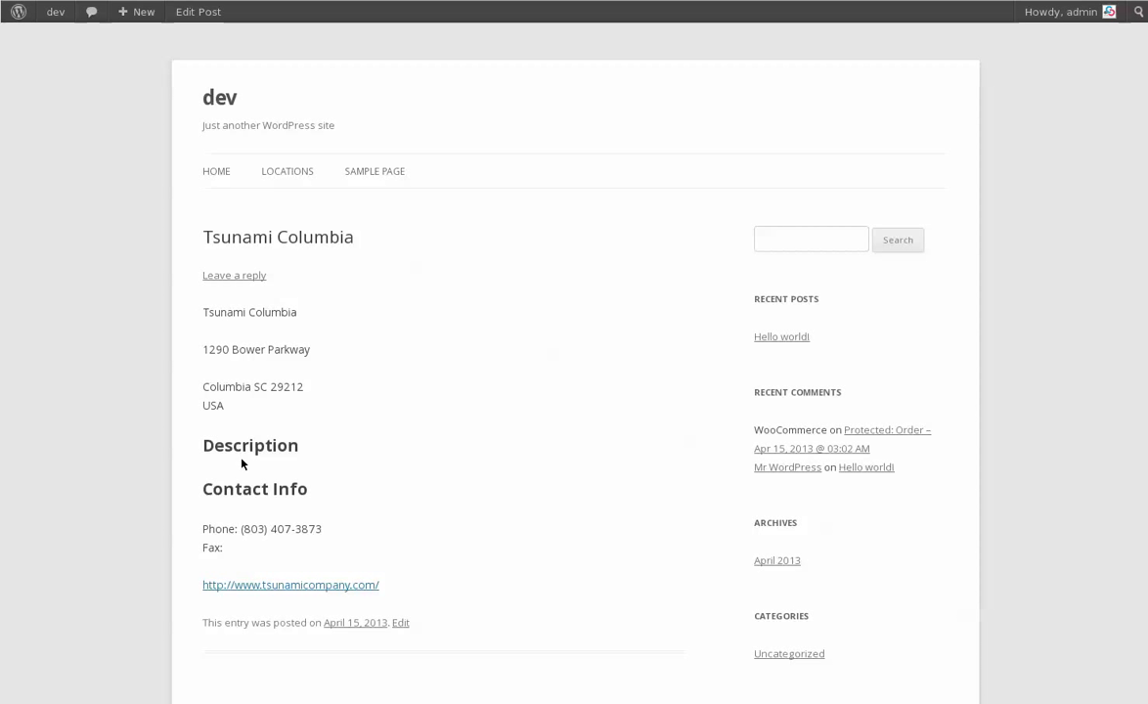
{"action": "mouse_move", "coordinate": [383, 391]}
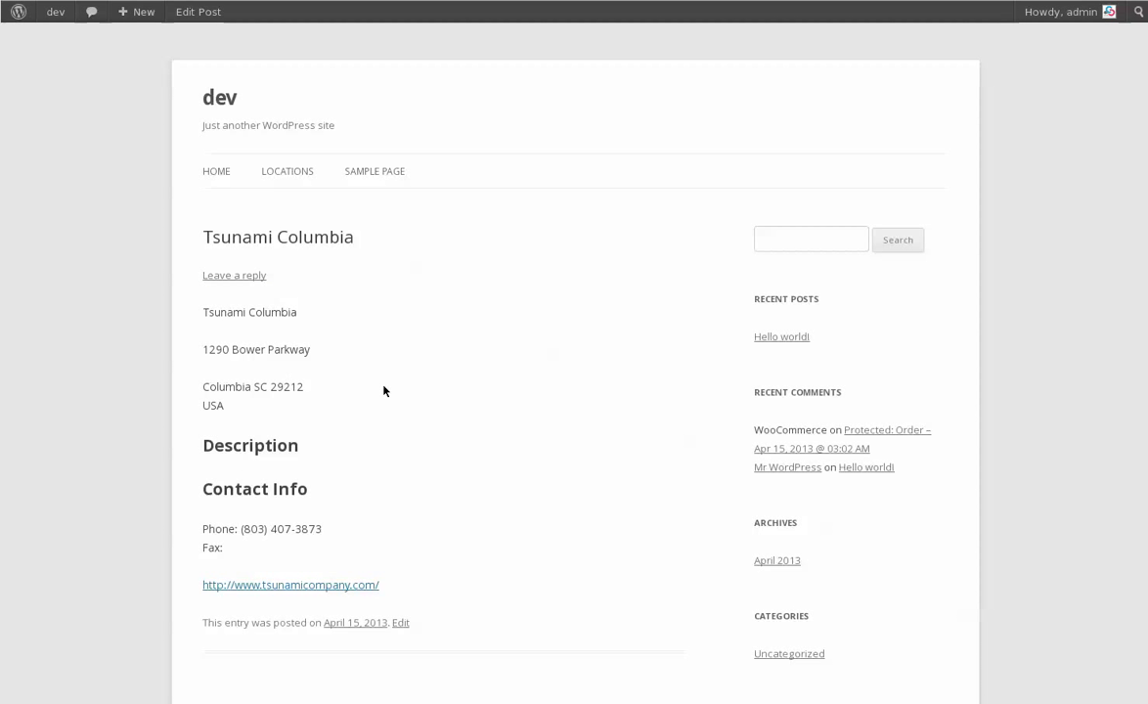
{"action": "mouse_move", "coordinate": [256, 591]}
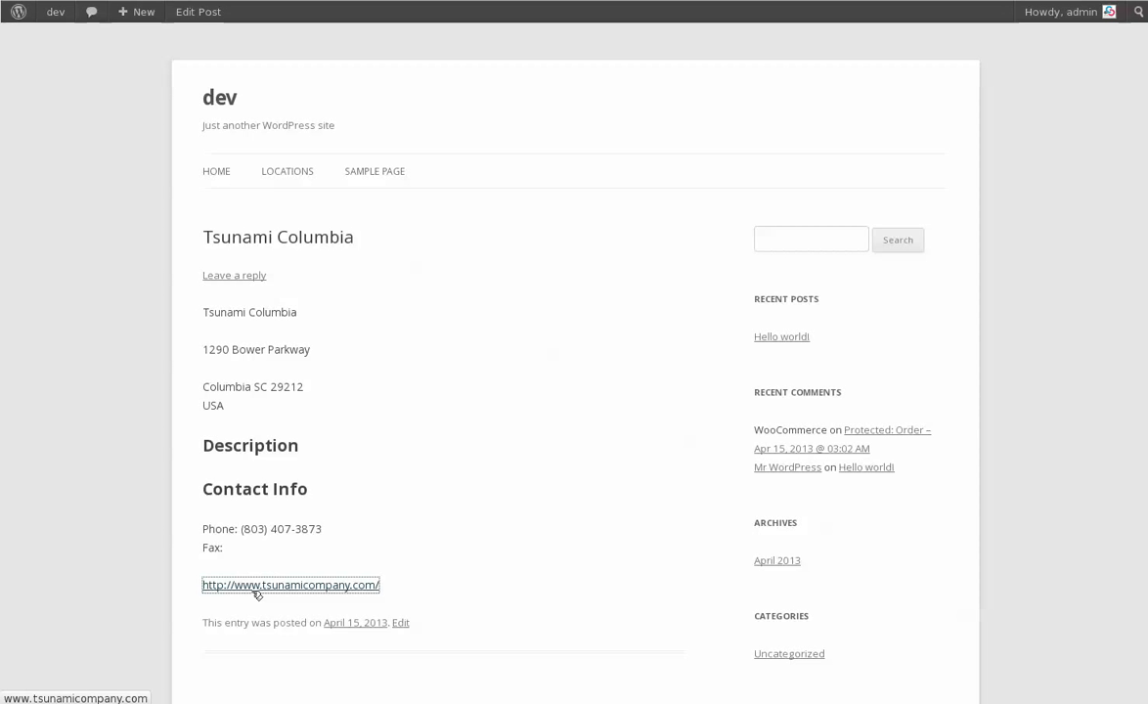
{"action": "left_click", "coordinate": [289, 585]}
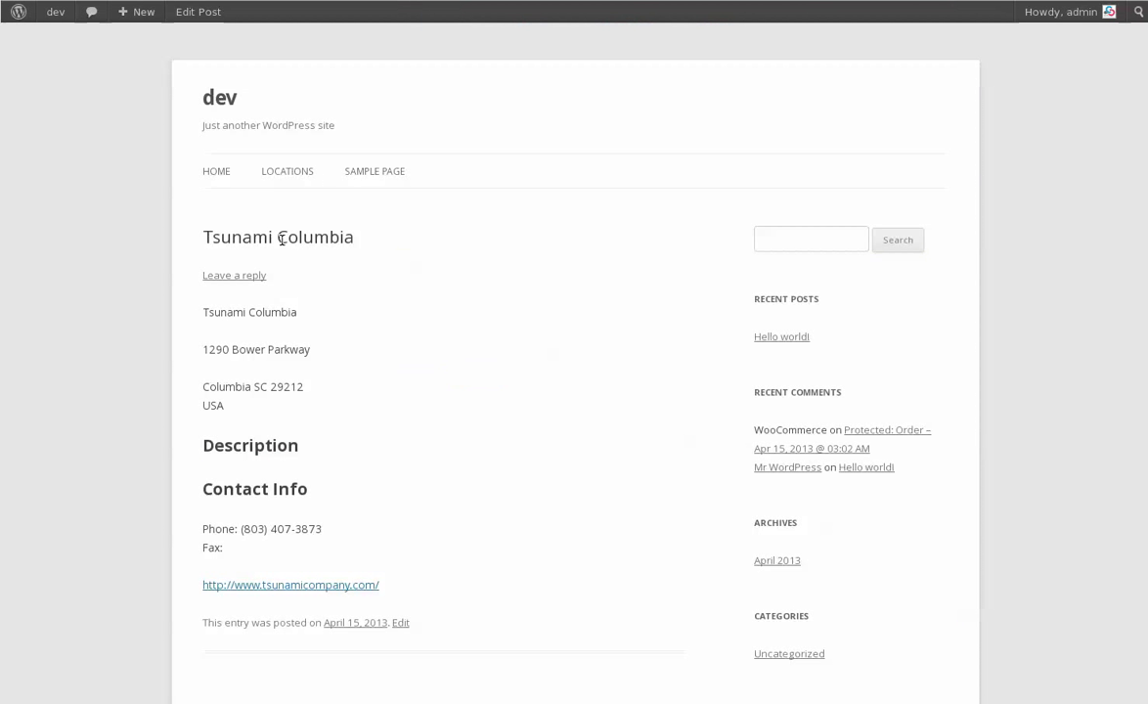
{"action": "left_click", "coordinate": [286, 172]}
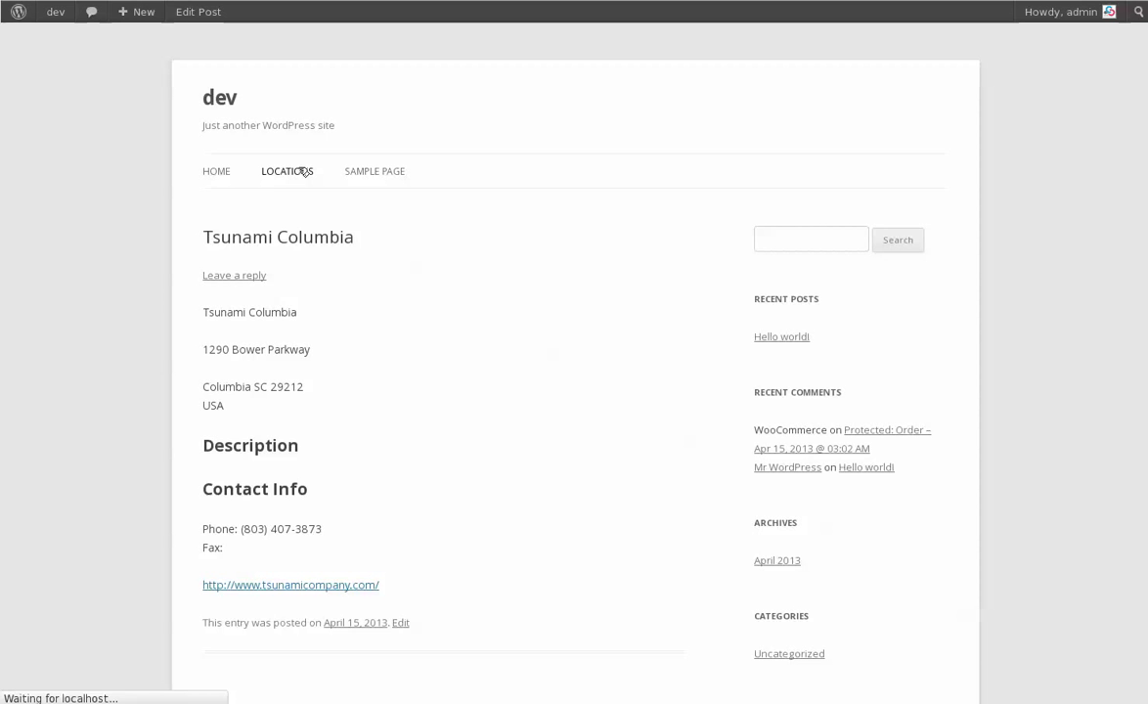
{"action": "left_click", "coordinate": [287, 172]}
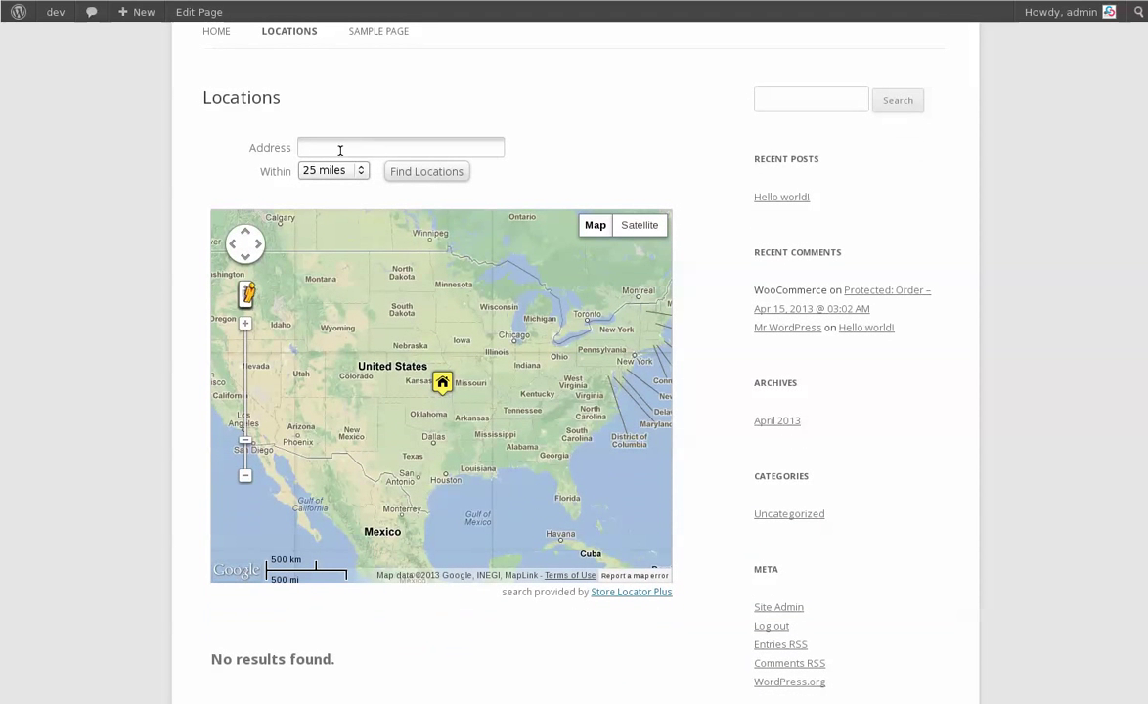
{"action": "type", "text": "M"}
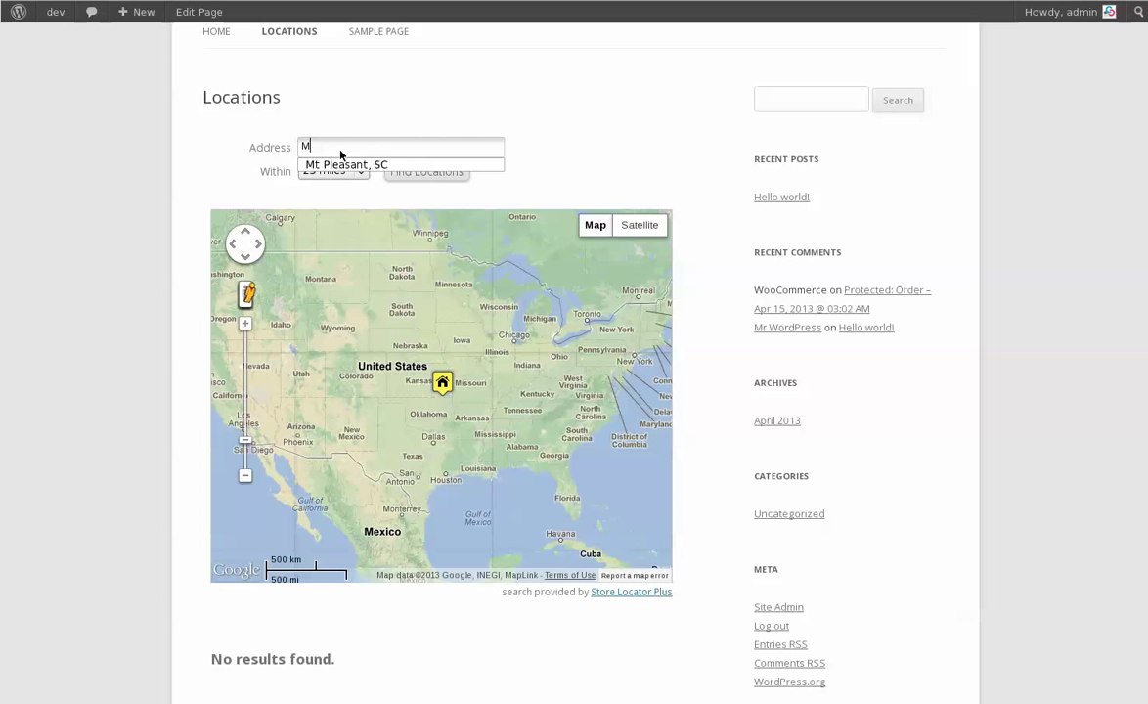
{"action": "left_click", "coordinate": [426, 172]}
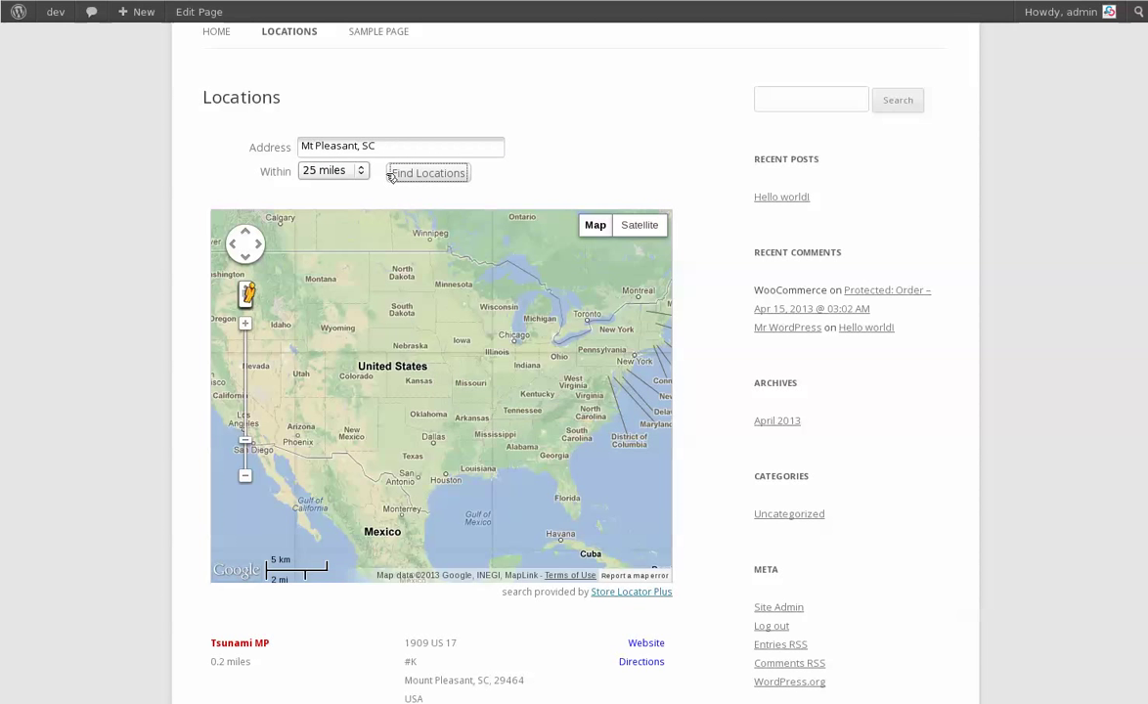
{"action": "left_click", "coordinate": [426, 172]}
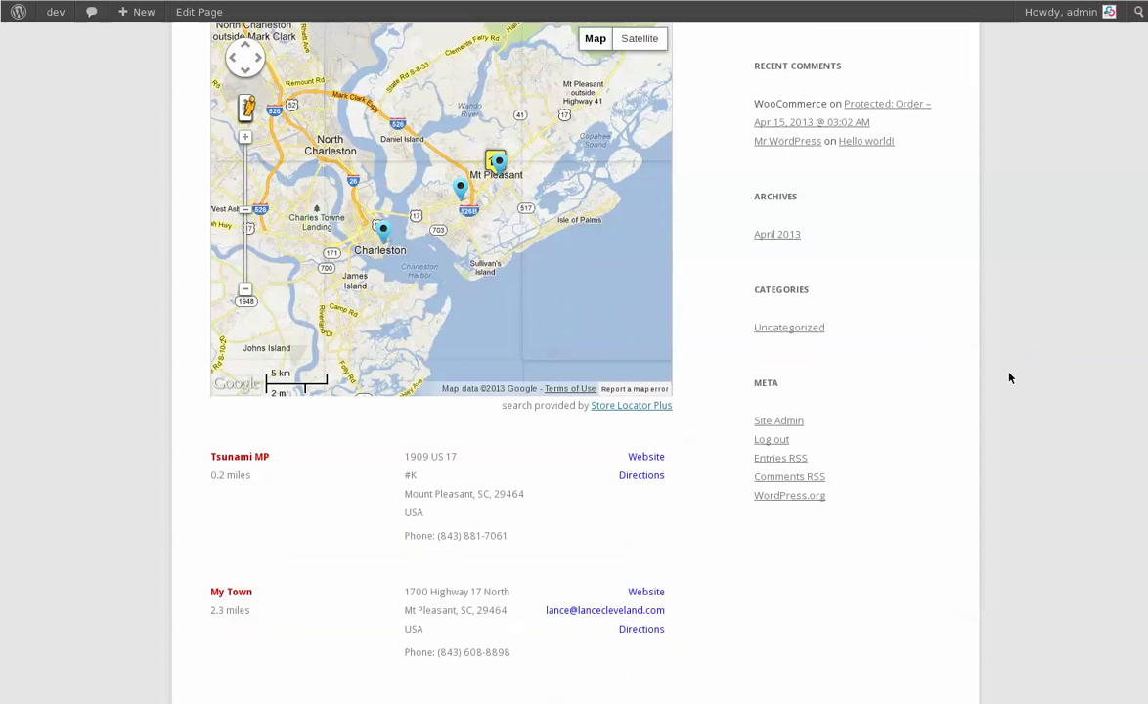
{"action": "scroll", "scroll_direction": "down", "scroll_amount": 3}
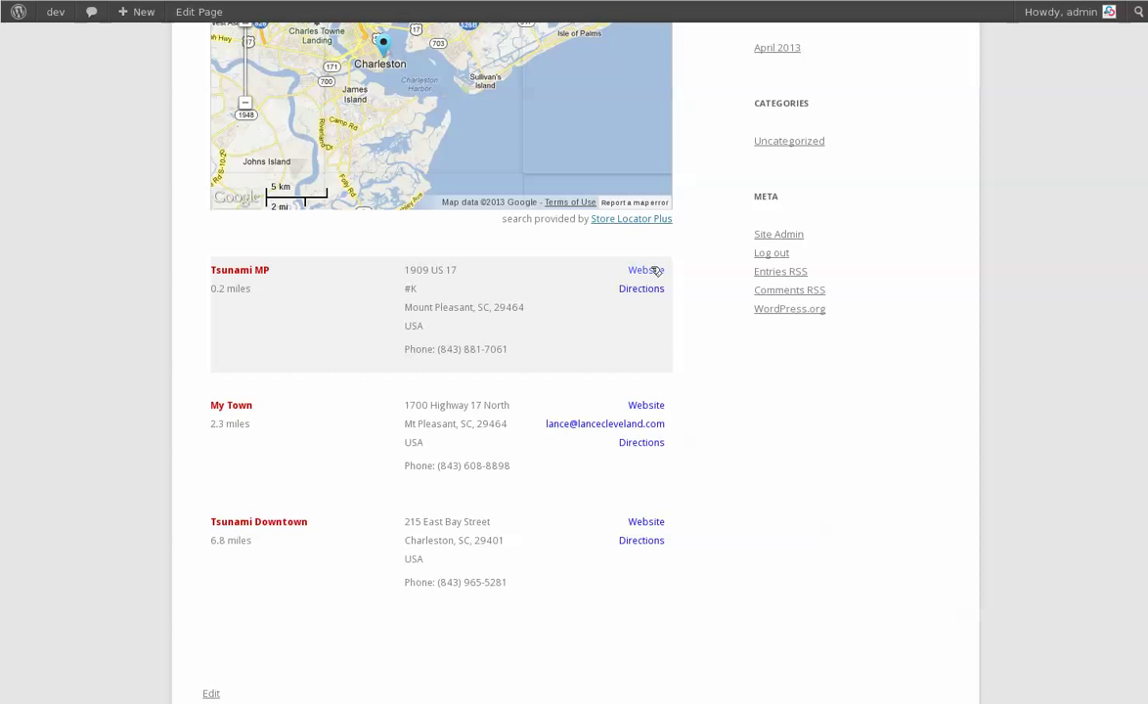
{"action": "mouse_move", "coordinate": [641, 270]}
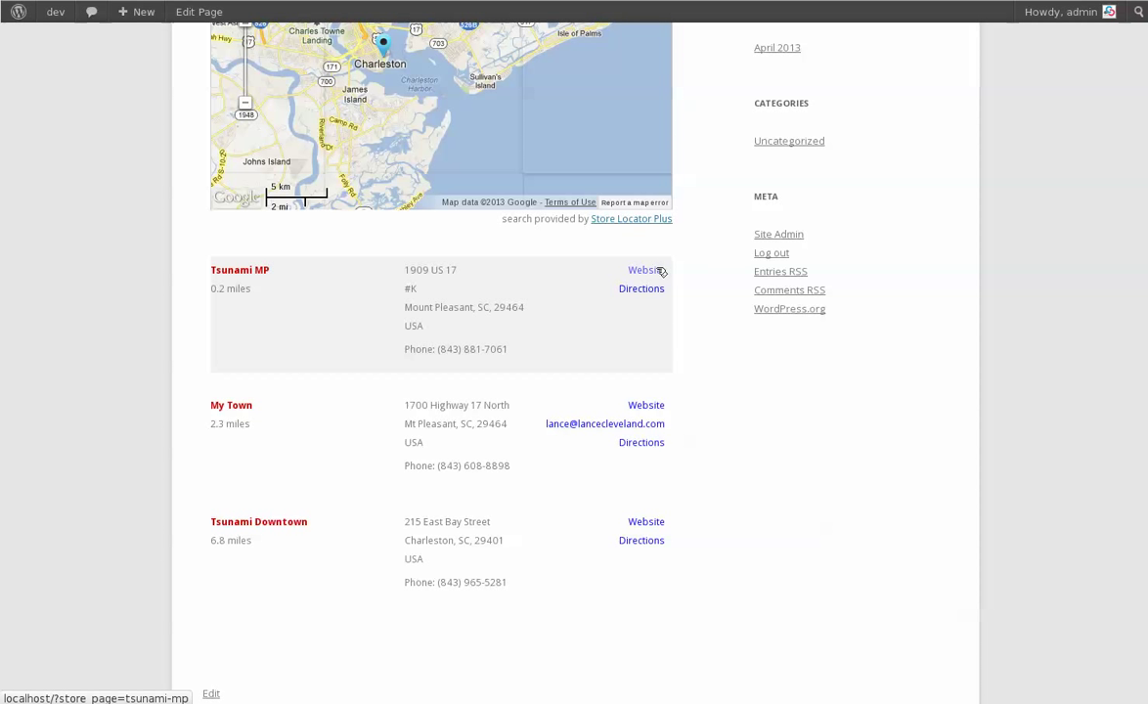
{"action": "mouse_move", "coordinate": [661, 272]}
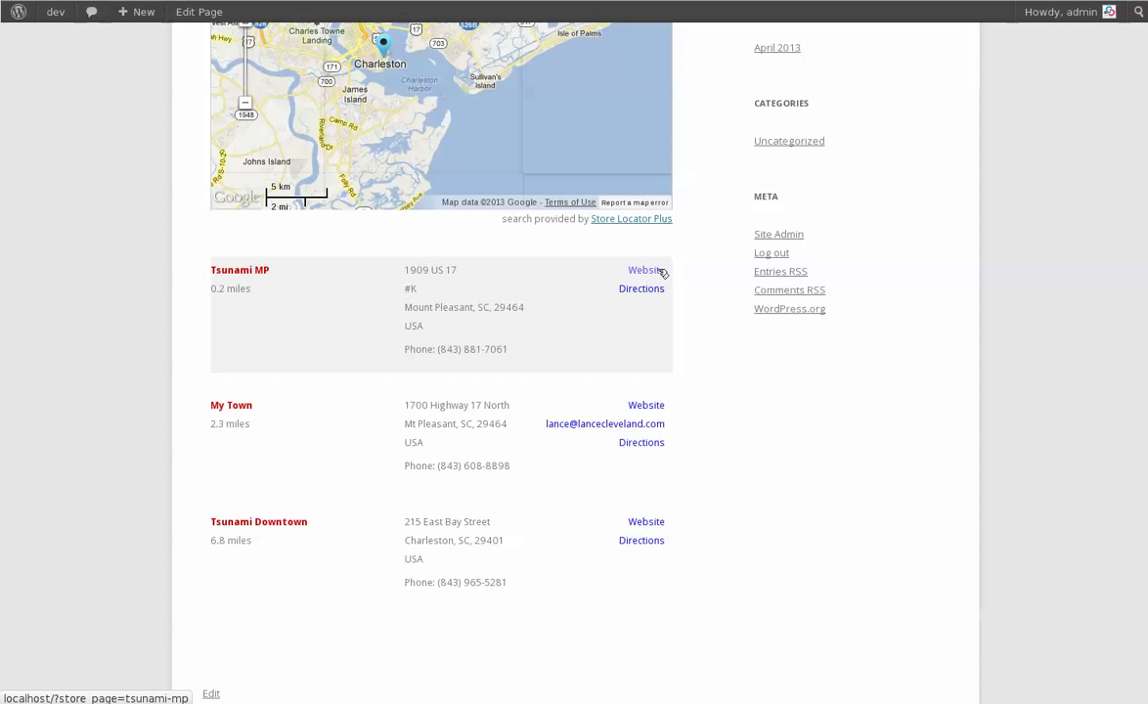
View the Tsunami MP store page, then go via Dashboard to Store Locator Plus Store Pages settings.
{"action": "left_click", "coordinate": [239, 270]}
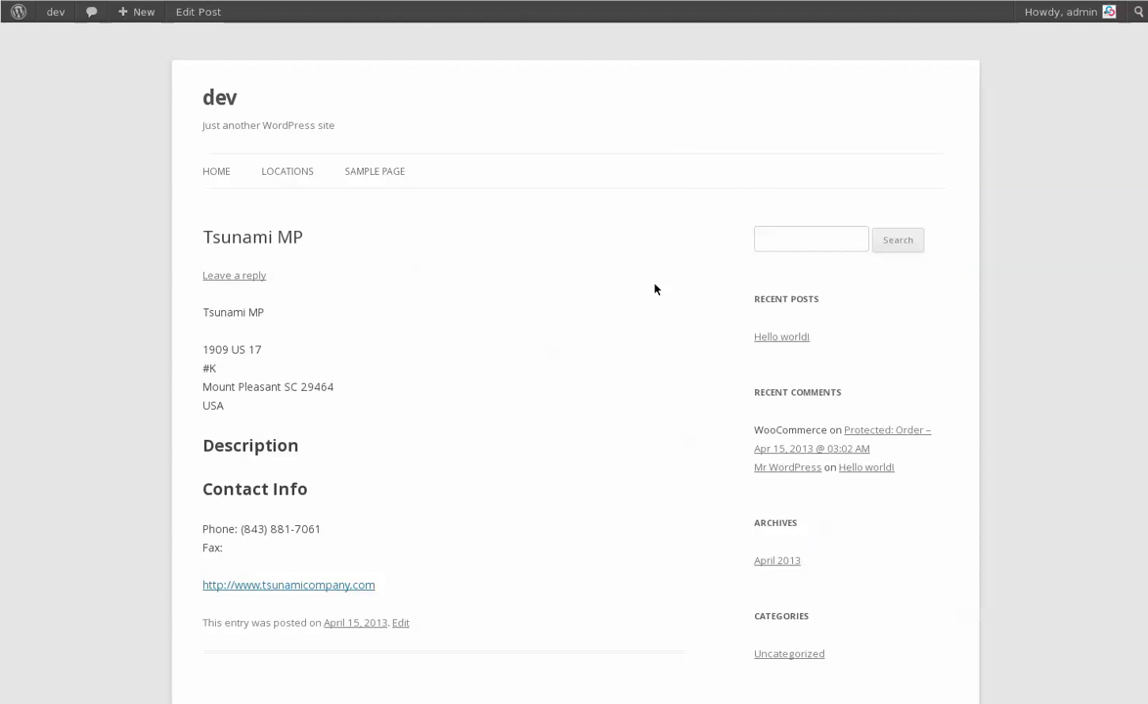
{"action": "mouse_move", "coordinate": [225, 579]}
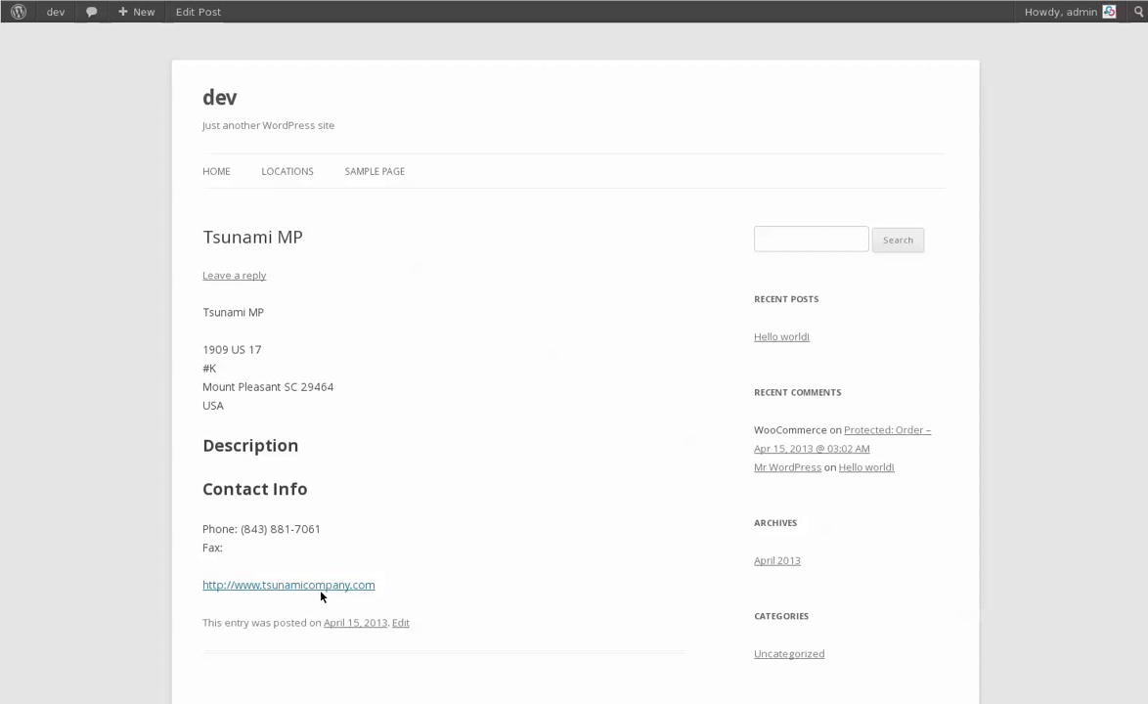
{"action": "mouse_move", "coordinate": [288, 584]}
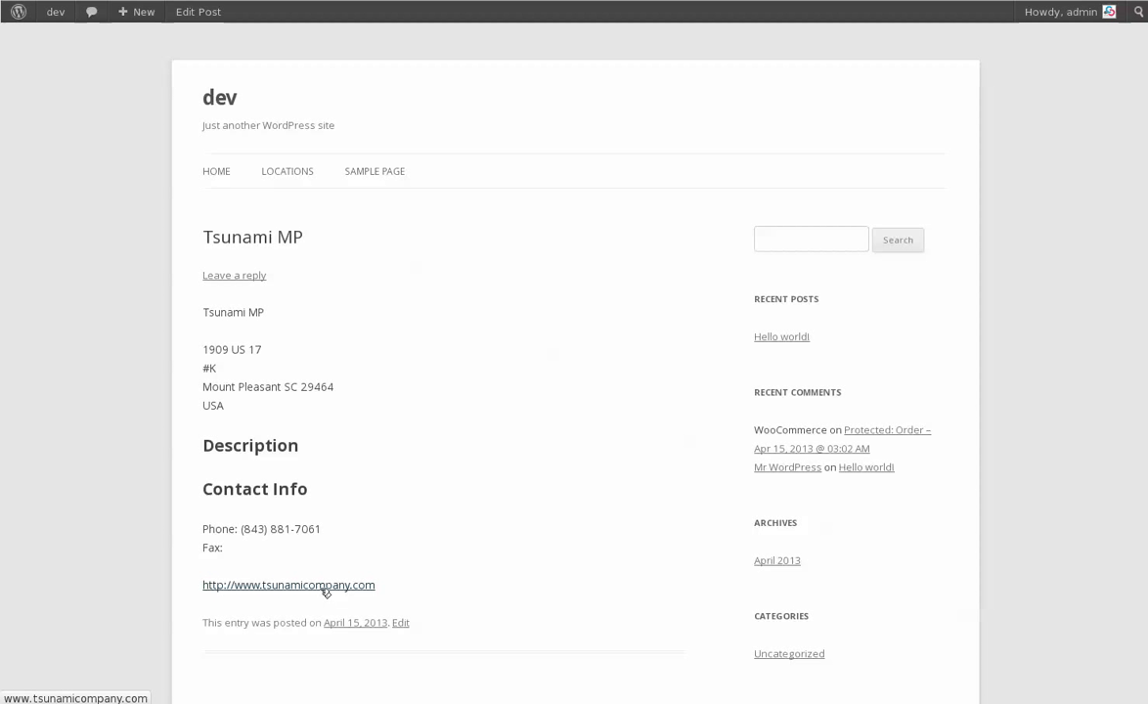
{"action": "left_click", "coordinate": [56, 12]}
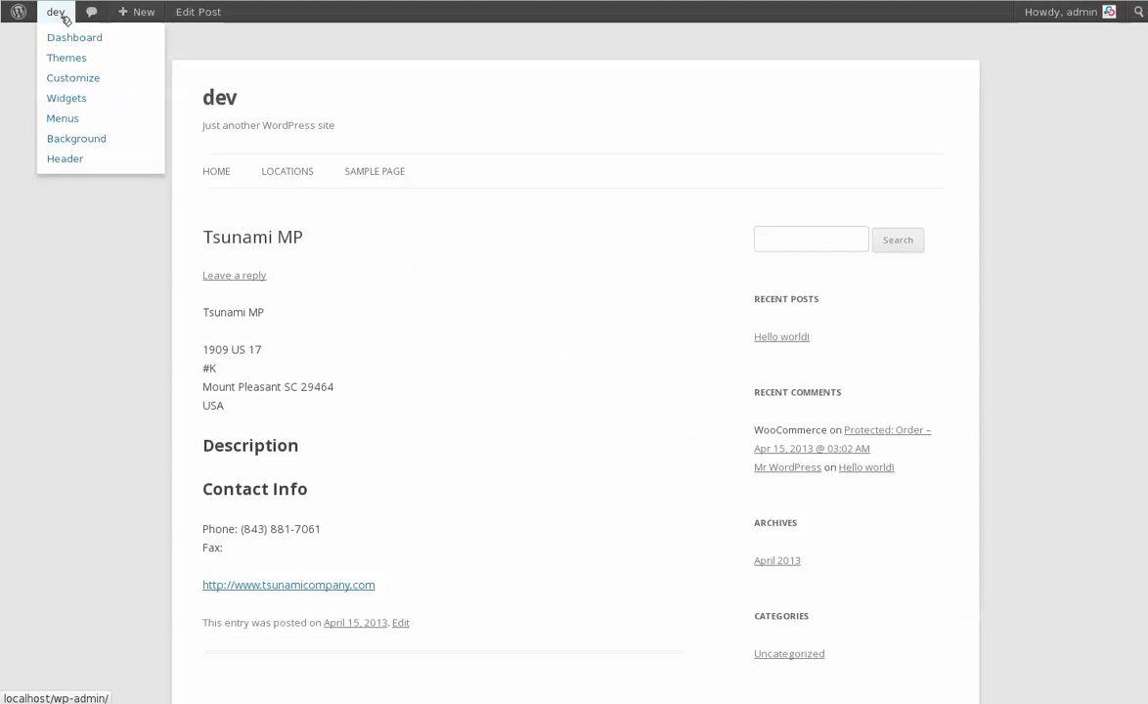
{"action": "left_click", "coordinate": [74, 37]}
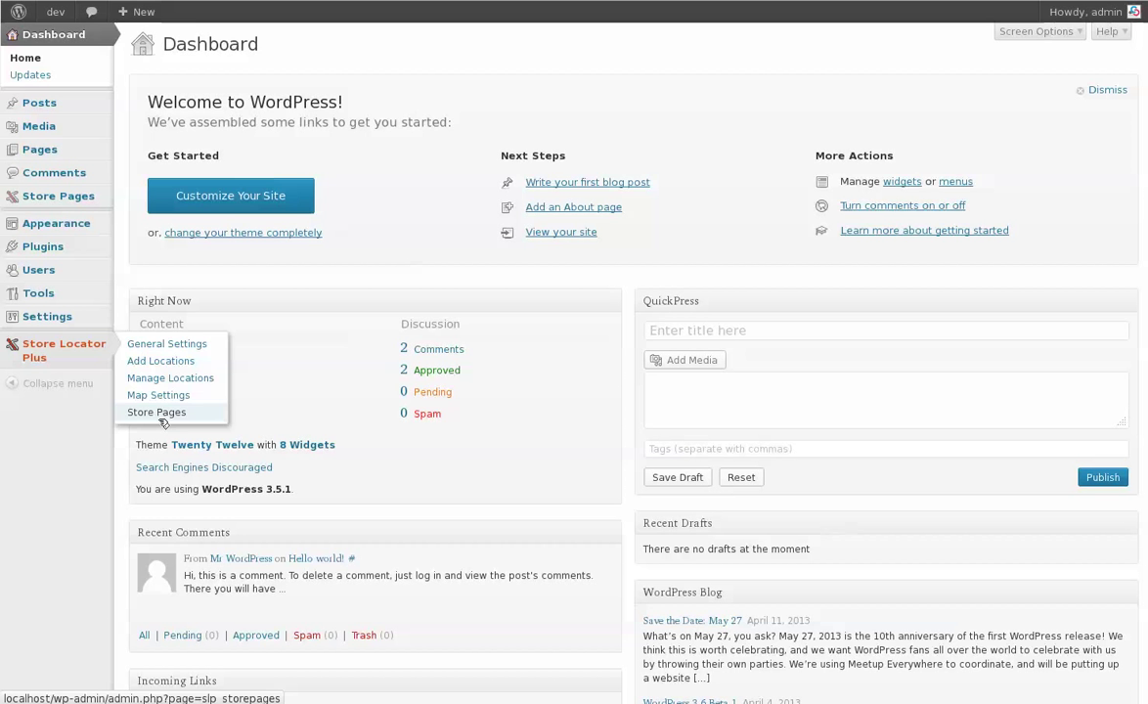
{"action": "left_click", "coordinate": [157, 411]}
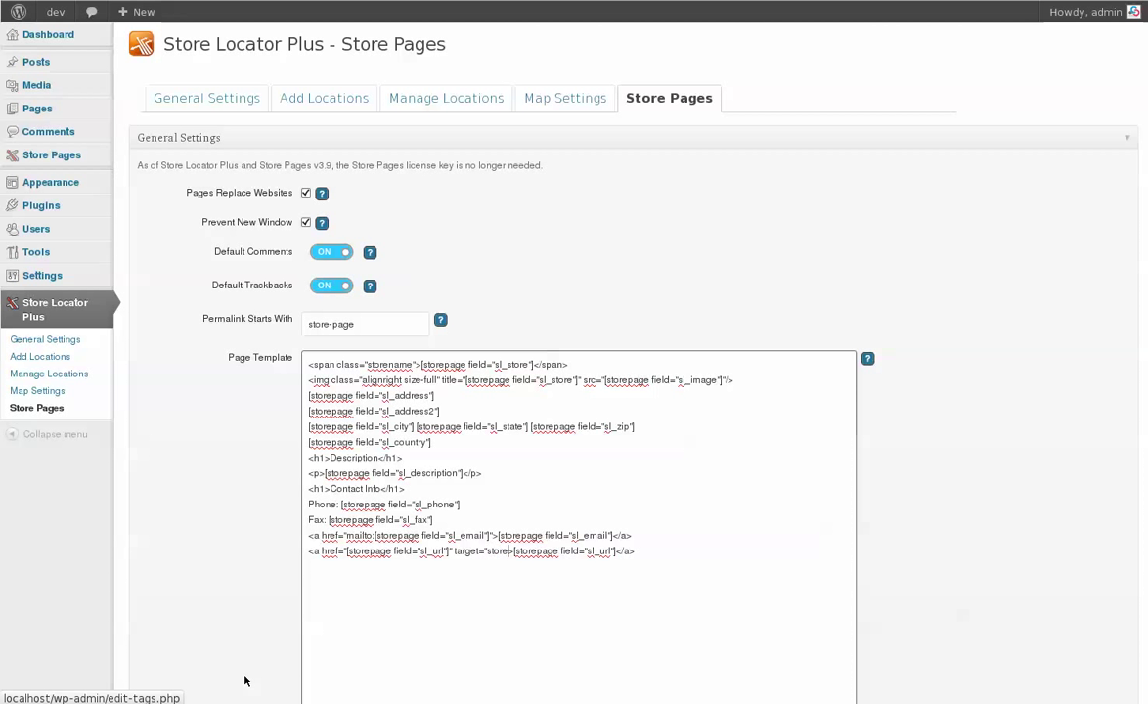
Add target="storewebpage" to the sl_url link in the page template, then go to Manage Locations.
{"action": "type", "text": "webpage\">"}
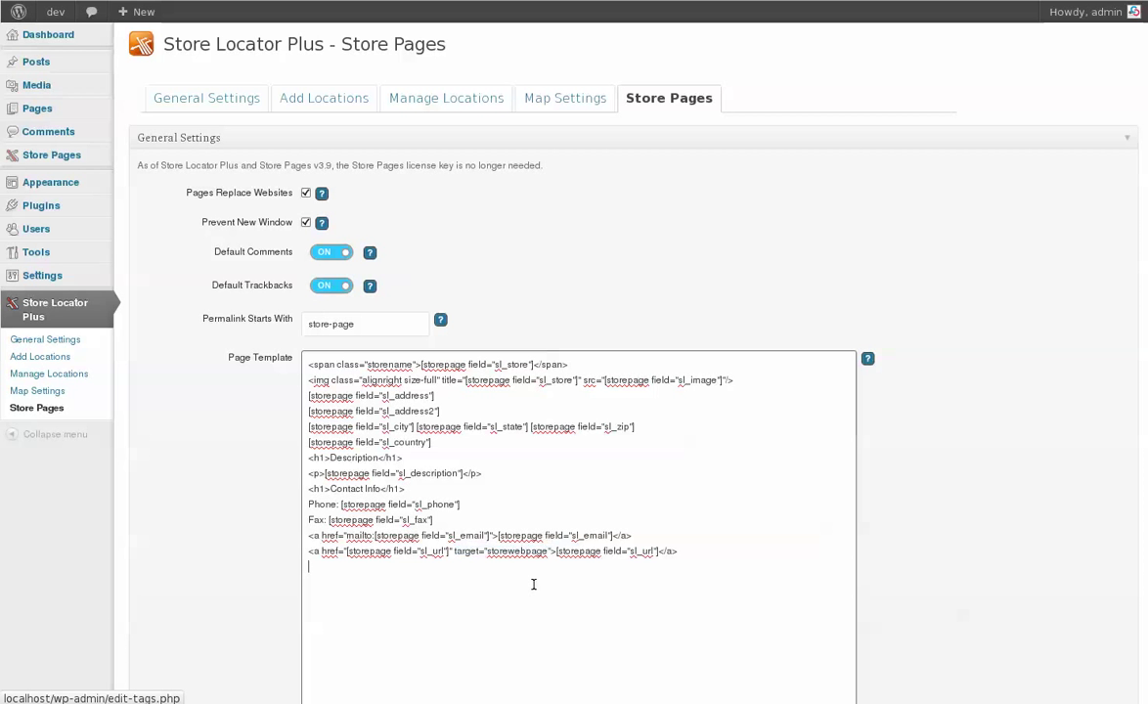
{"action": "scroll", "scroll_direction": "down", "scroll_amount": 3}
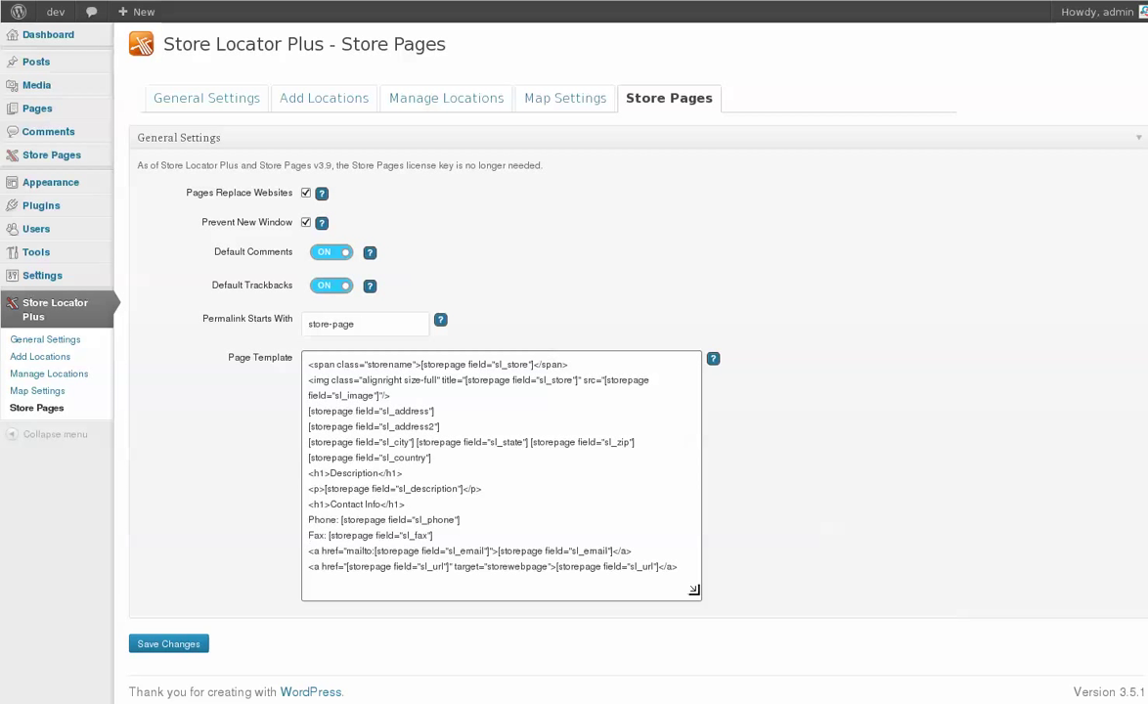
{"action": "left_click_drag", "start_coordinate": [694, 590], "coordinate": [802, 657]}
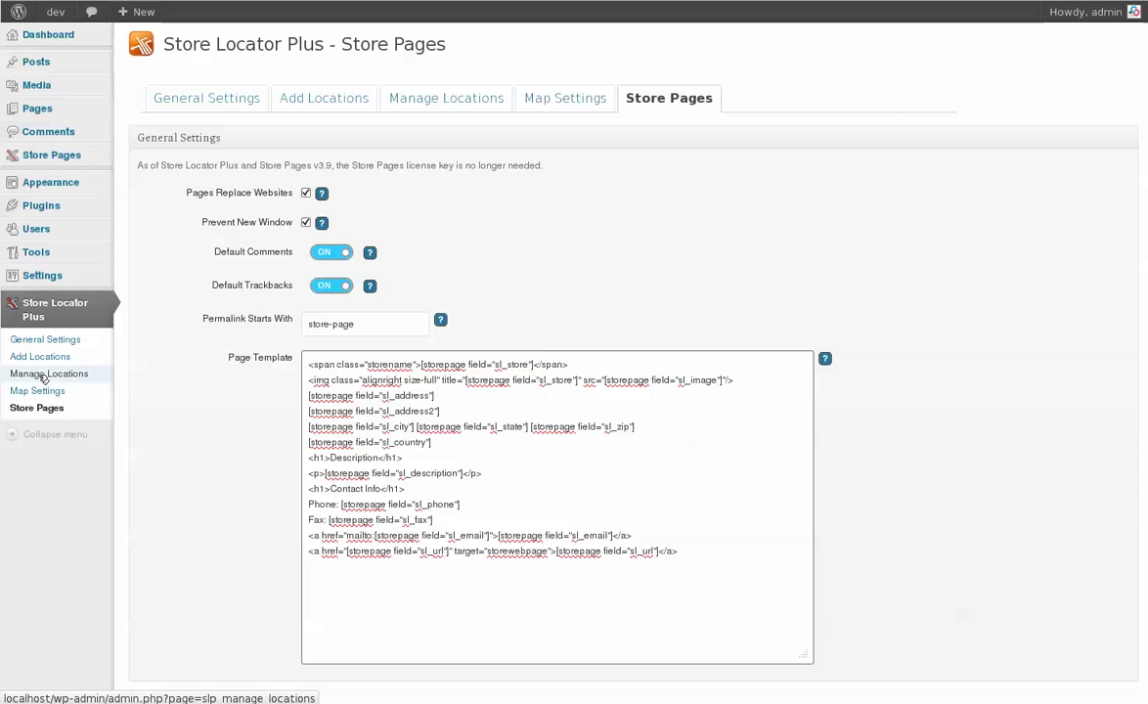
{"action": "left_click", "coordinate": [48, 374]}
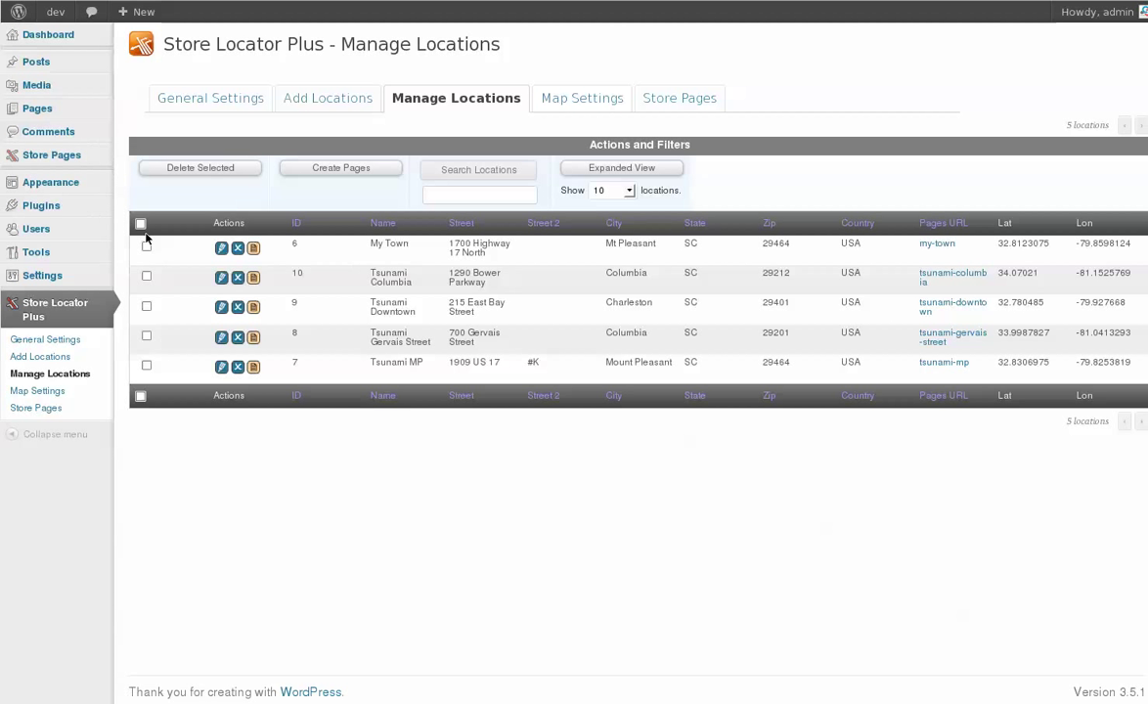
Select all five locations, run Create Pages to regenerate them, then show the Store Pages list.
{"action": "left_click", "coordinate": [141, 223]}
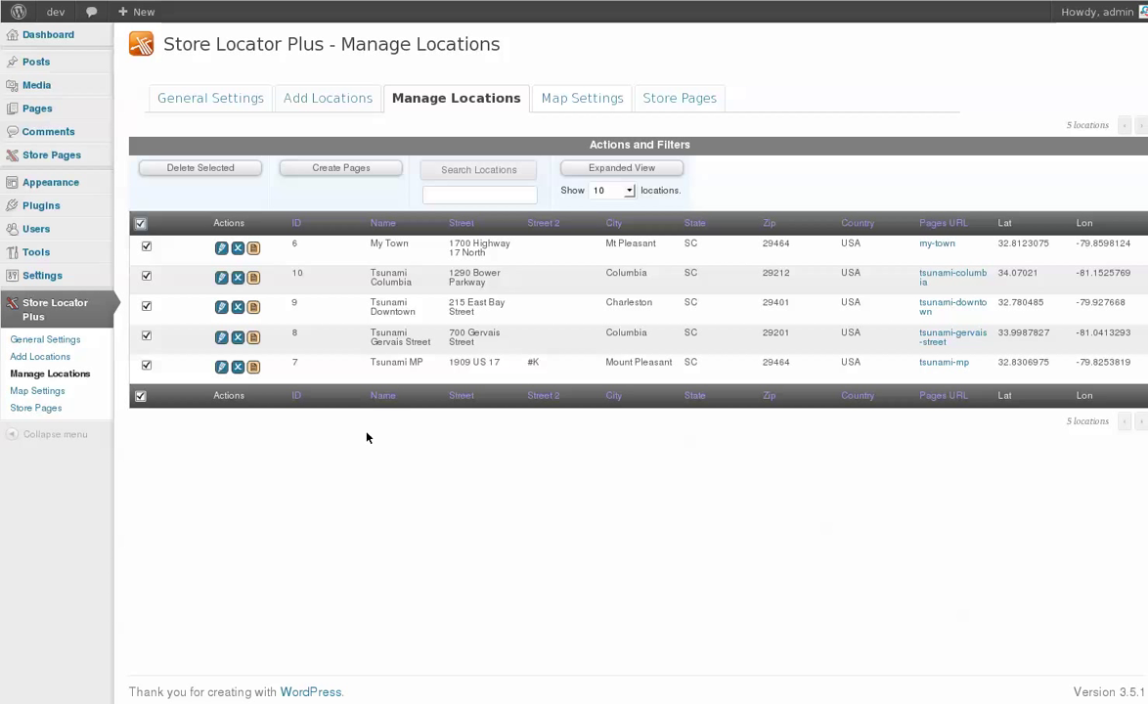
{"action": "mouse_move", "coordinate": [344, 184]}
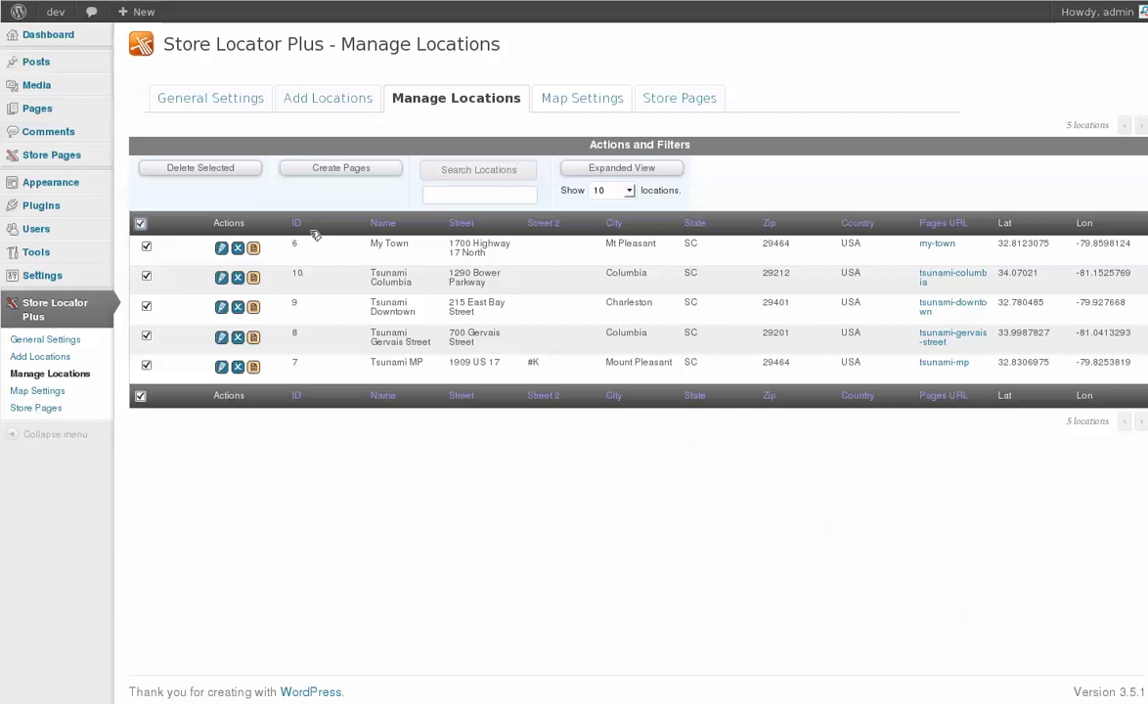
{"action": "left_click", "coordinate": [340, 168]}
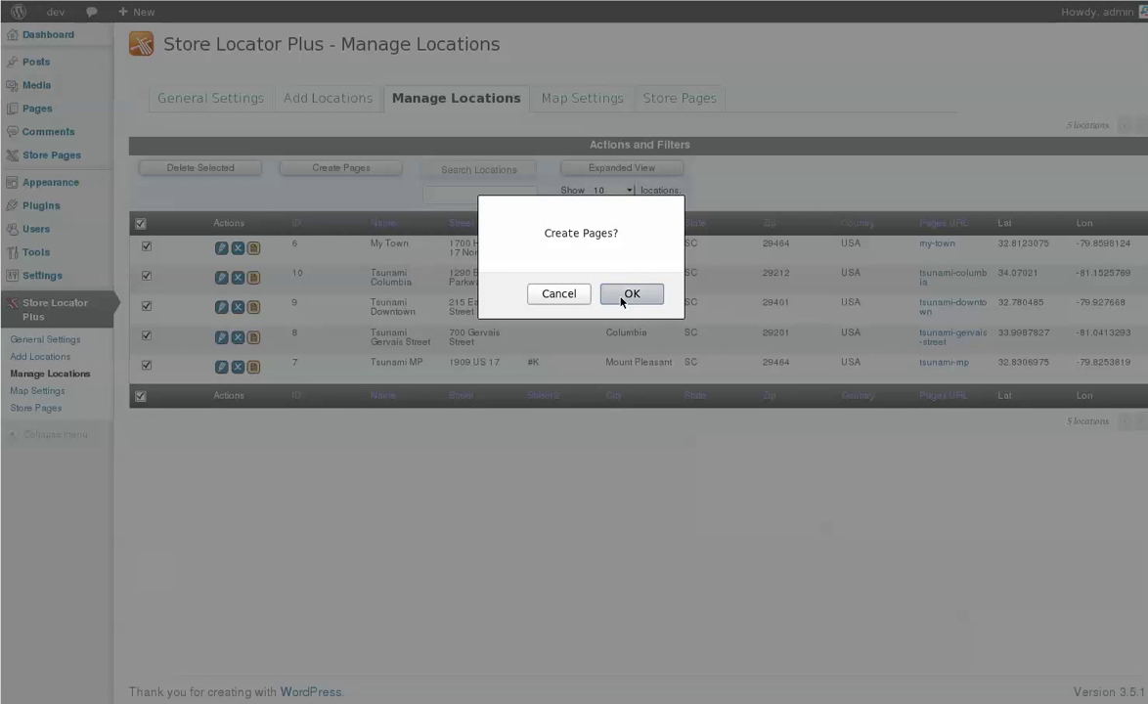
{"action": "left_click", "coordinate": [632, 294]}
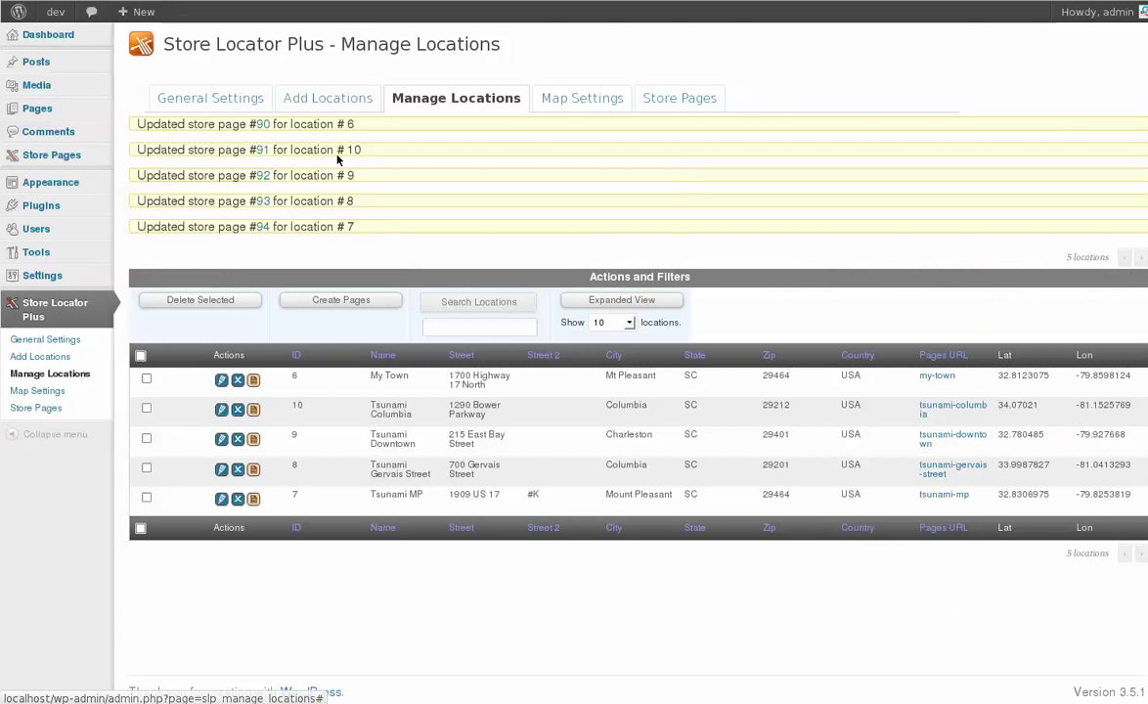
{"action": "mouse_move", "coordinate": [51, 154]}
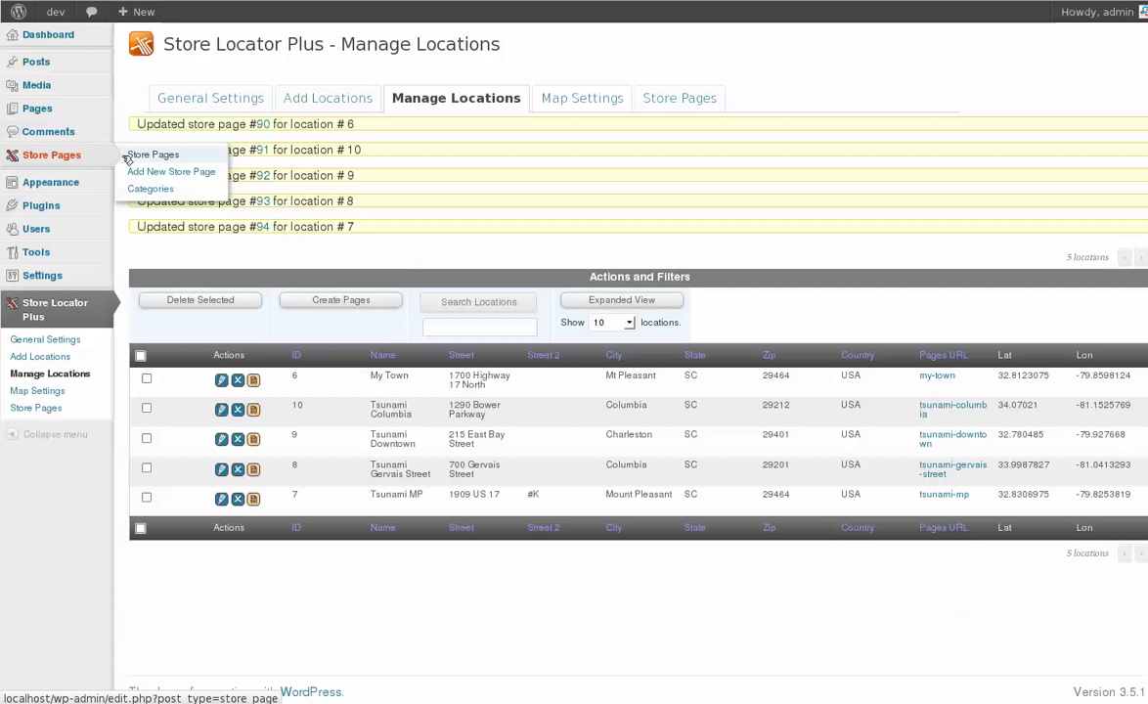
{"action": "left_click", "coordinate": [152, 155]}
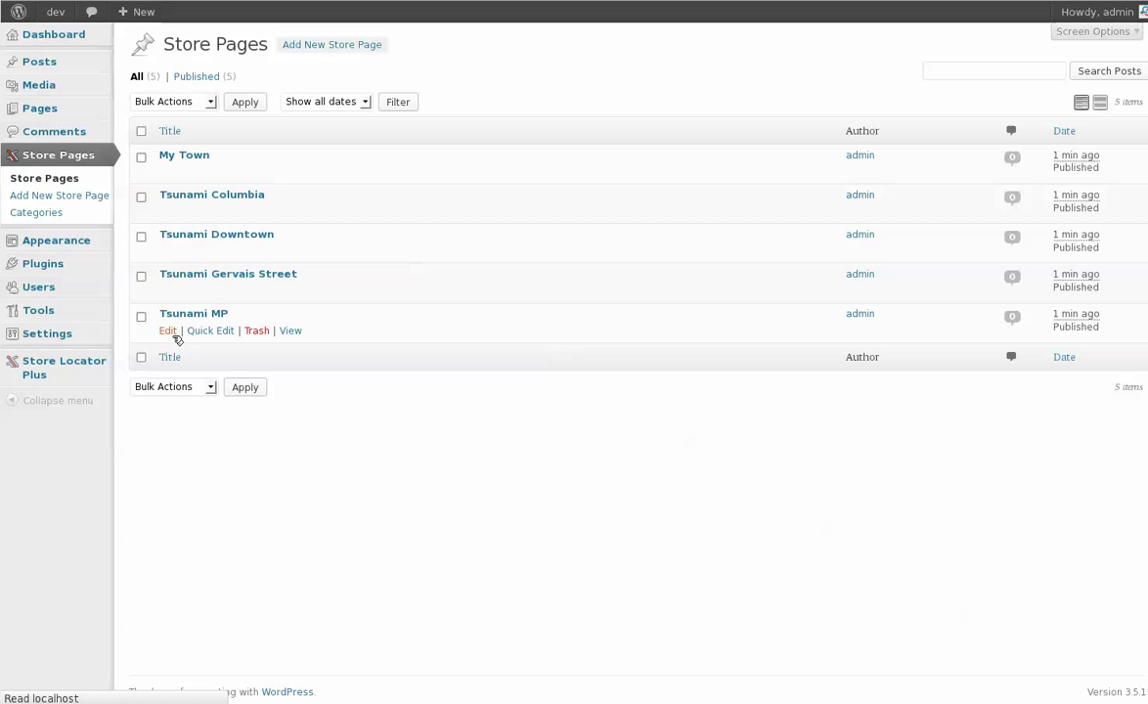
Review the Tsunami MP store page's regenerated content, then go to the public site.
{"action": "left_click", "coordinate": [168, 331]}
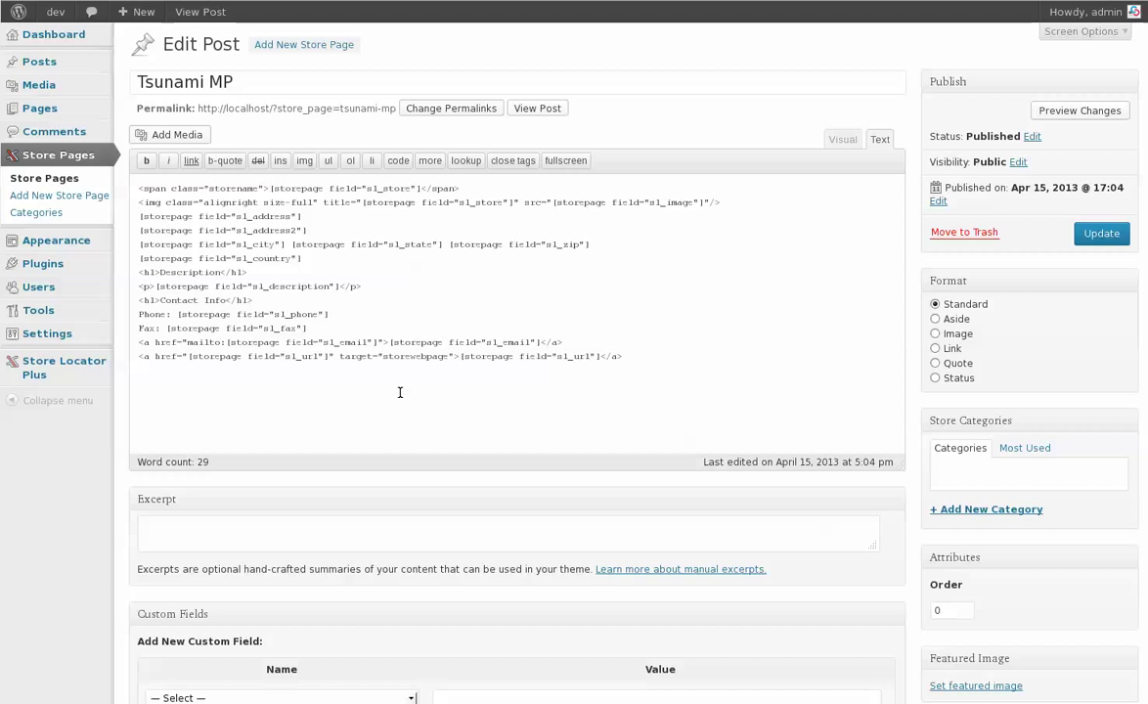
{"action": "mouse_move", "coordinate": [317, 368]}
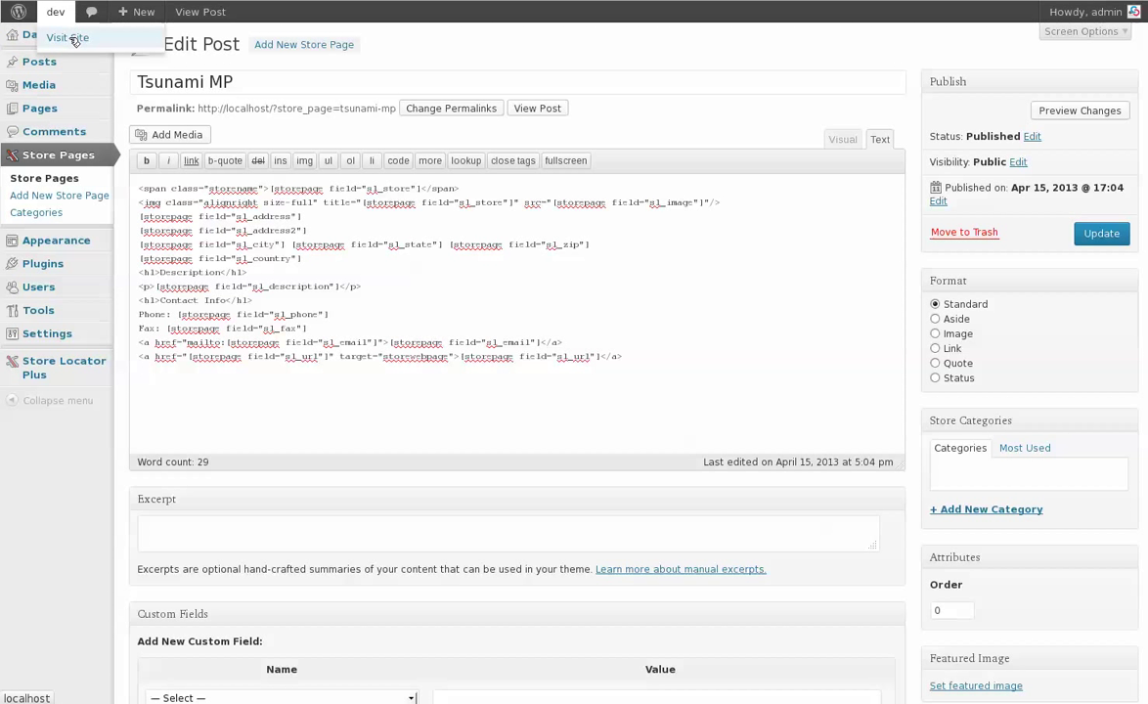
{"action": "left_click", "coordinate": [66, 37]}
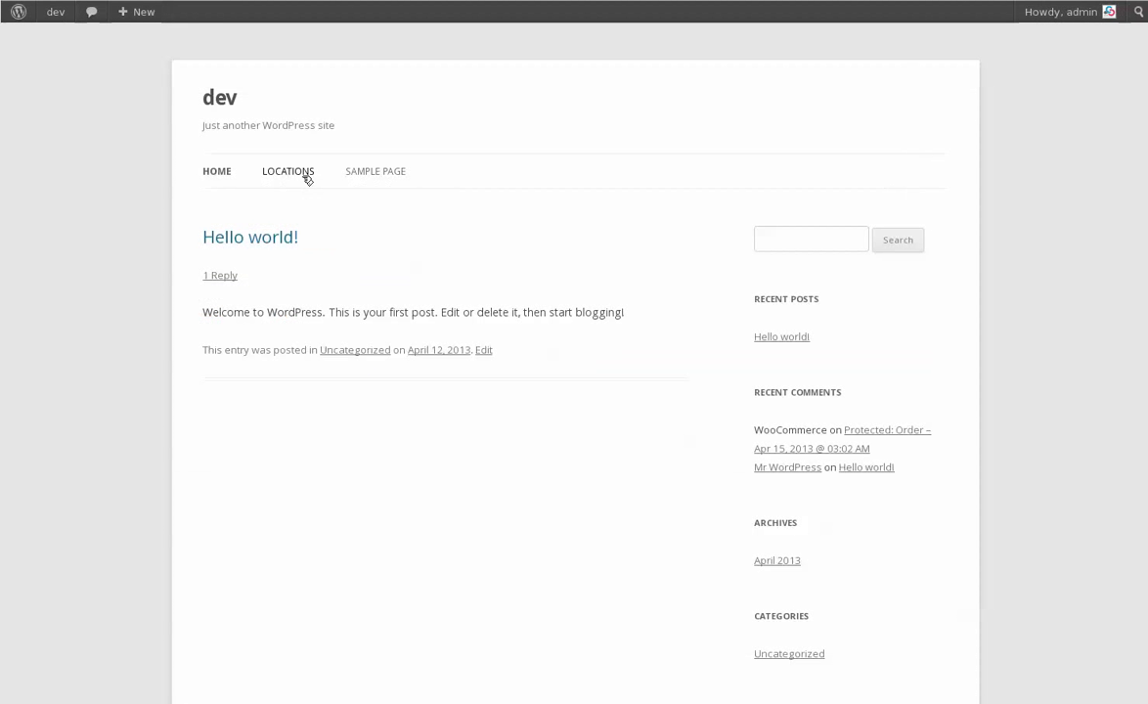
Search the Locations page for stores near Mt Pleasant, SC.
{"action": "left_click", "coordinate": [287, 172]}
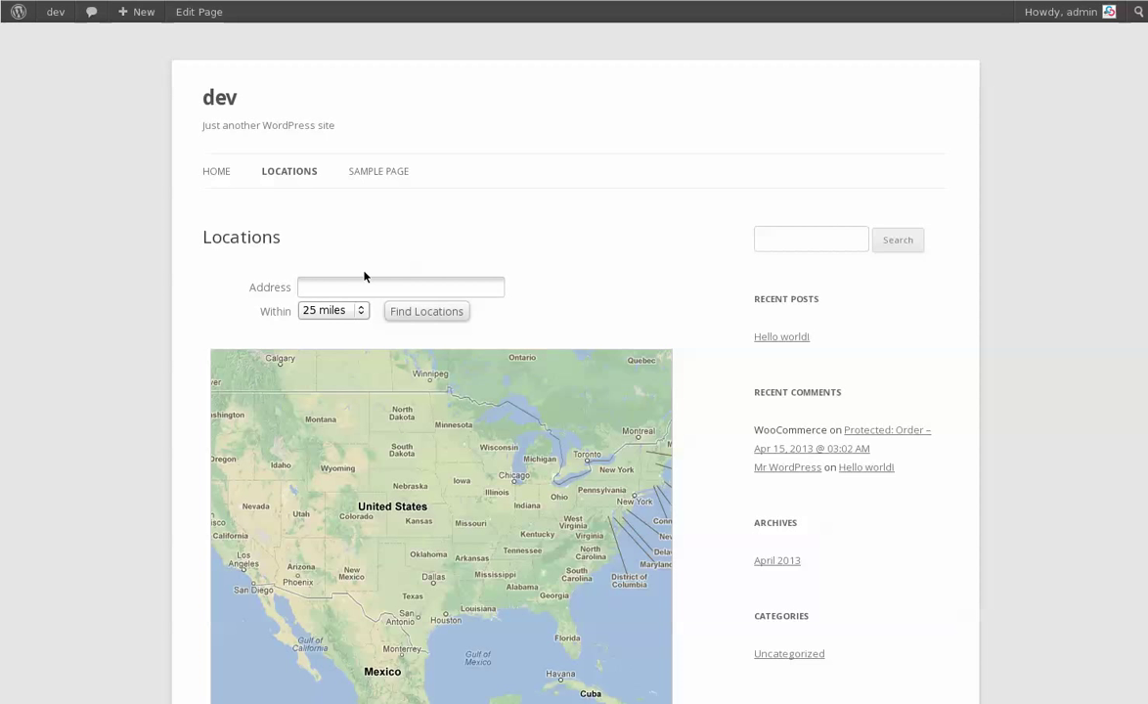
{"action": "type", "text": "M"}
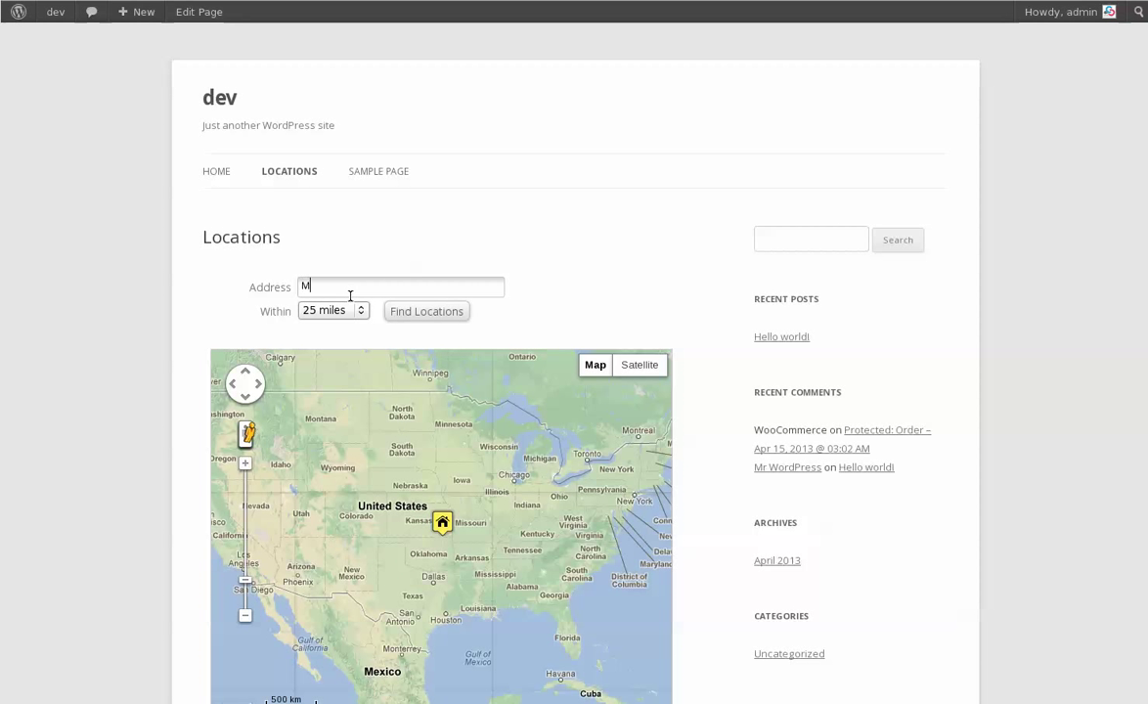
{"action": "type", "text": "t Pleasant, SC"}
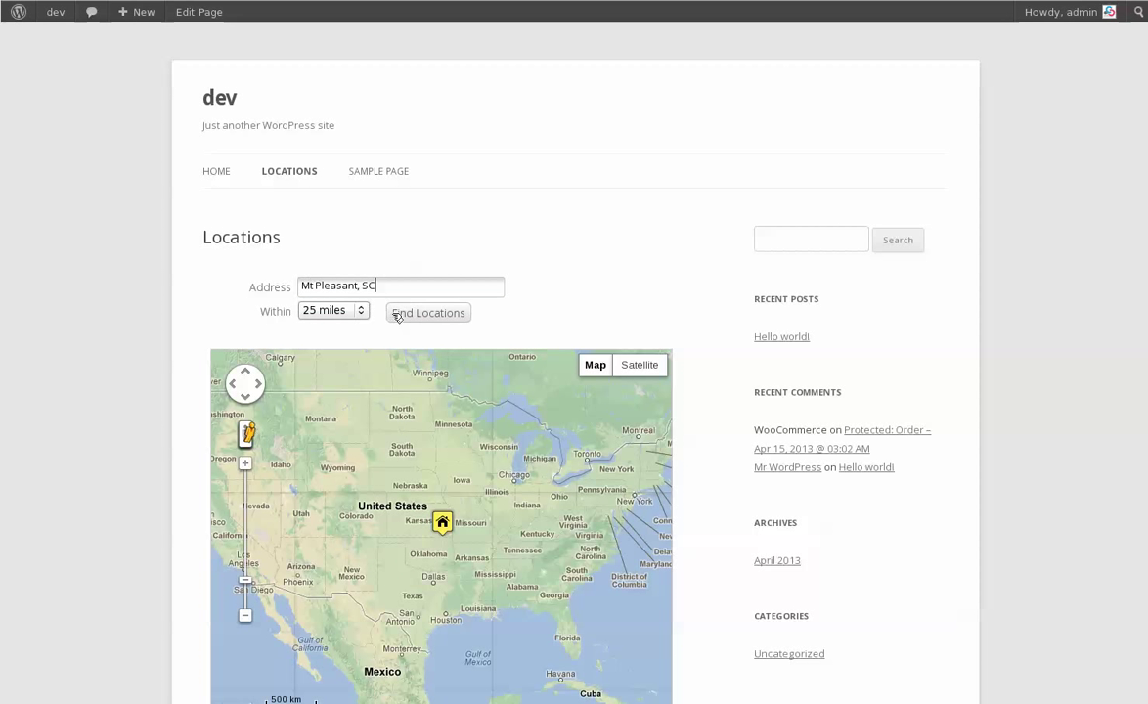
{"action": "left_click", "coordinate": [426, 313]}
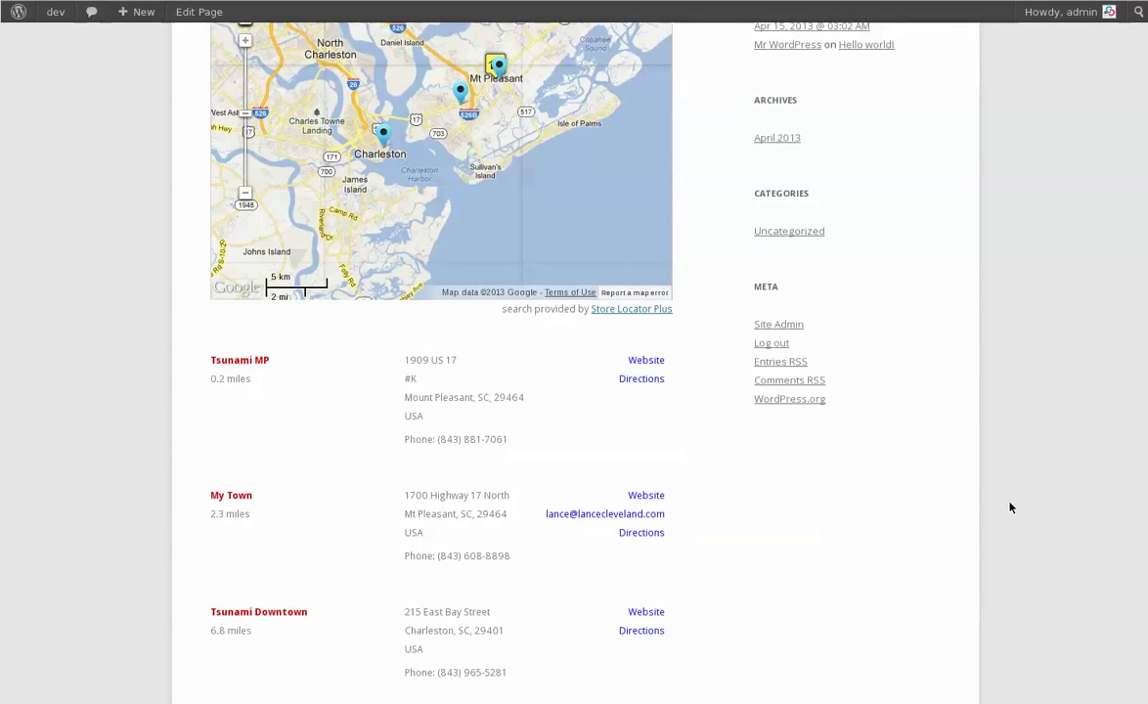
{"action": "scroll", "scroll_direction": "down", "scroll_amount": 3}
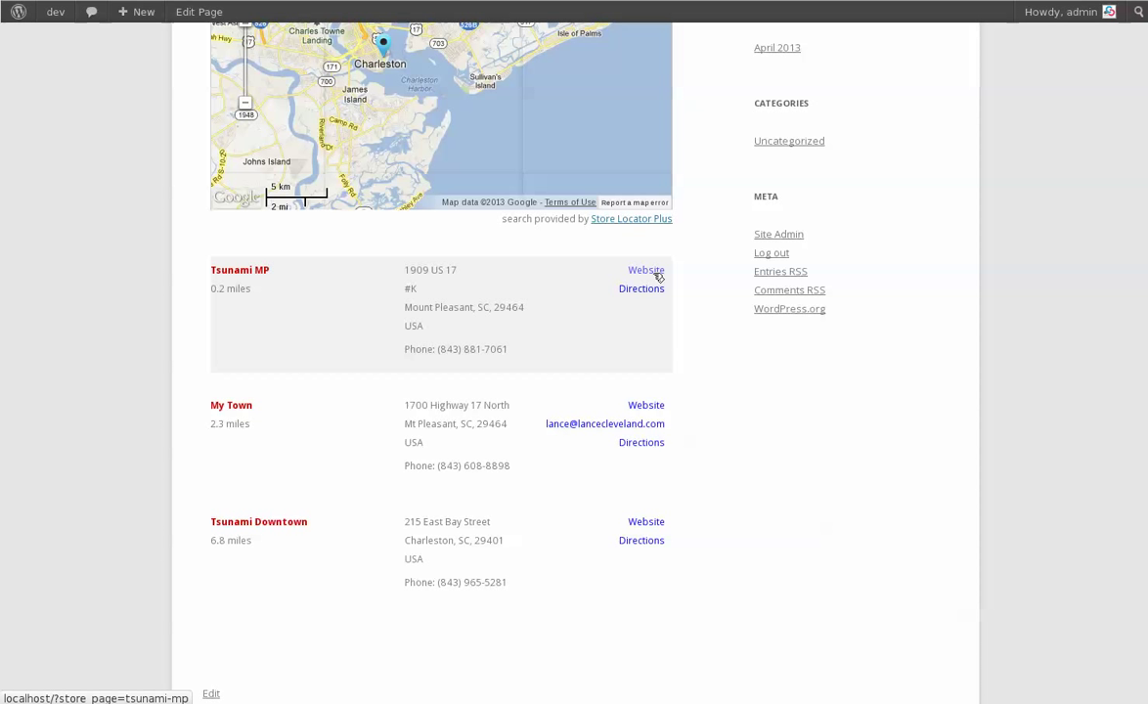
{"action": "left_click", "coordinate": [645, 270]}
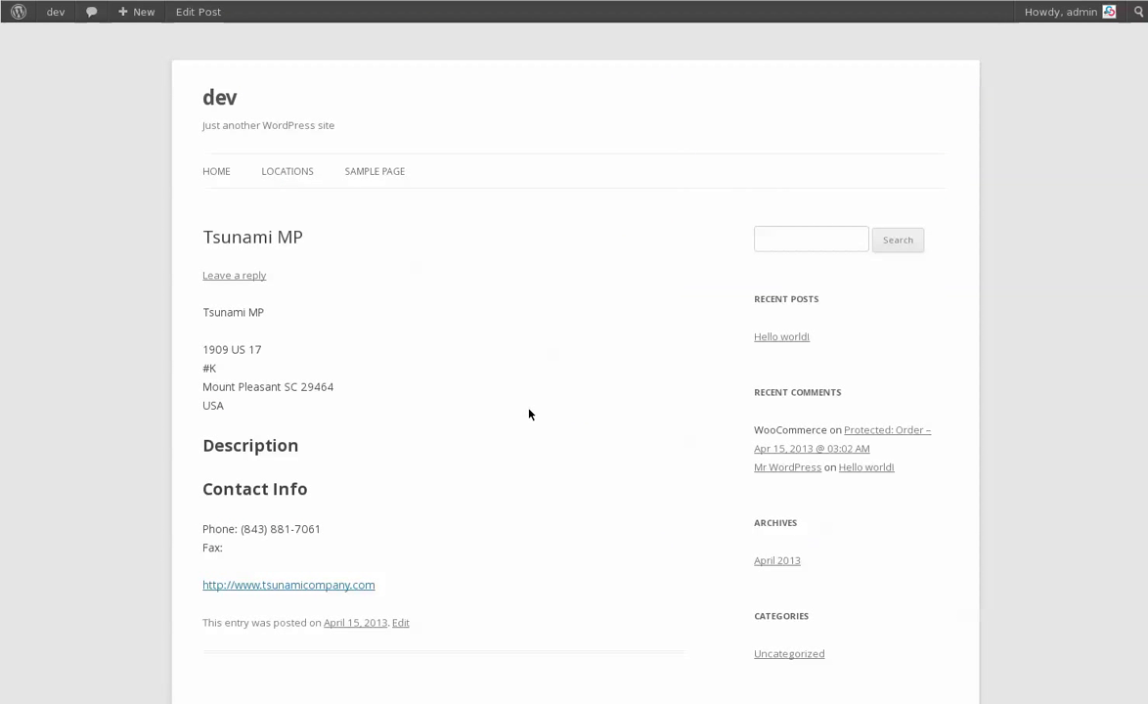
{"action": "mouse_move", "coordinate": [362, 471]}
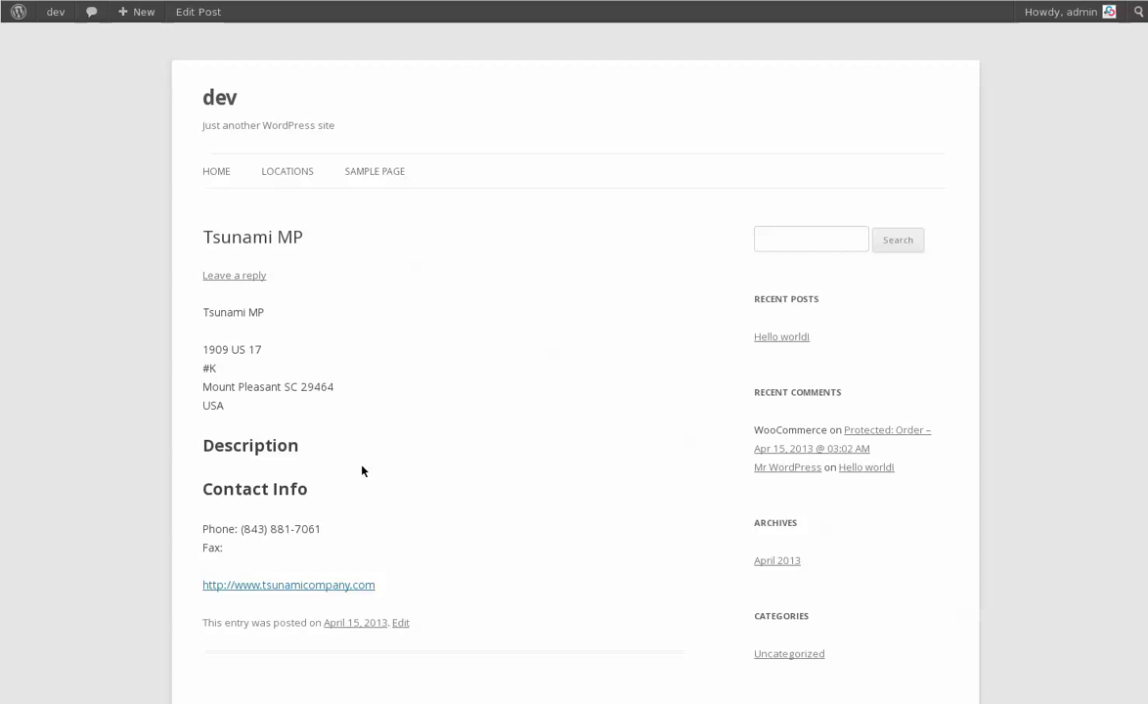
{"action": "mouse_move", "coordinate": [369, 460]}
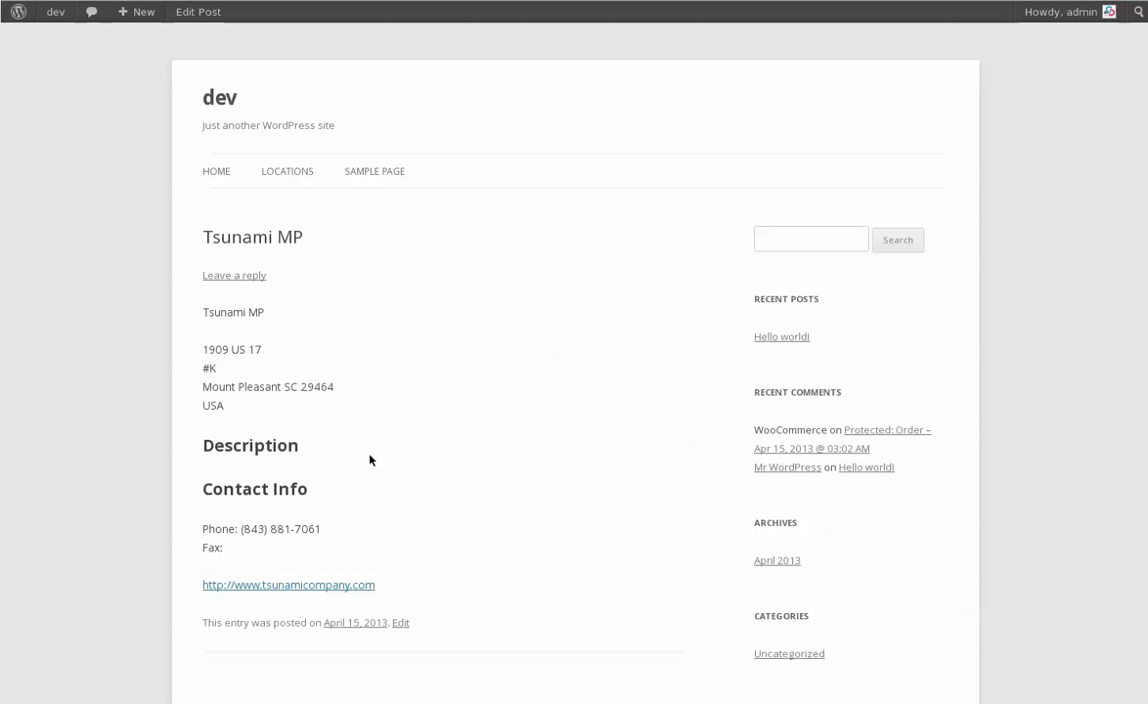
{"action": "mouse_move", "coordinate": [266, 583]}
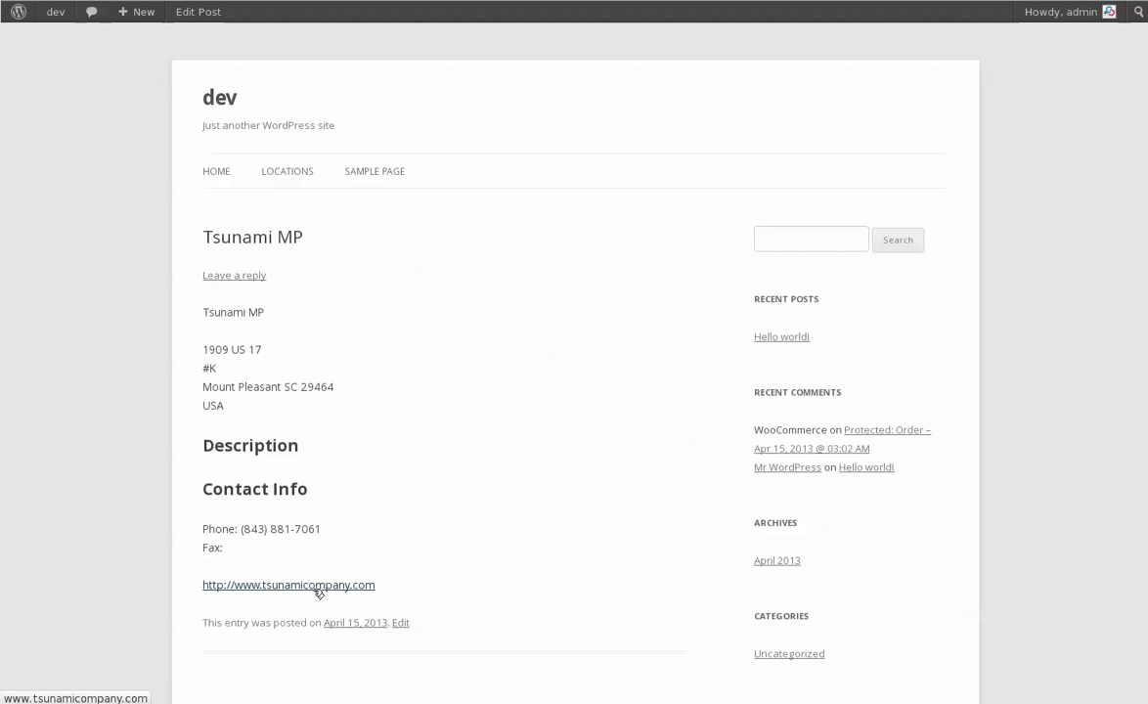
{"action": "left_click", "coordinate": [288, 585]}
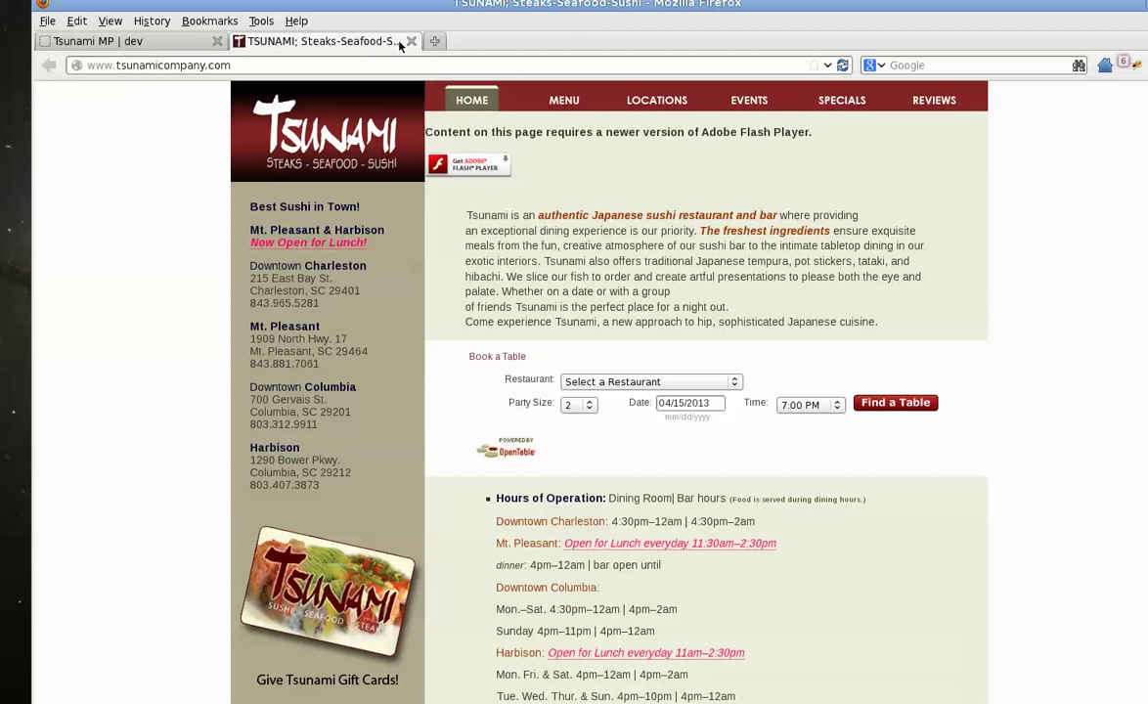
Reopen the Tsunami company website link in its own tab, then return to the admin dashboard.
{"action": "left_click", "coordinate": [117, 42]}
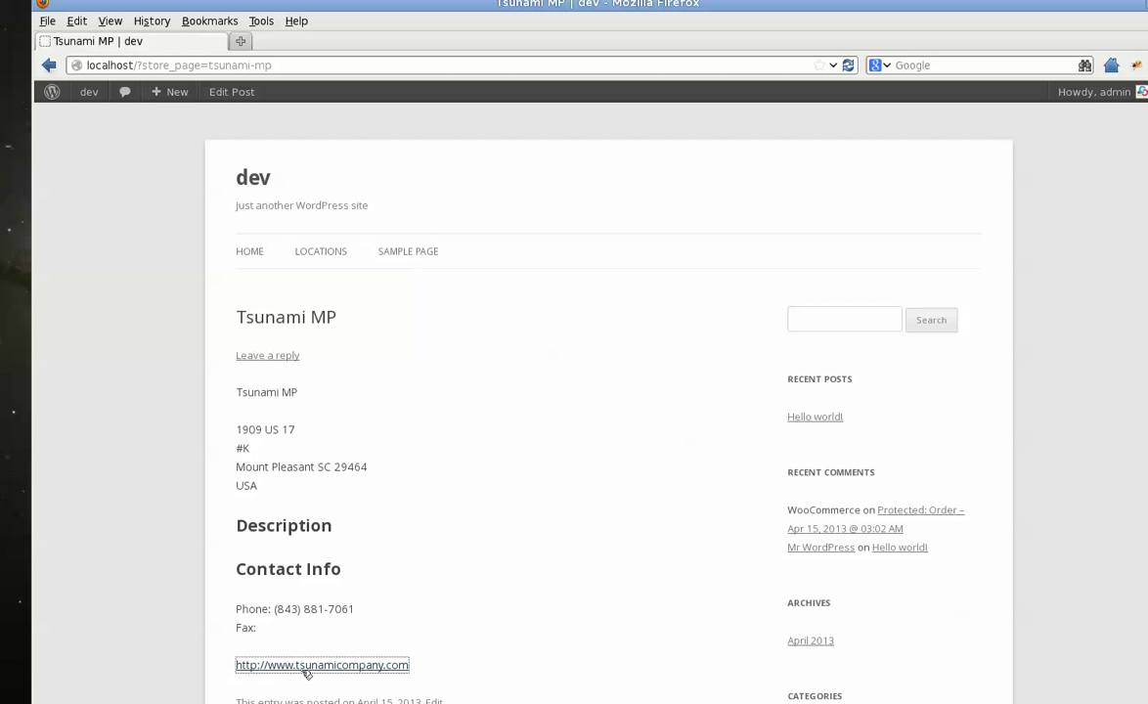
{"action": "left_click", "coordinate": [320, 665]}
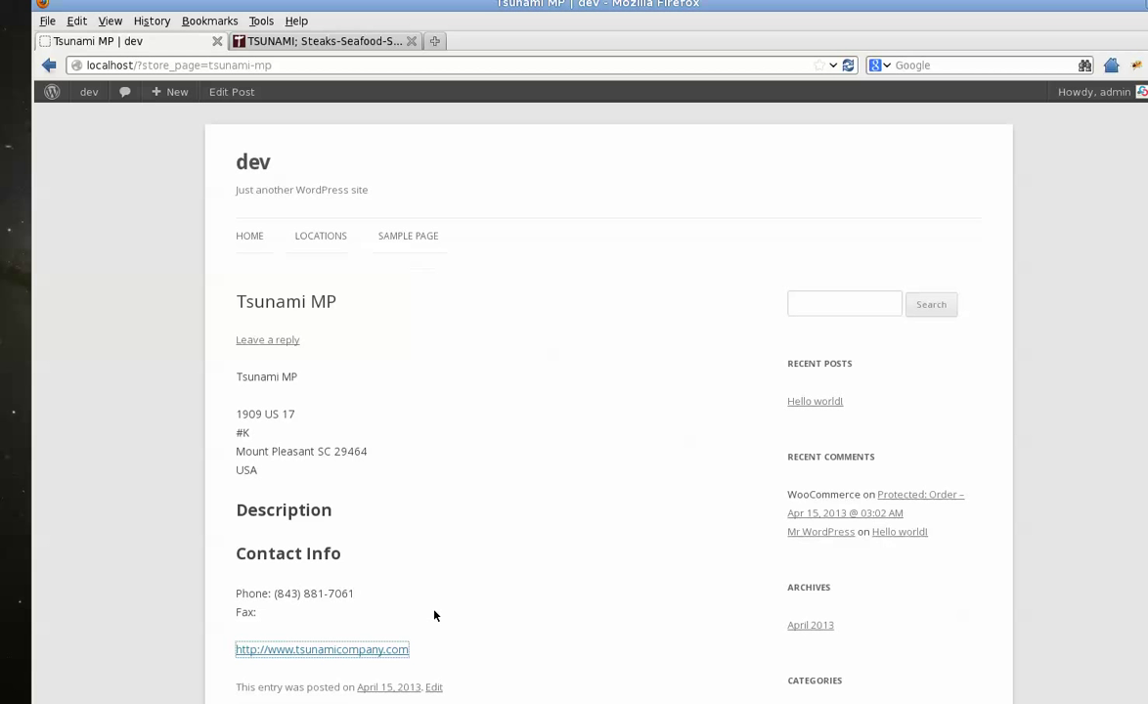
{"action": "scroll", "scroll_direction": "down", "scroll_amount": 3}
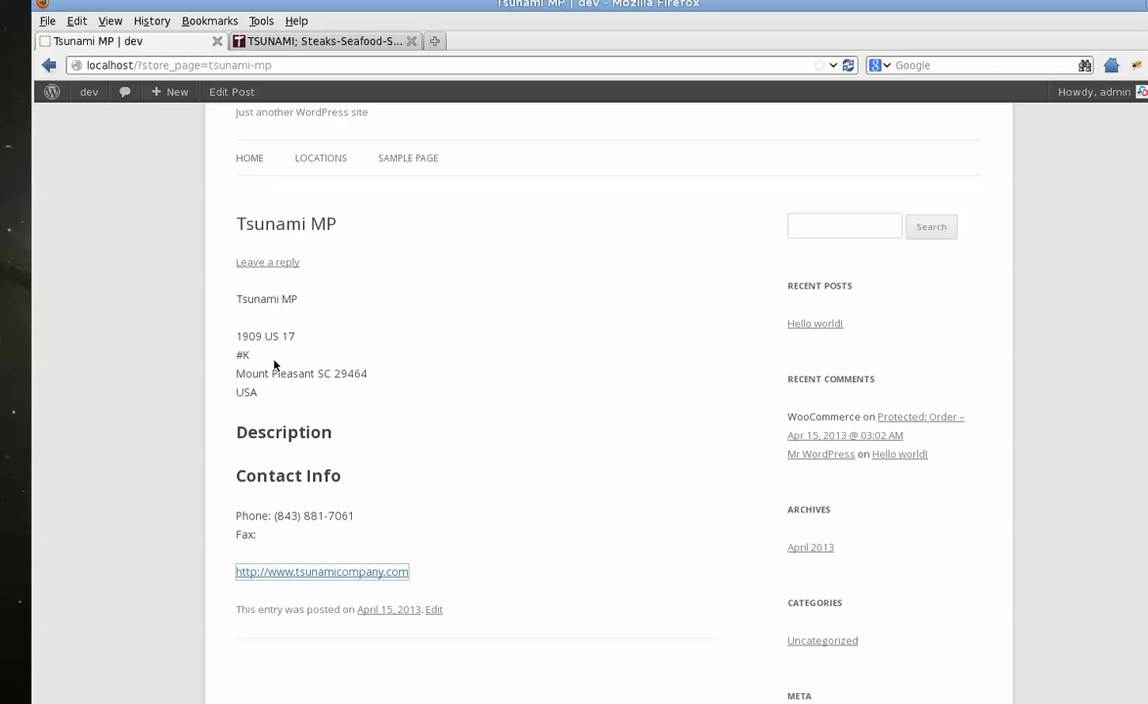
{"action": "mouse_move", "coordinate": [644, 324]}
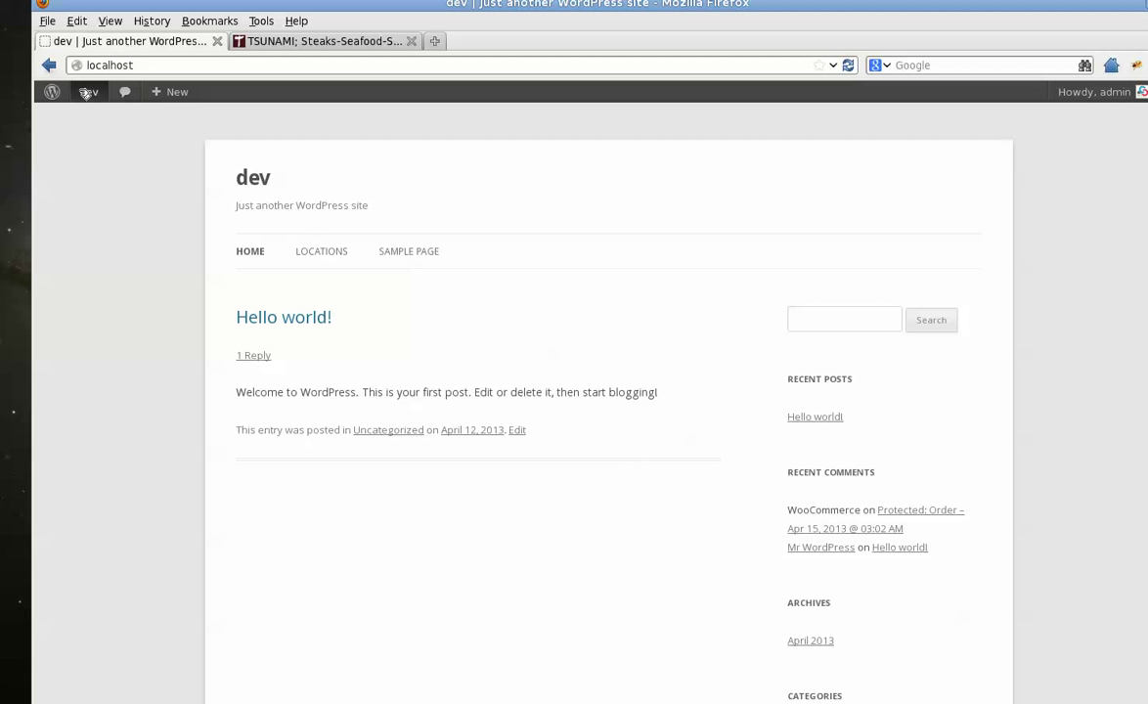
{"action": "left_click", "coordinate": [88, 92]}
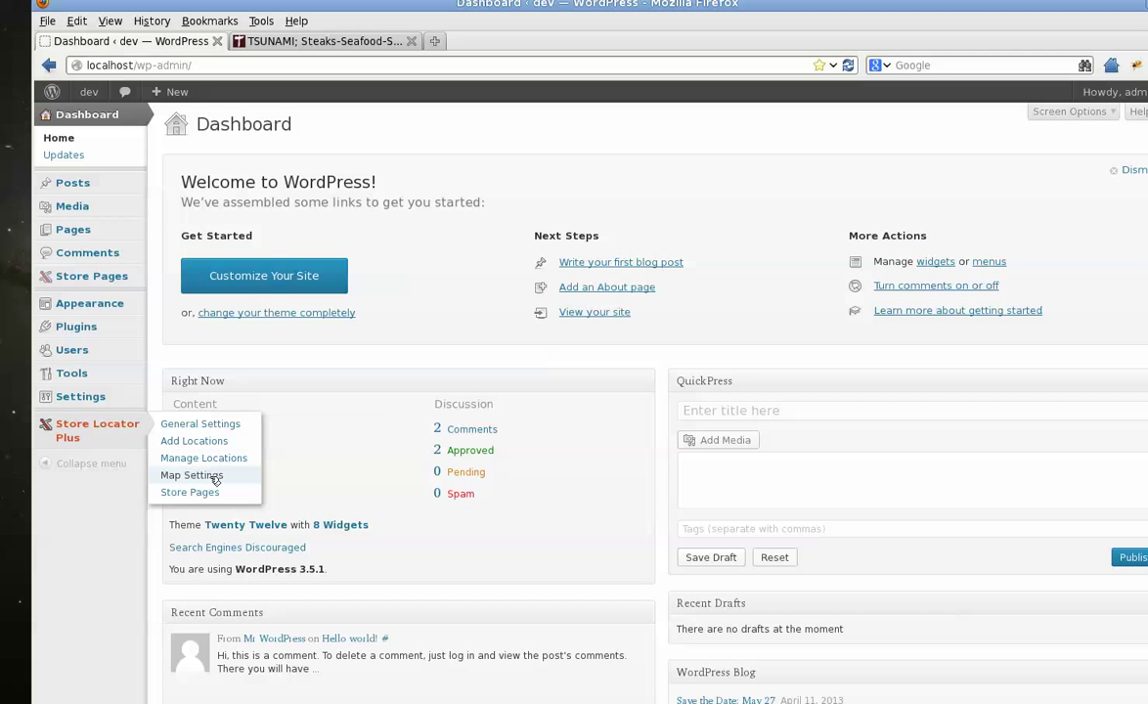
View the Store Pages settings and permalink prefix, then list the five store pages.
{"action": "left_click", "coordinate": [190, 493]}
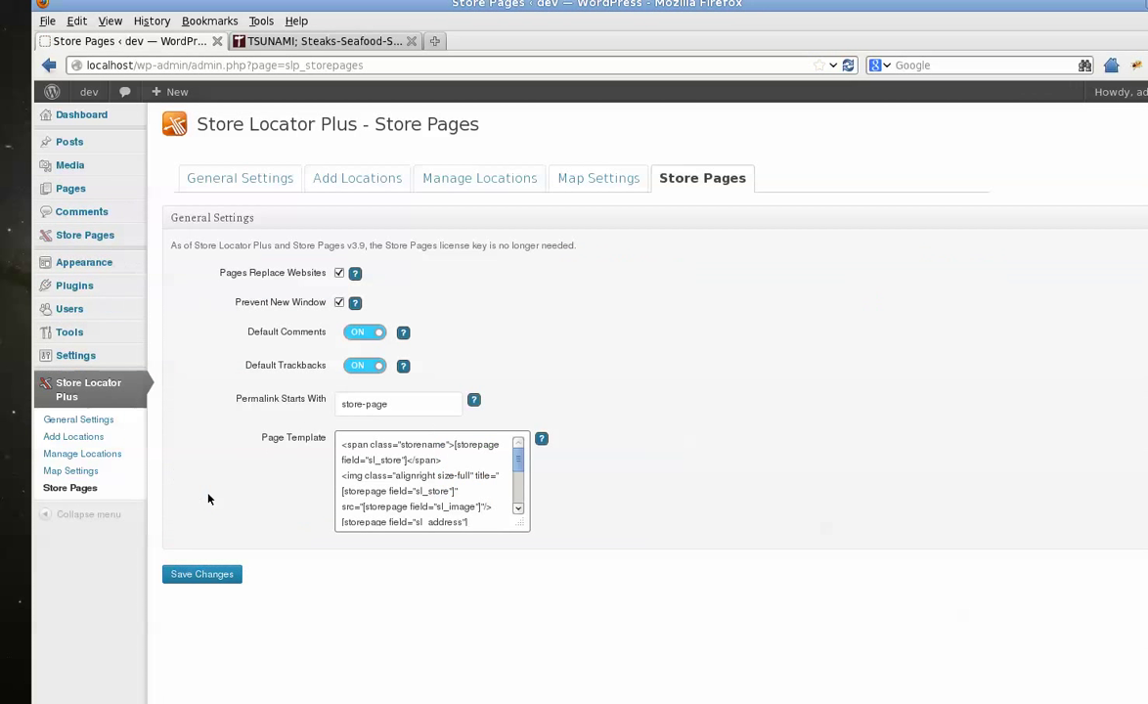
{"action": "mouse_move", "coordinate": [572, 315]}
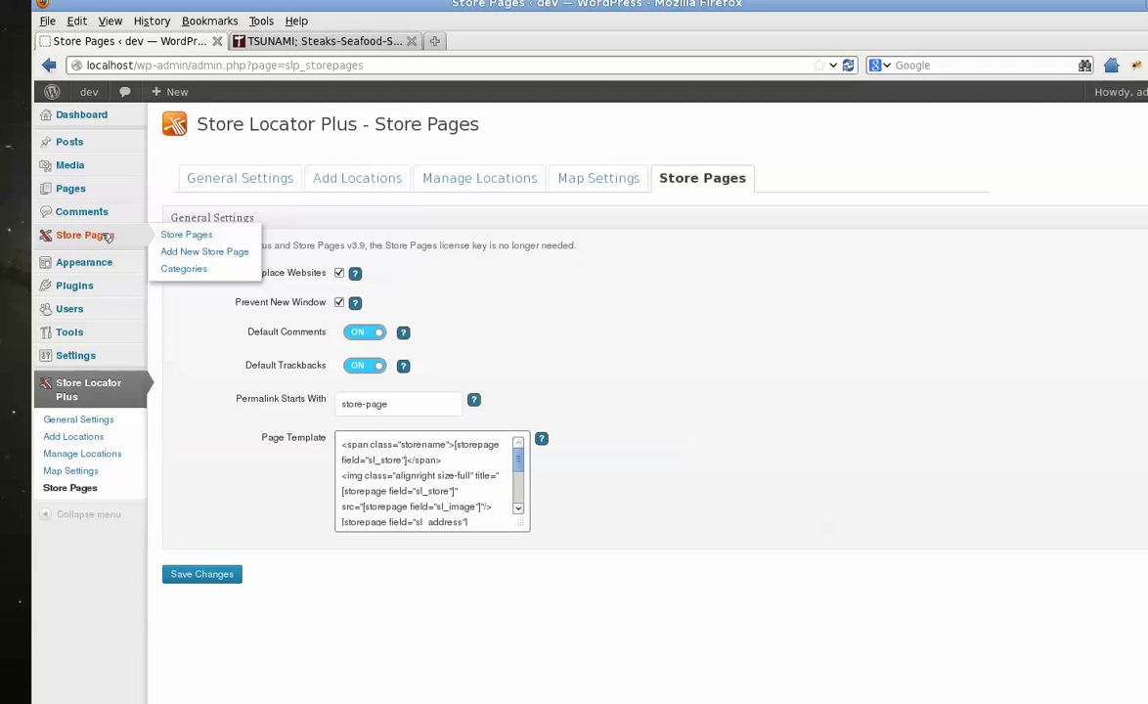
{"action": "mouse_move", "coordinate": [109, 239]}
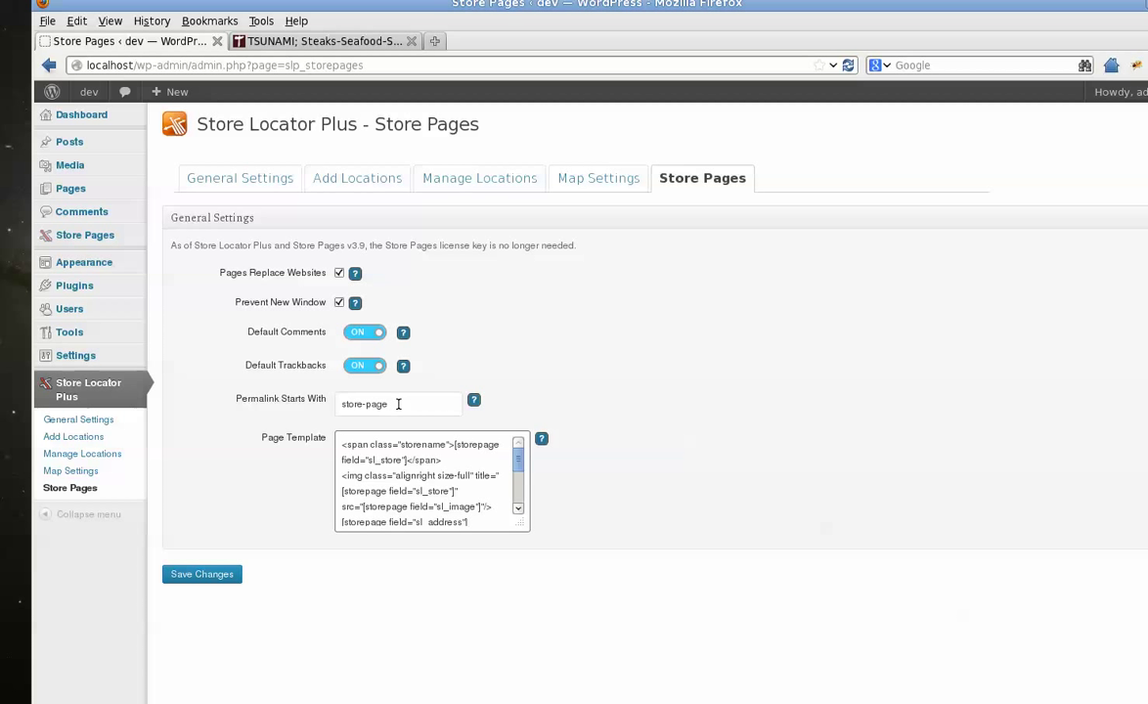
{"action": "left_click", "coordinate": [399, 403]}
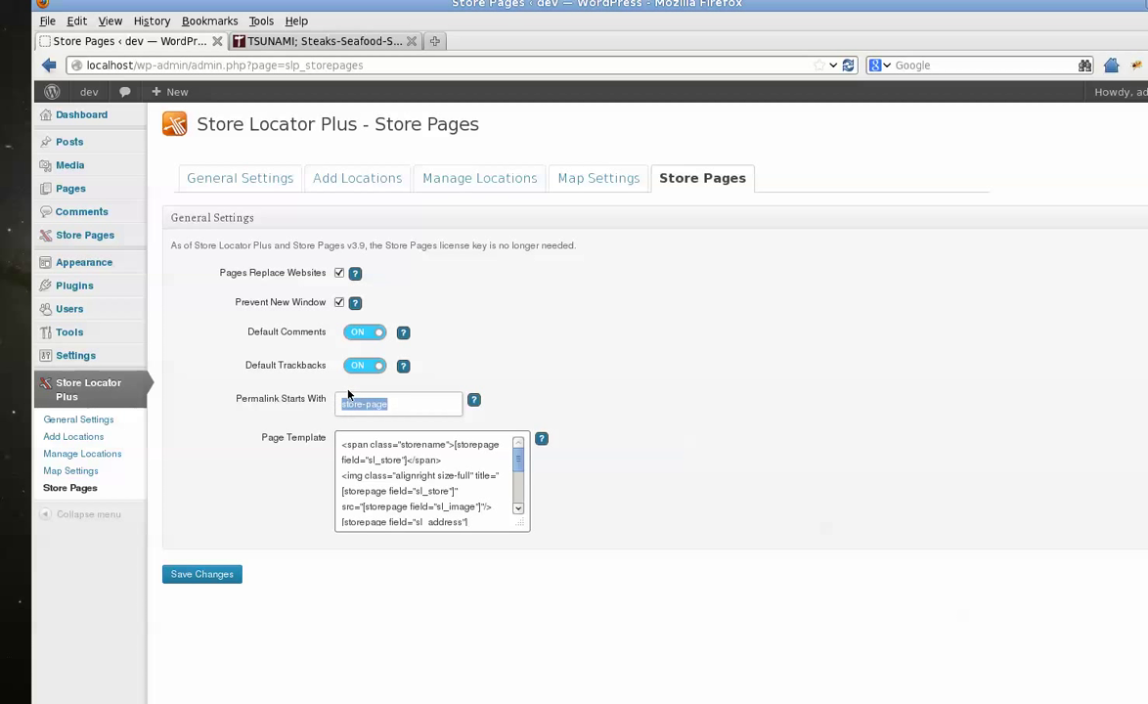
{"action": "left_click", "coordinate": [410, 403]}
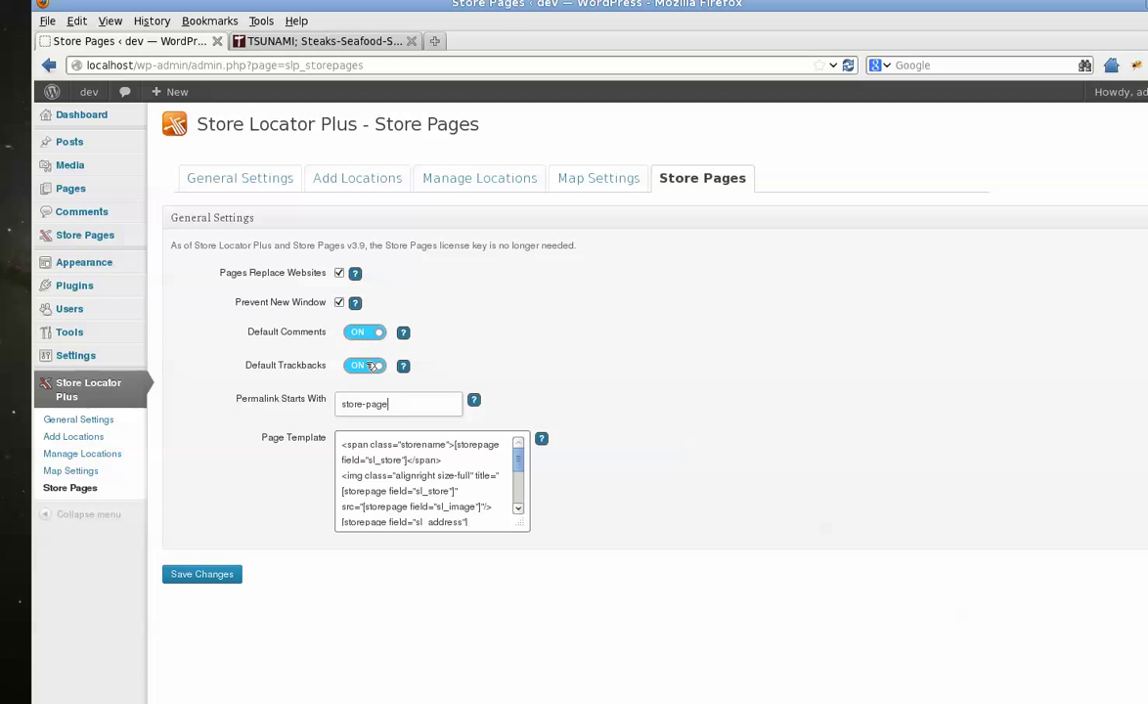
{"action": "mouse_move", "coordinate": [356, 178]}
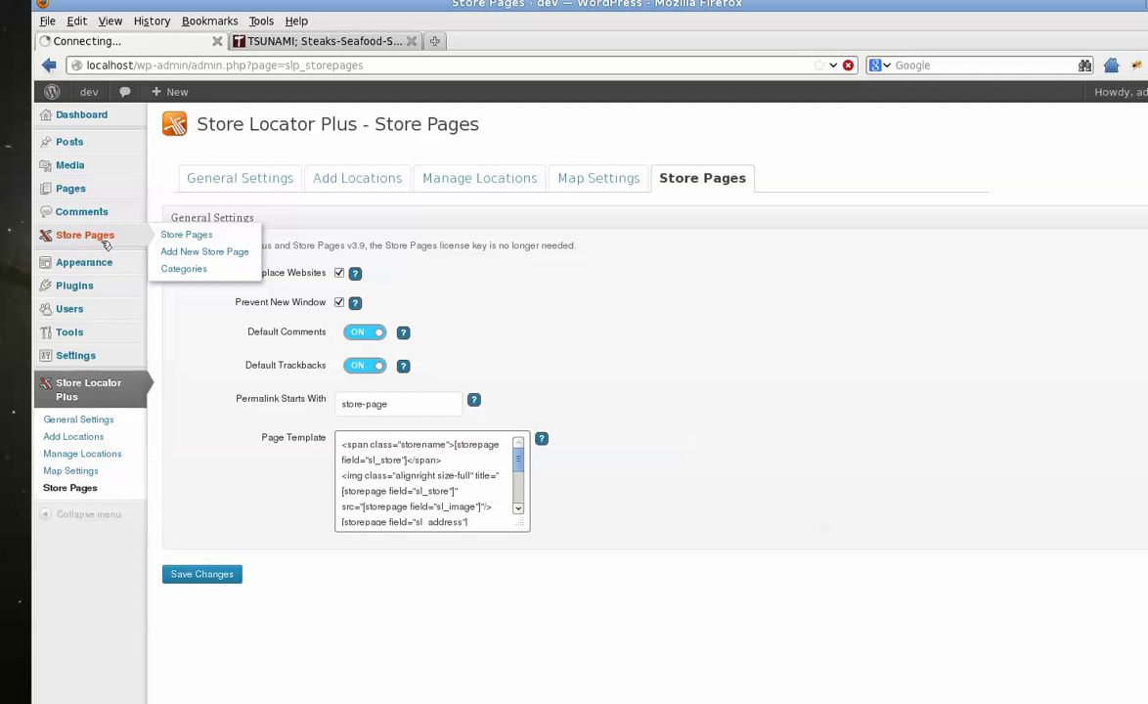
{"action": "left_click", "coordinate": [186, 234]}
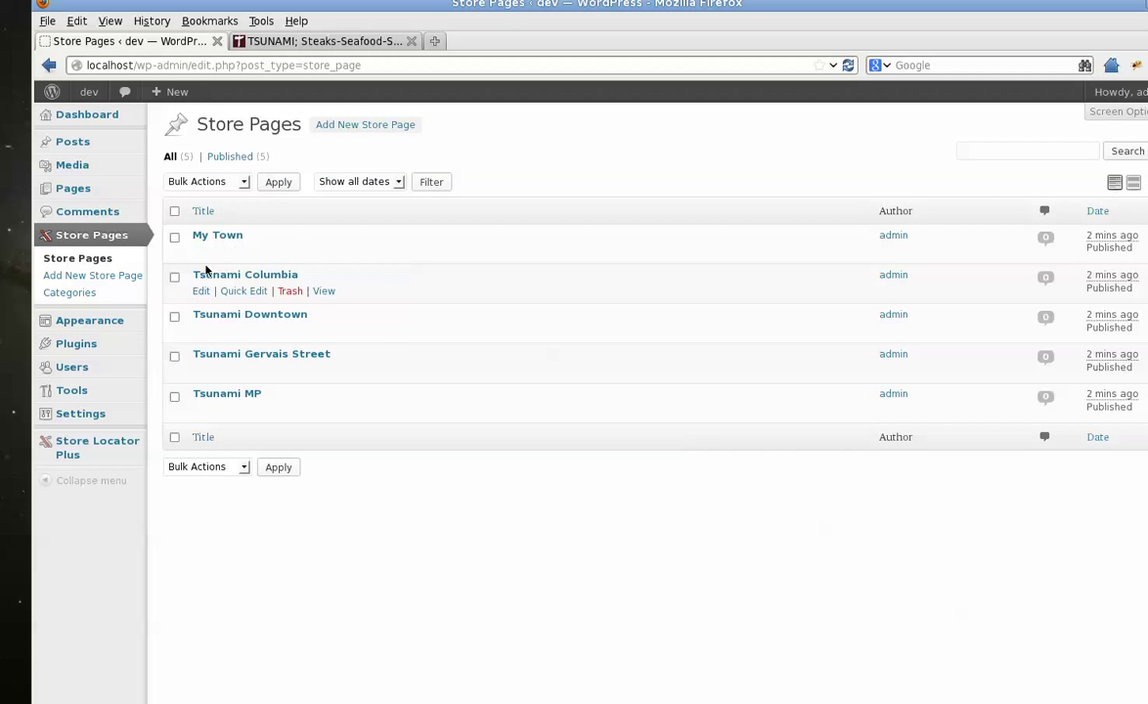
Edit the My Town store page and scroll its screen options down to Custom Fields.
{"action": "left_click", "coordinate": [247, 274]}
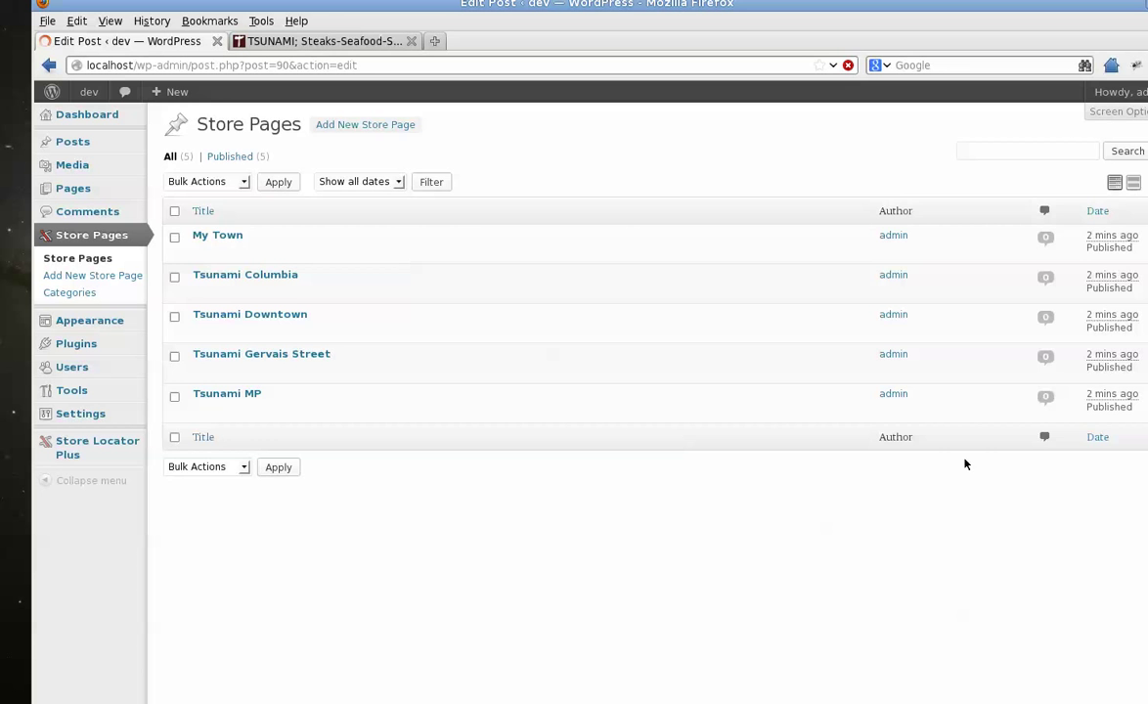
{"action": "left_click", "coordinate": [217, 234]}
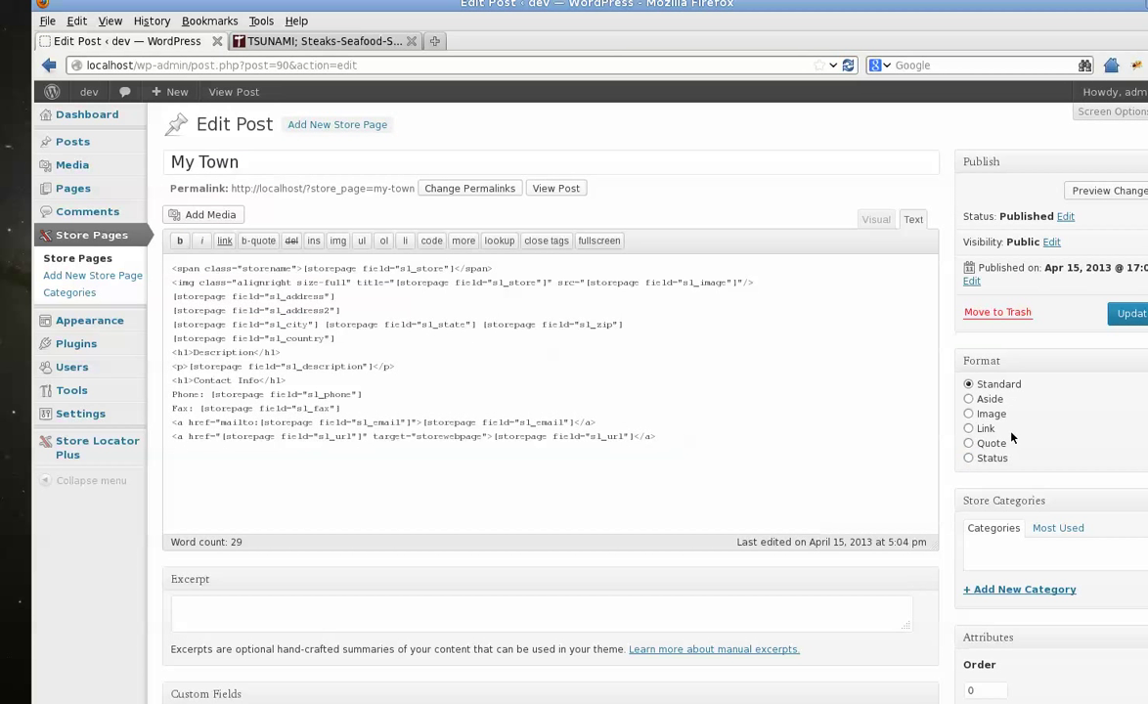
{"action": "scroll", "scroll_direction": "down", "scroll_amount": 3}
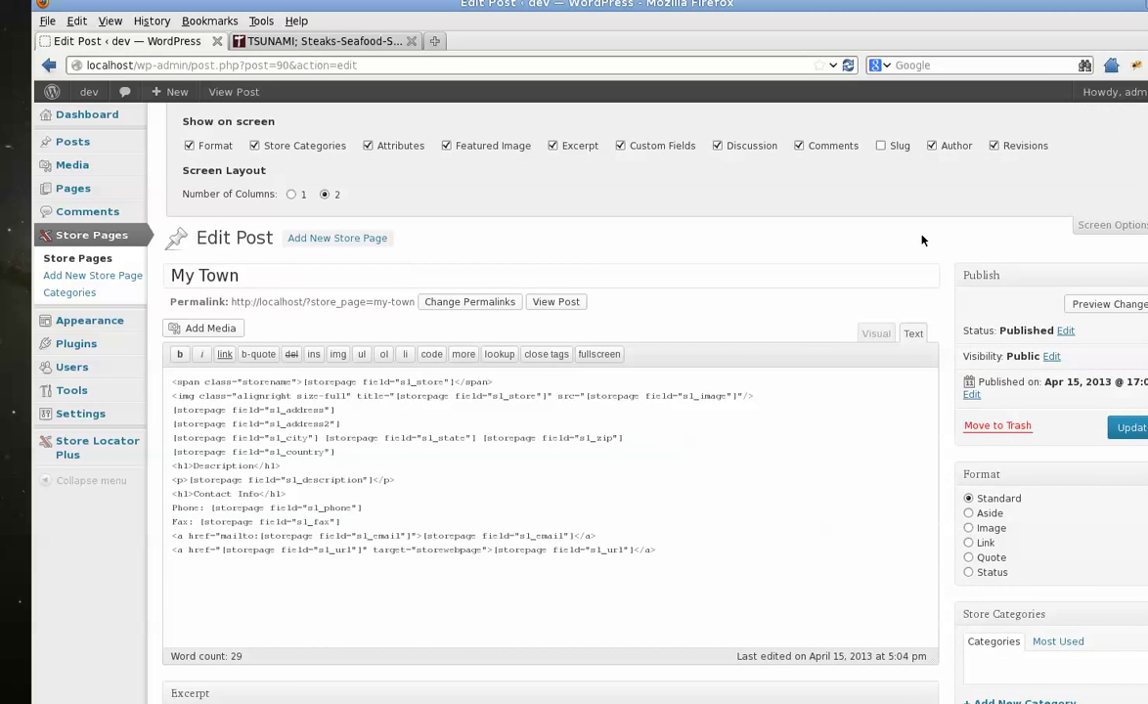
{"action": "mouse_move", "coordinate": [901, 458]}
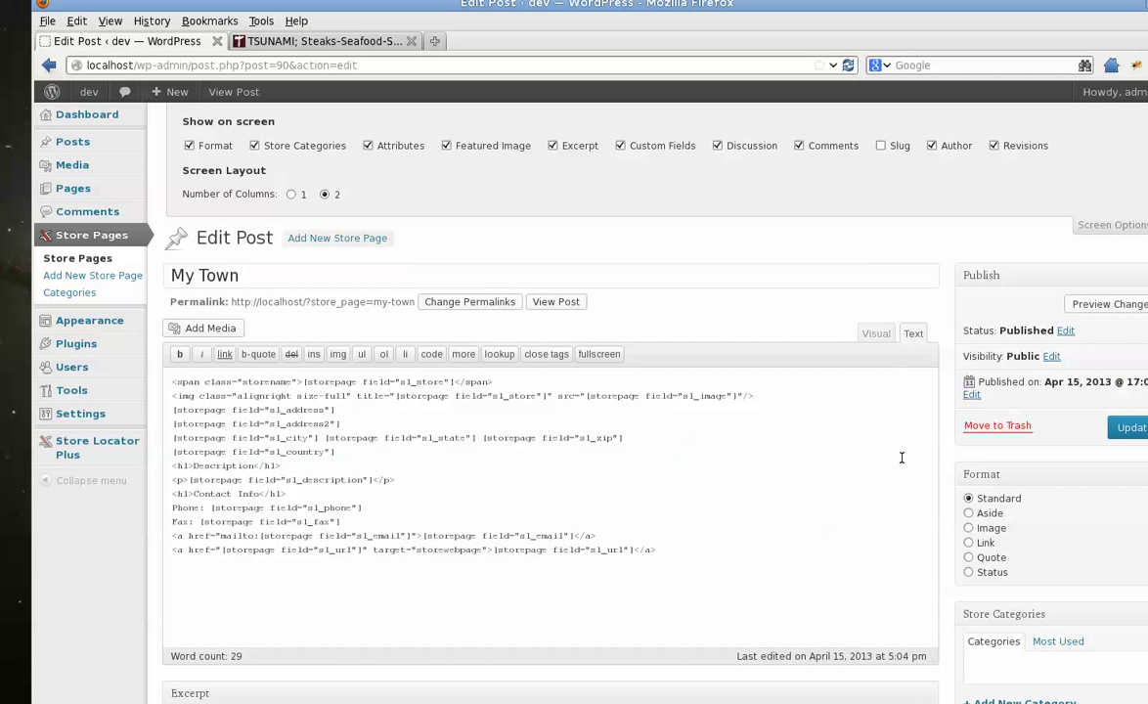
{"action": "scroll", "scroll_direction": "down", "scroll_amount": 3}
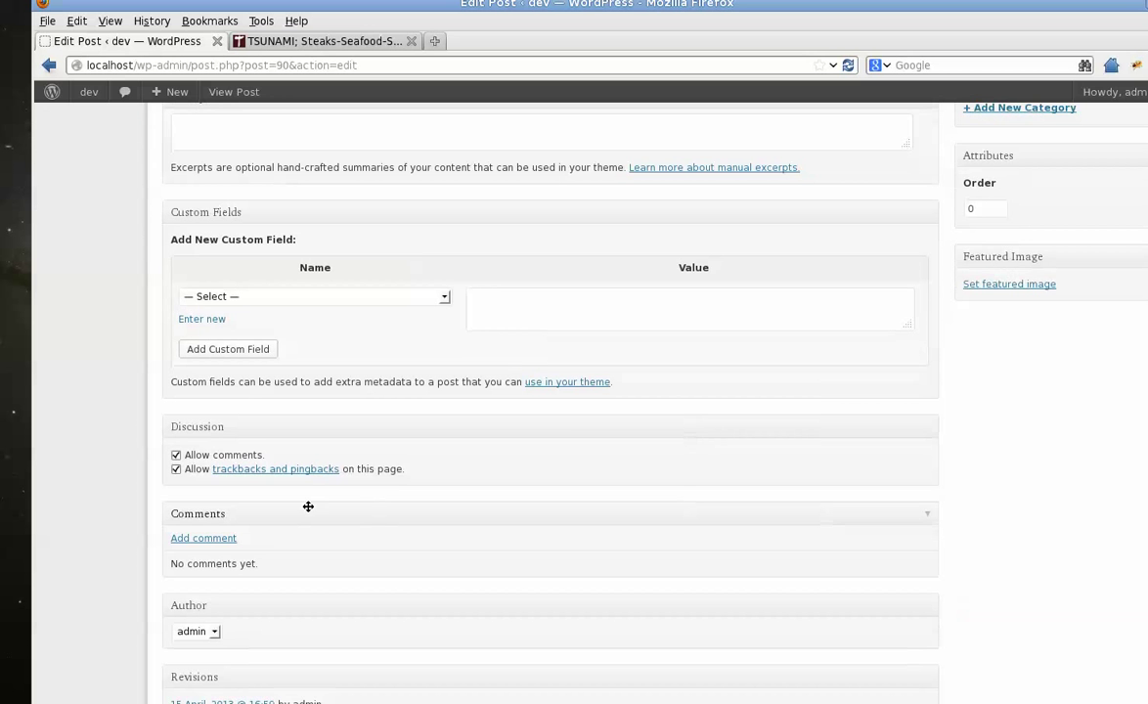